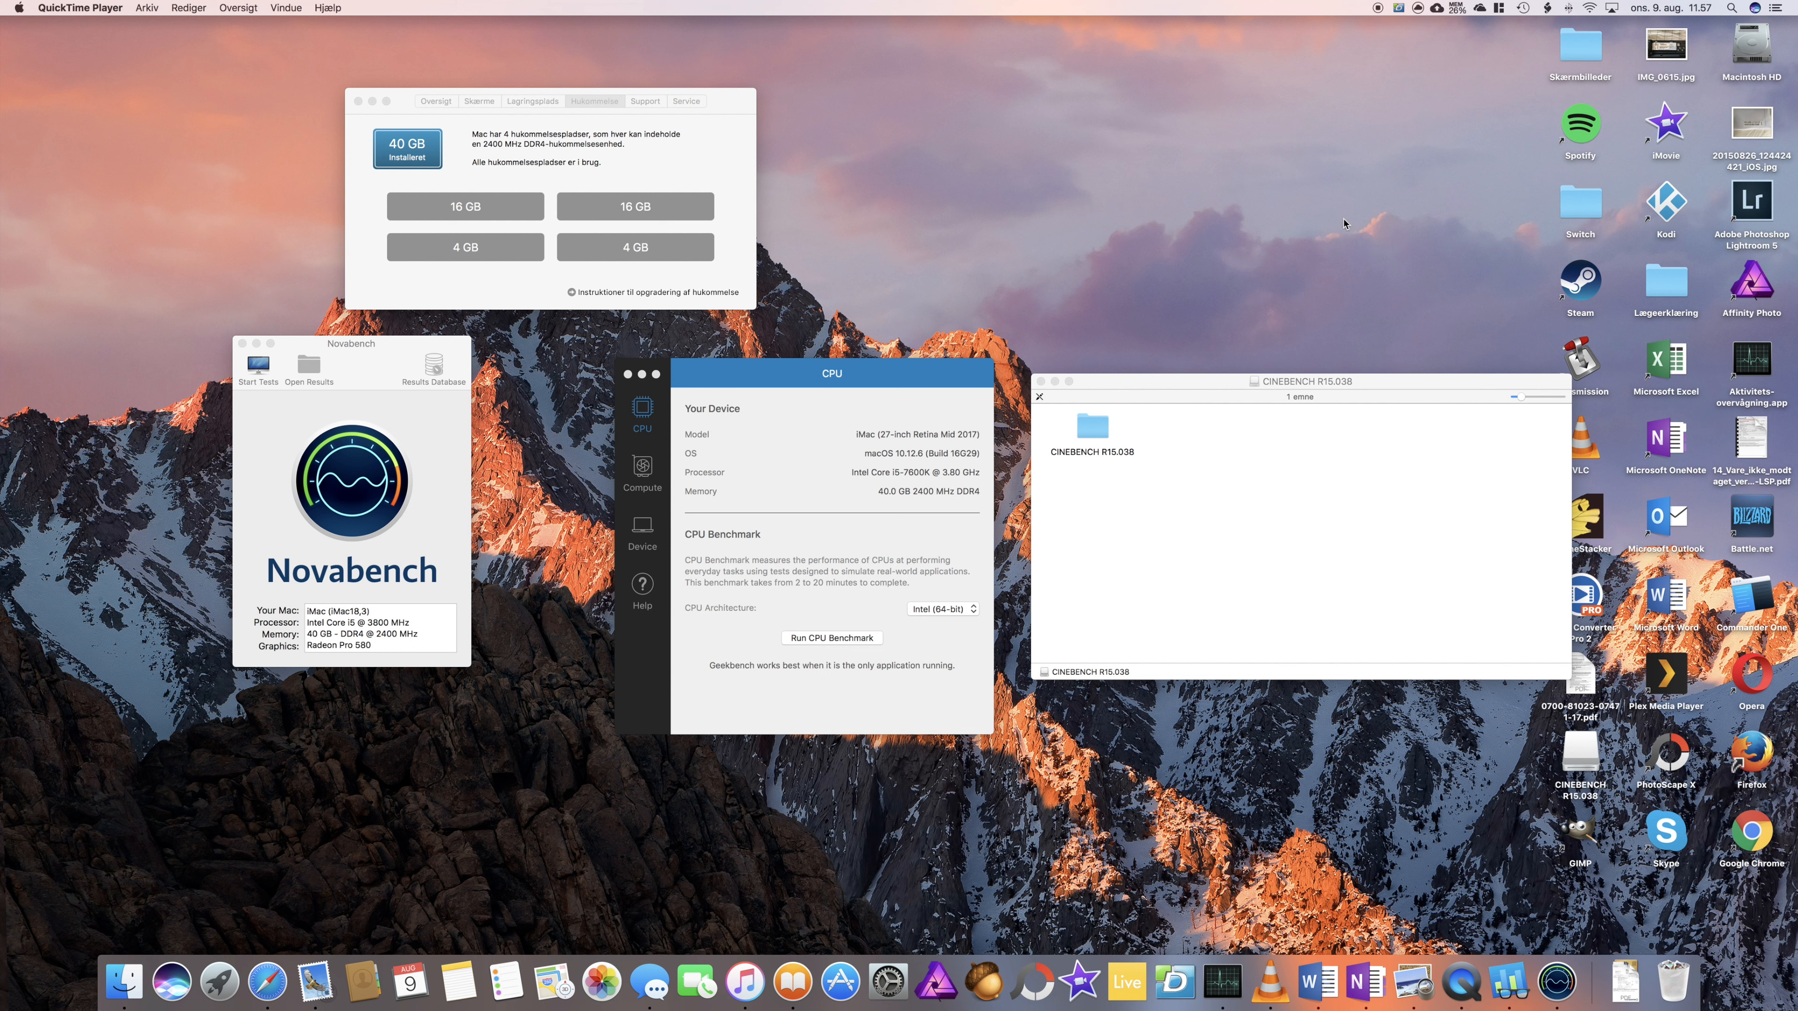
{"action": "mouse_move", "coordinate": [632, 175]}
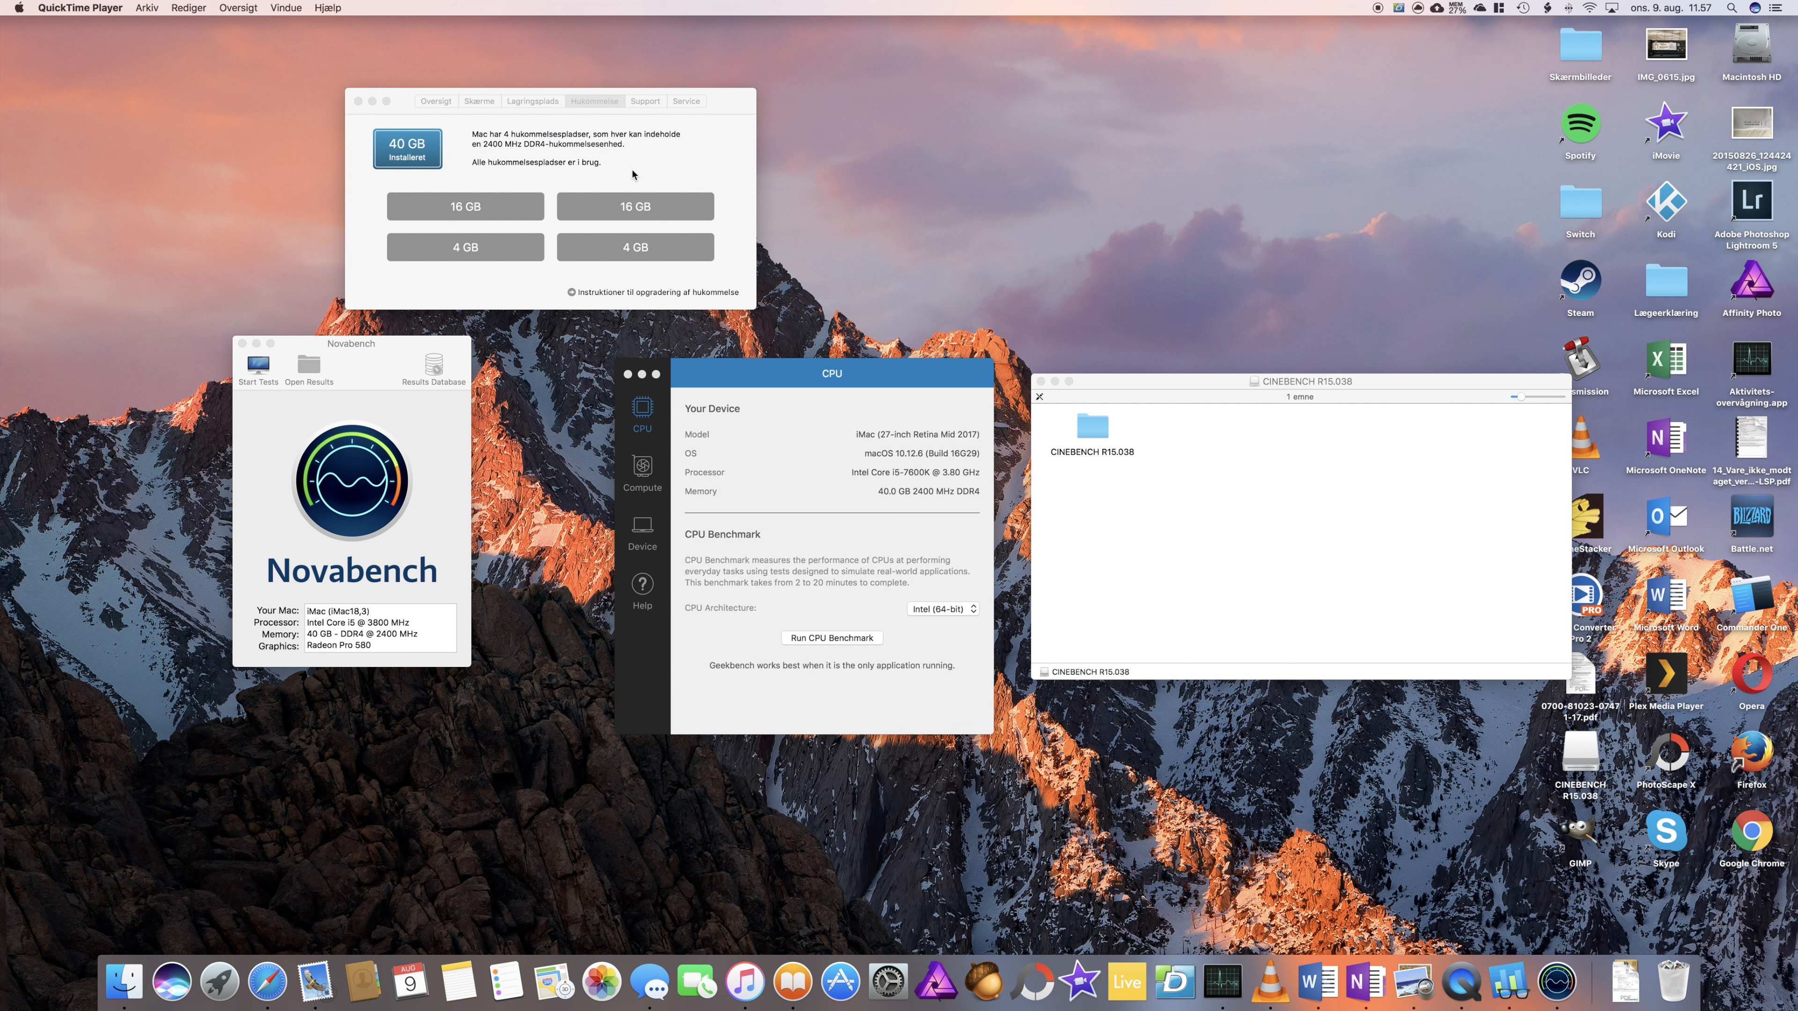
{"action": "mouse_move", "coordinate": [617, 177]}
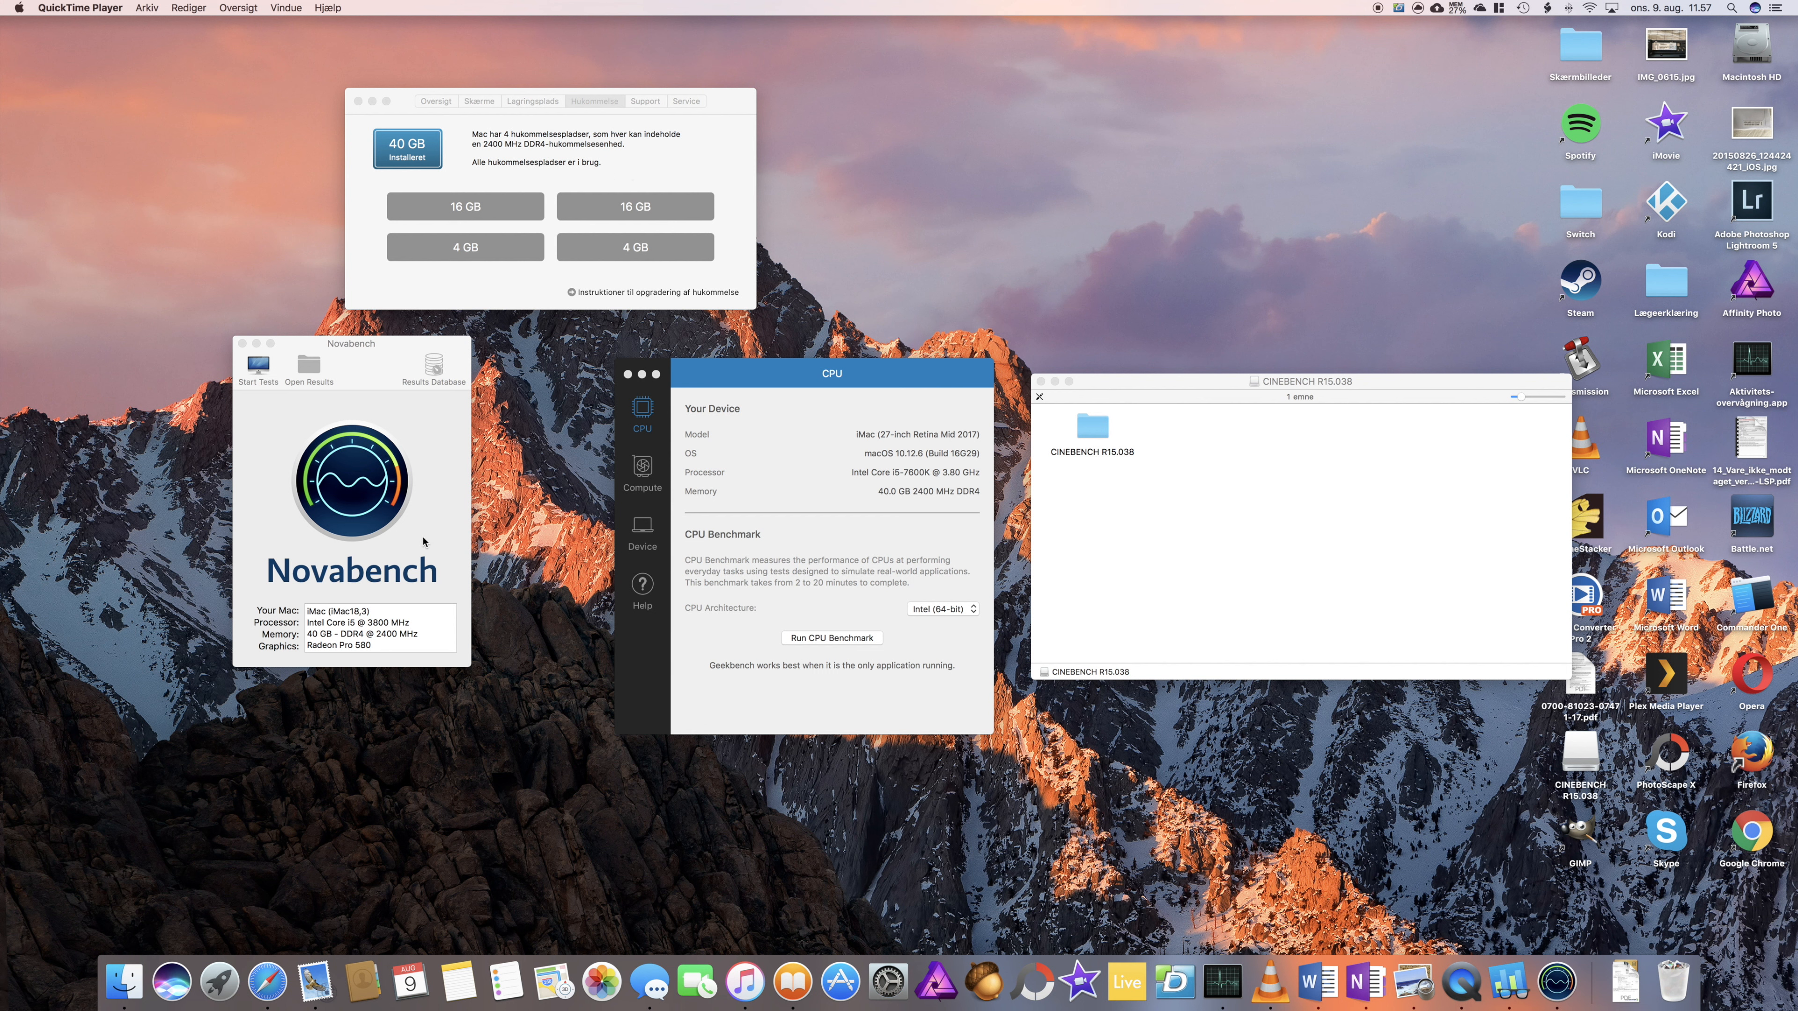
Run all Novabench tests past the running-programs warning, scoring 988, and move the results beside the summary
{"action": "left_click", "coordinate": [831, 372]}
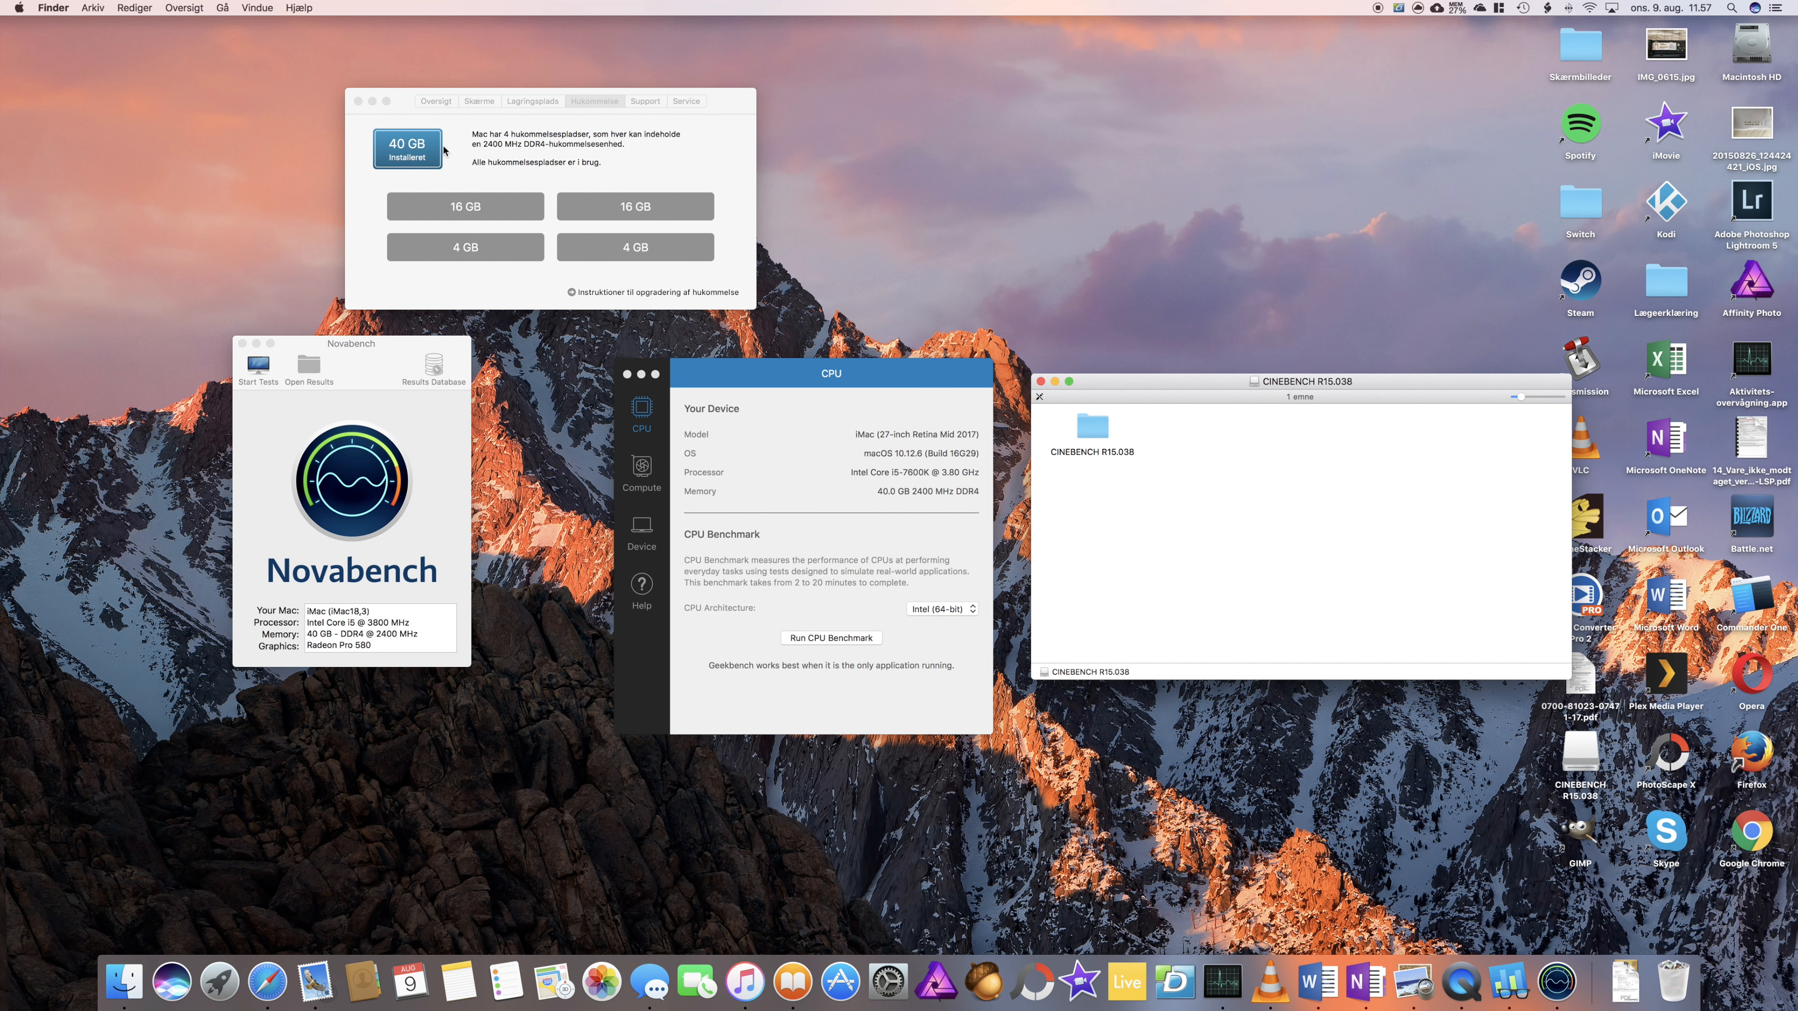
{"action": "mouse_move", "coordinate": [629, 155]}
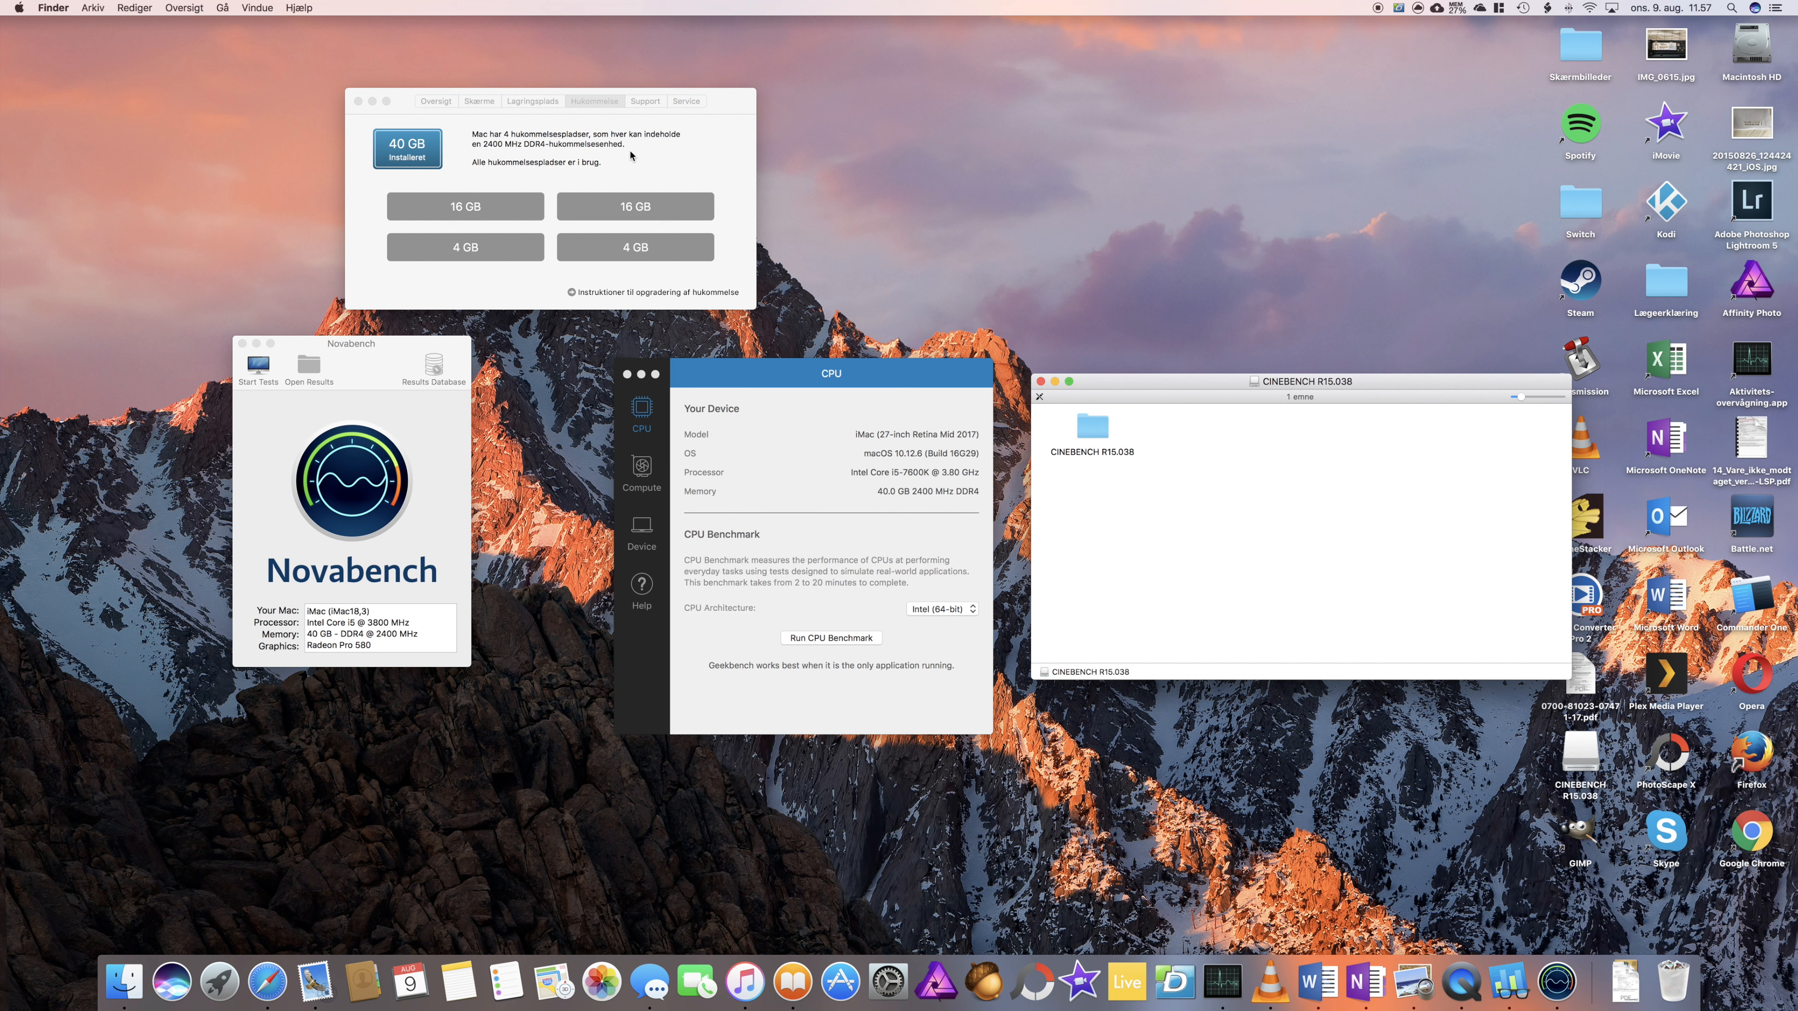
{"action": "mouse_move", "coordinate": [618, 152]}
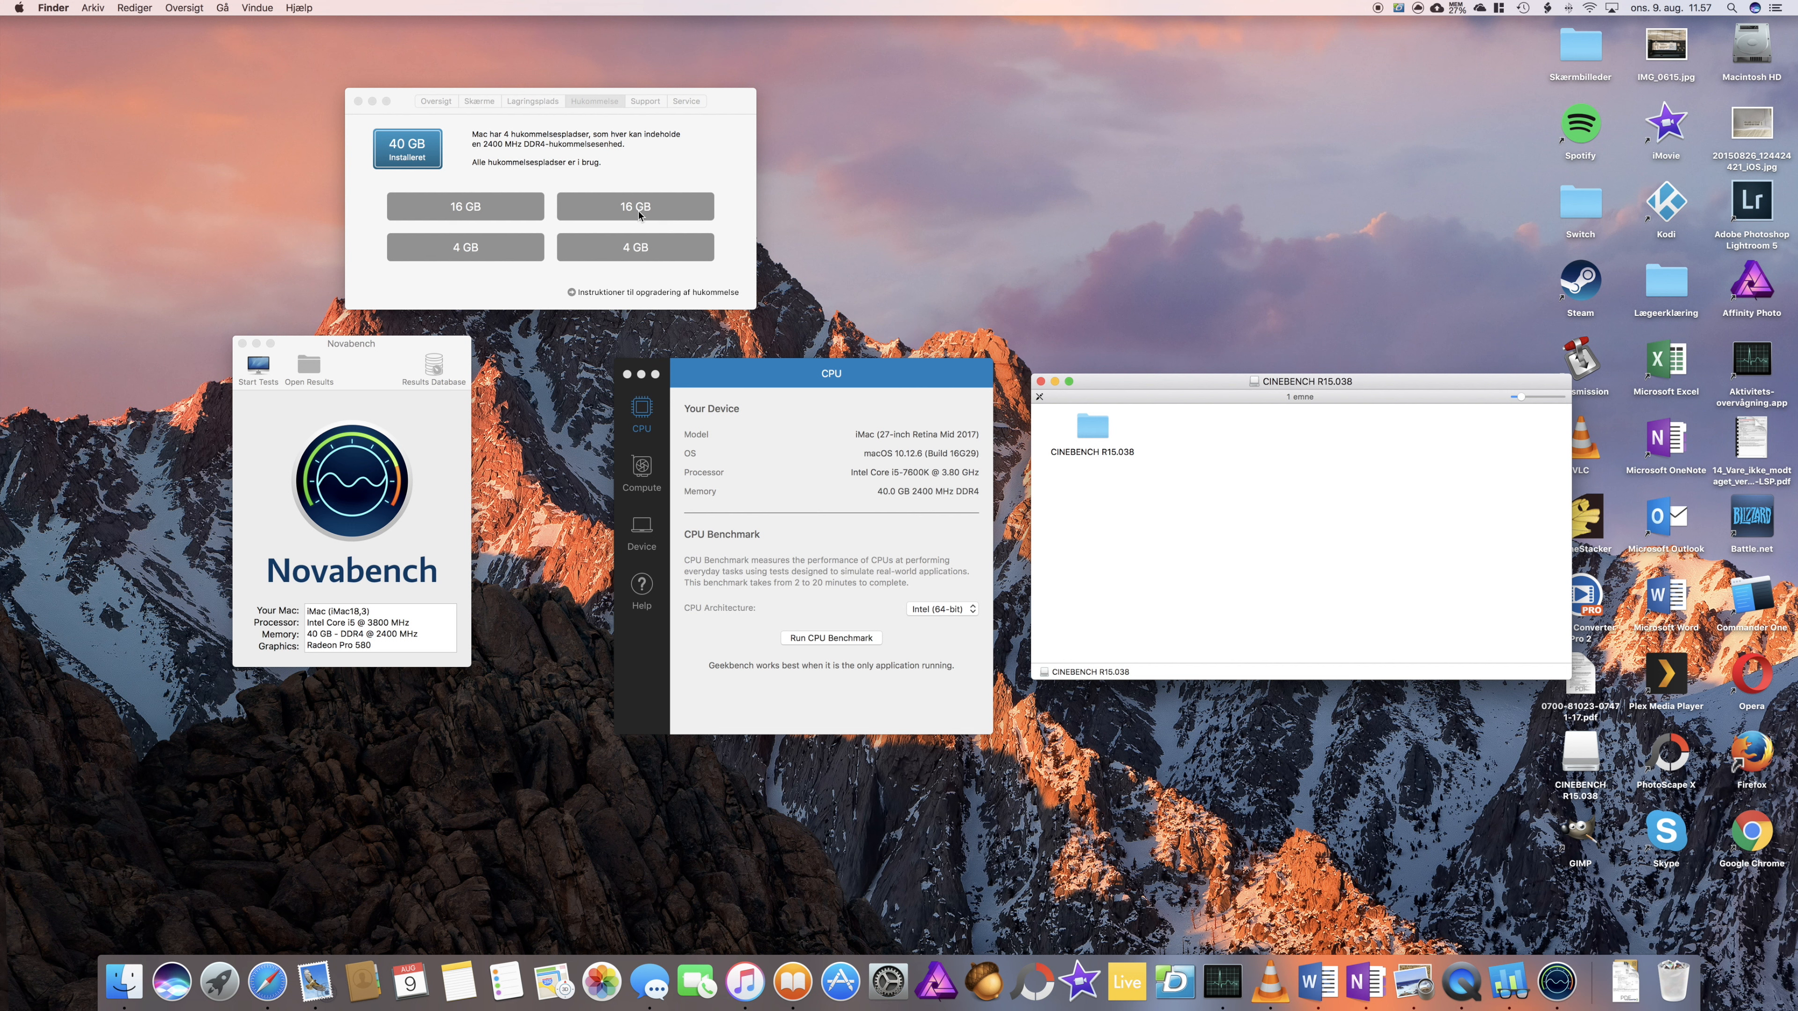
{"action": "mouse_move", "coordinate": [624, 217]}
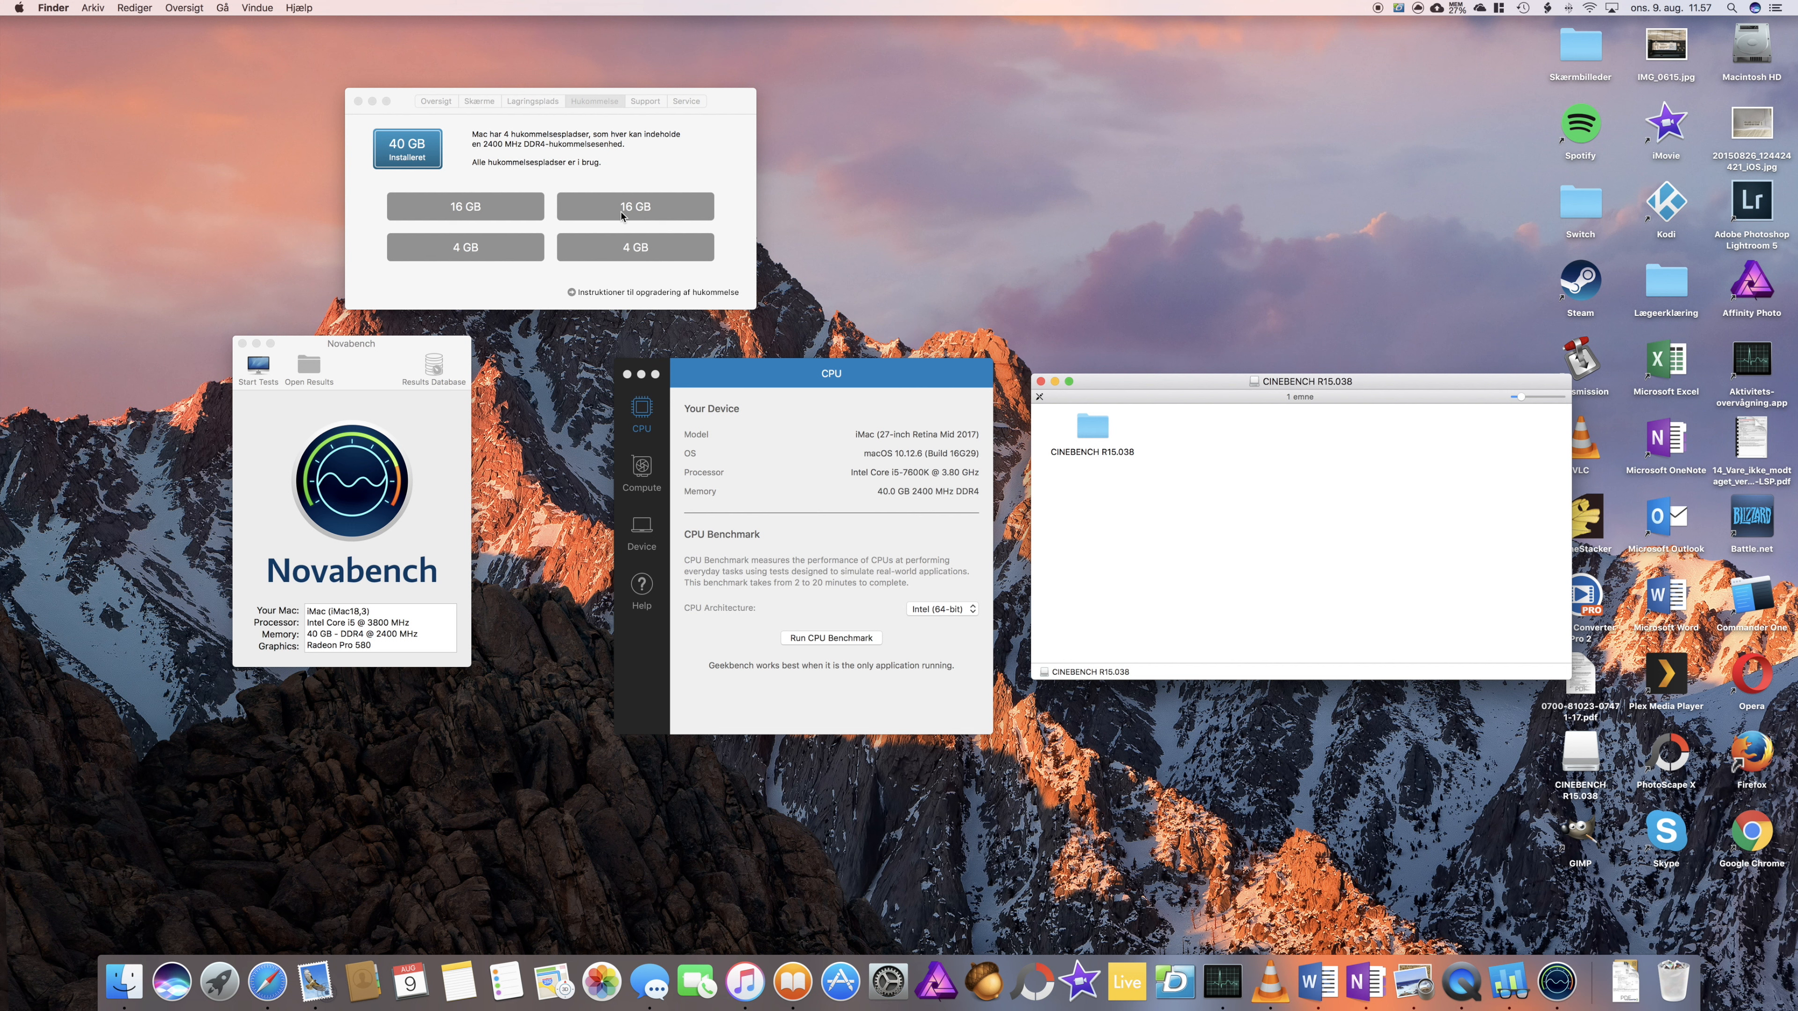
{"action": "mouse_move", "coordinate": [500, 215]}
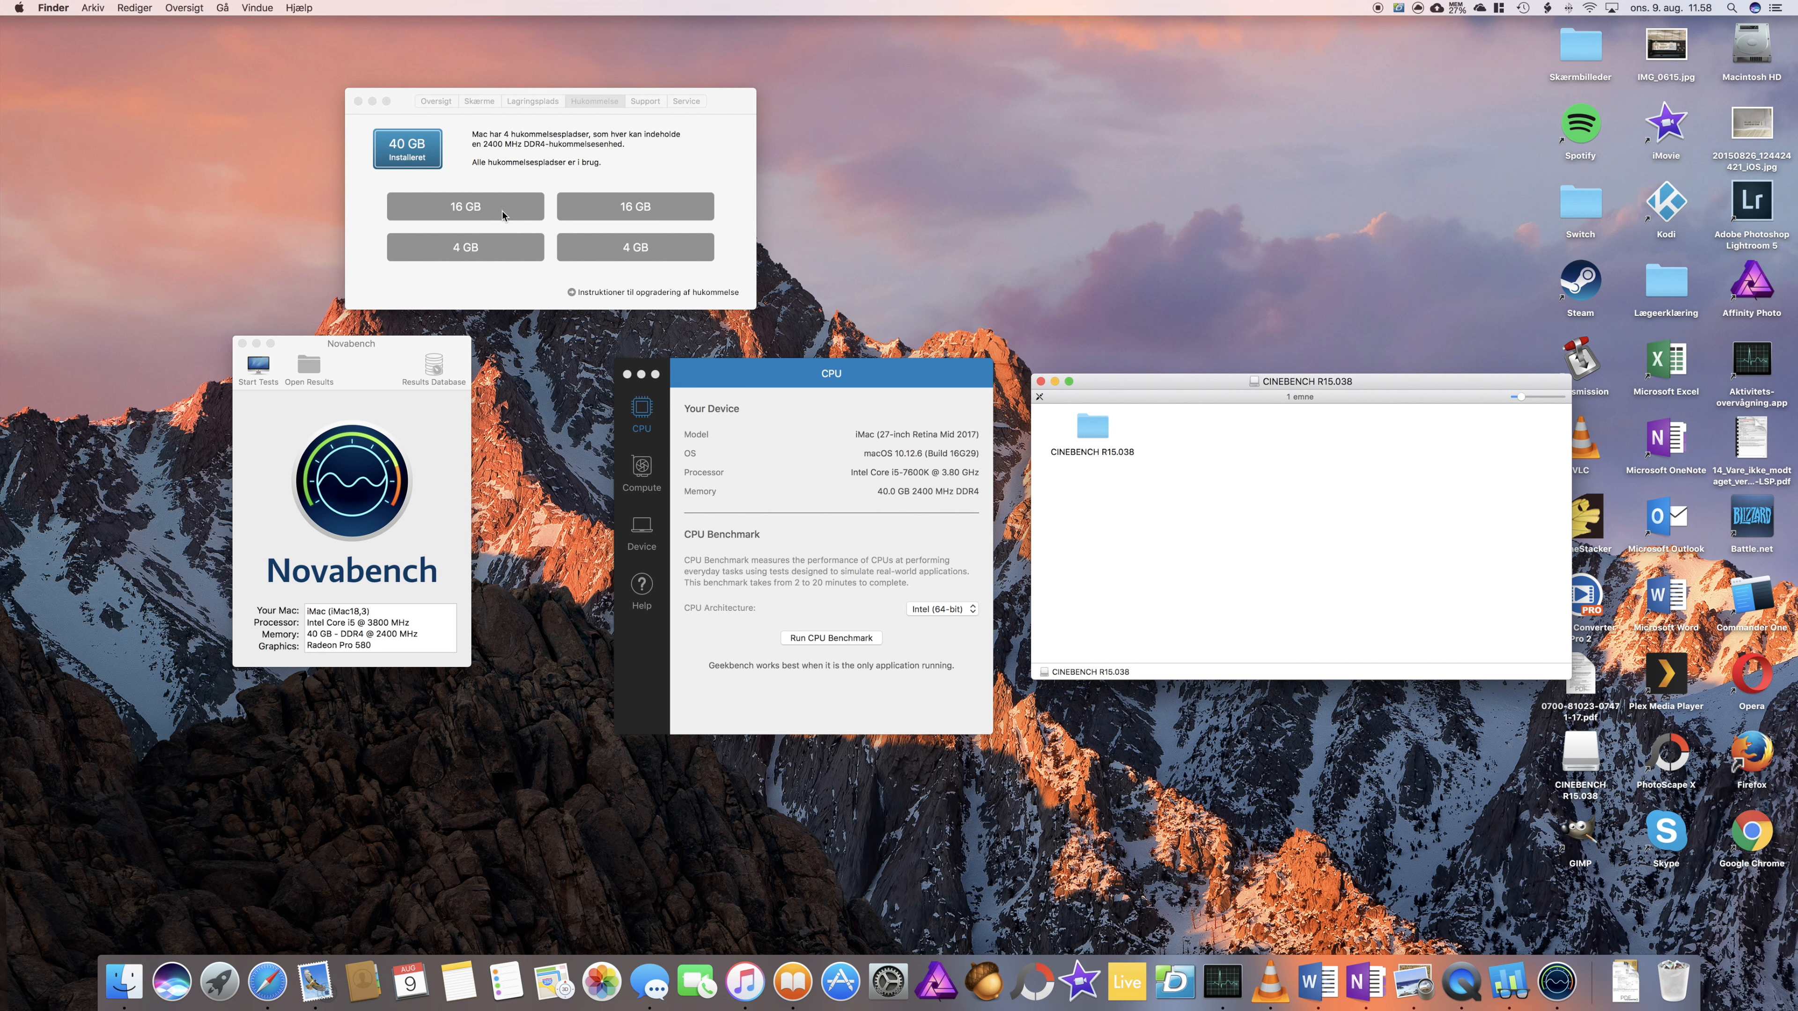
{"action": "mouse_move", "coordinate": [307, 478]}
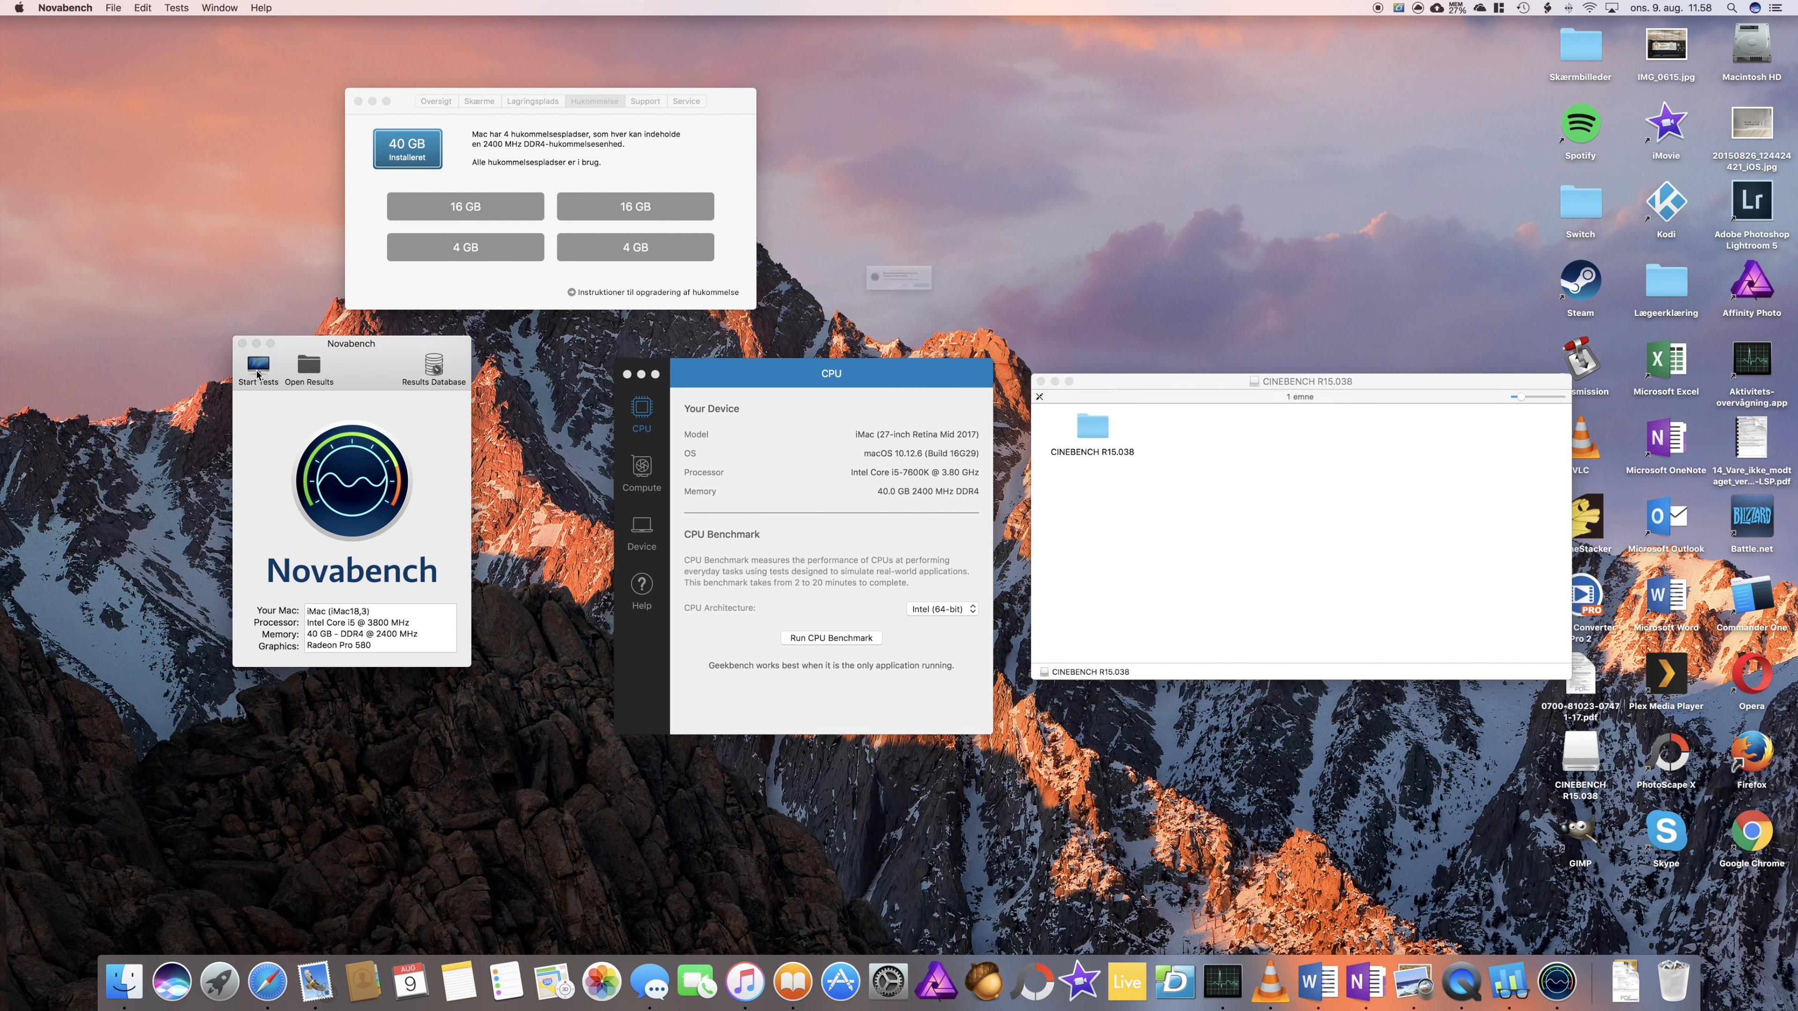
{"action": "left_click", "coordinate": [256, 367]}
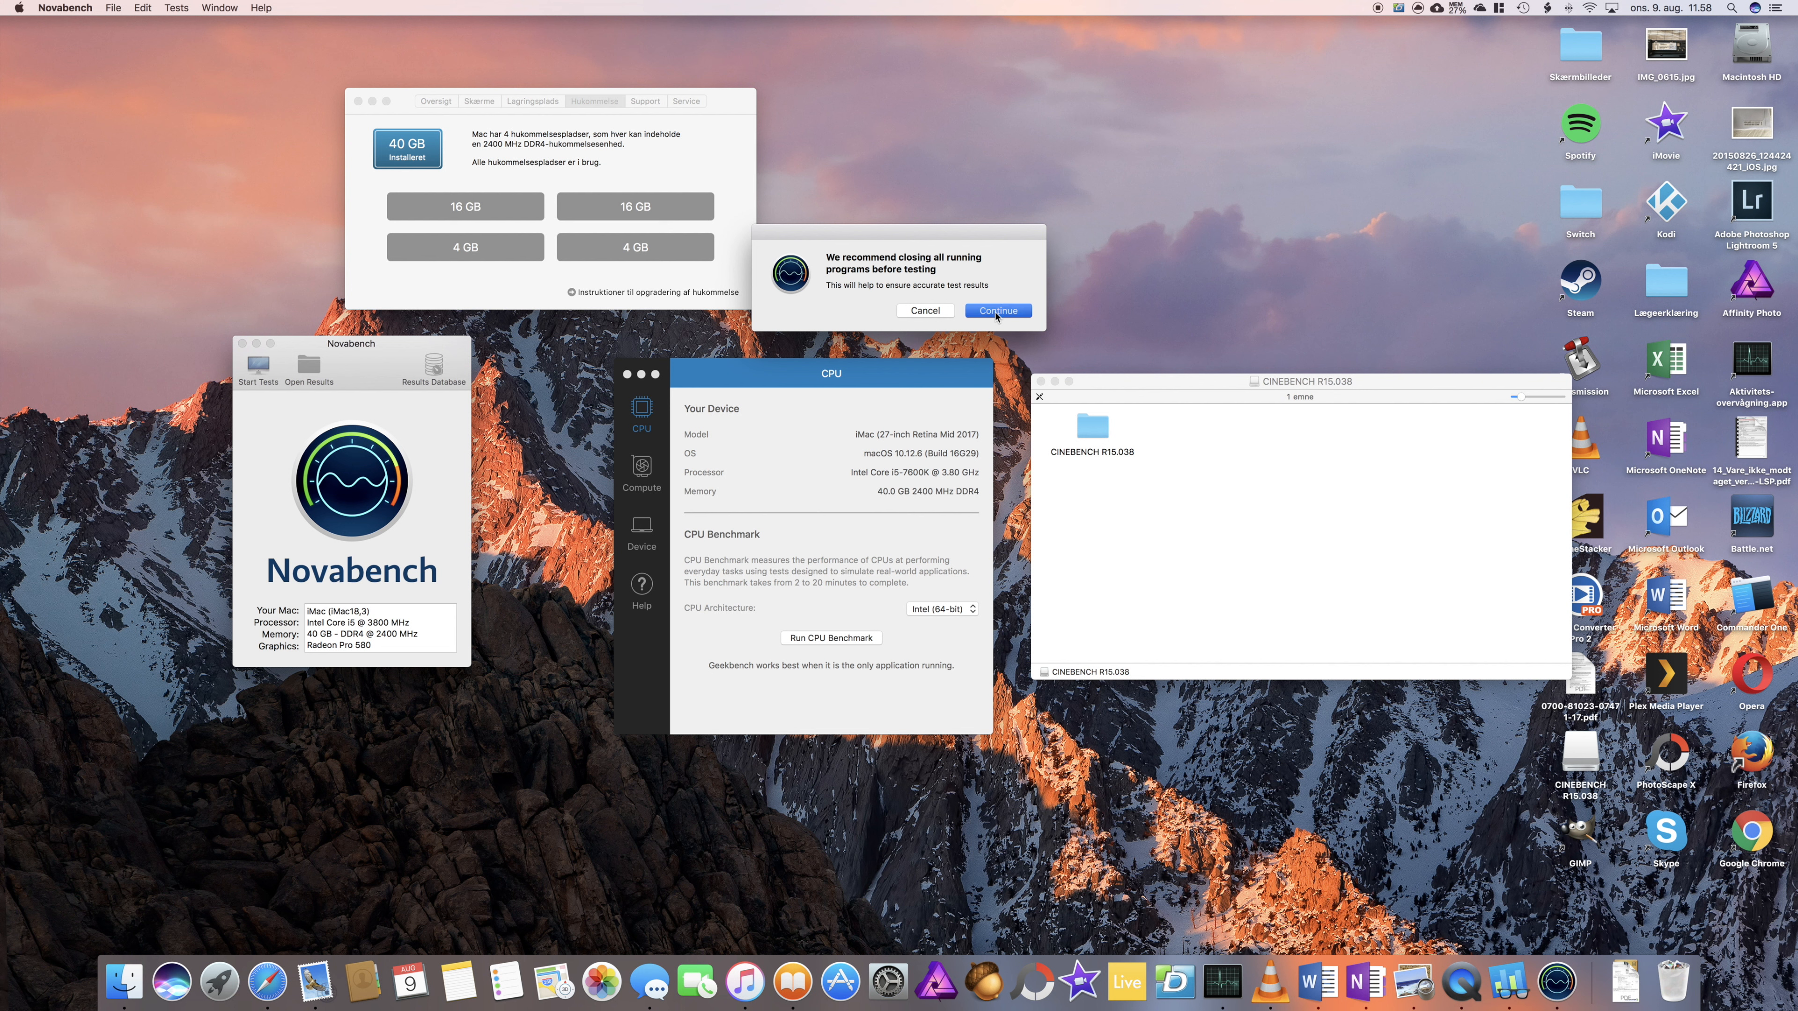
{"action": "left_click", "coordinate": [996, 311]}
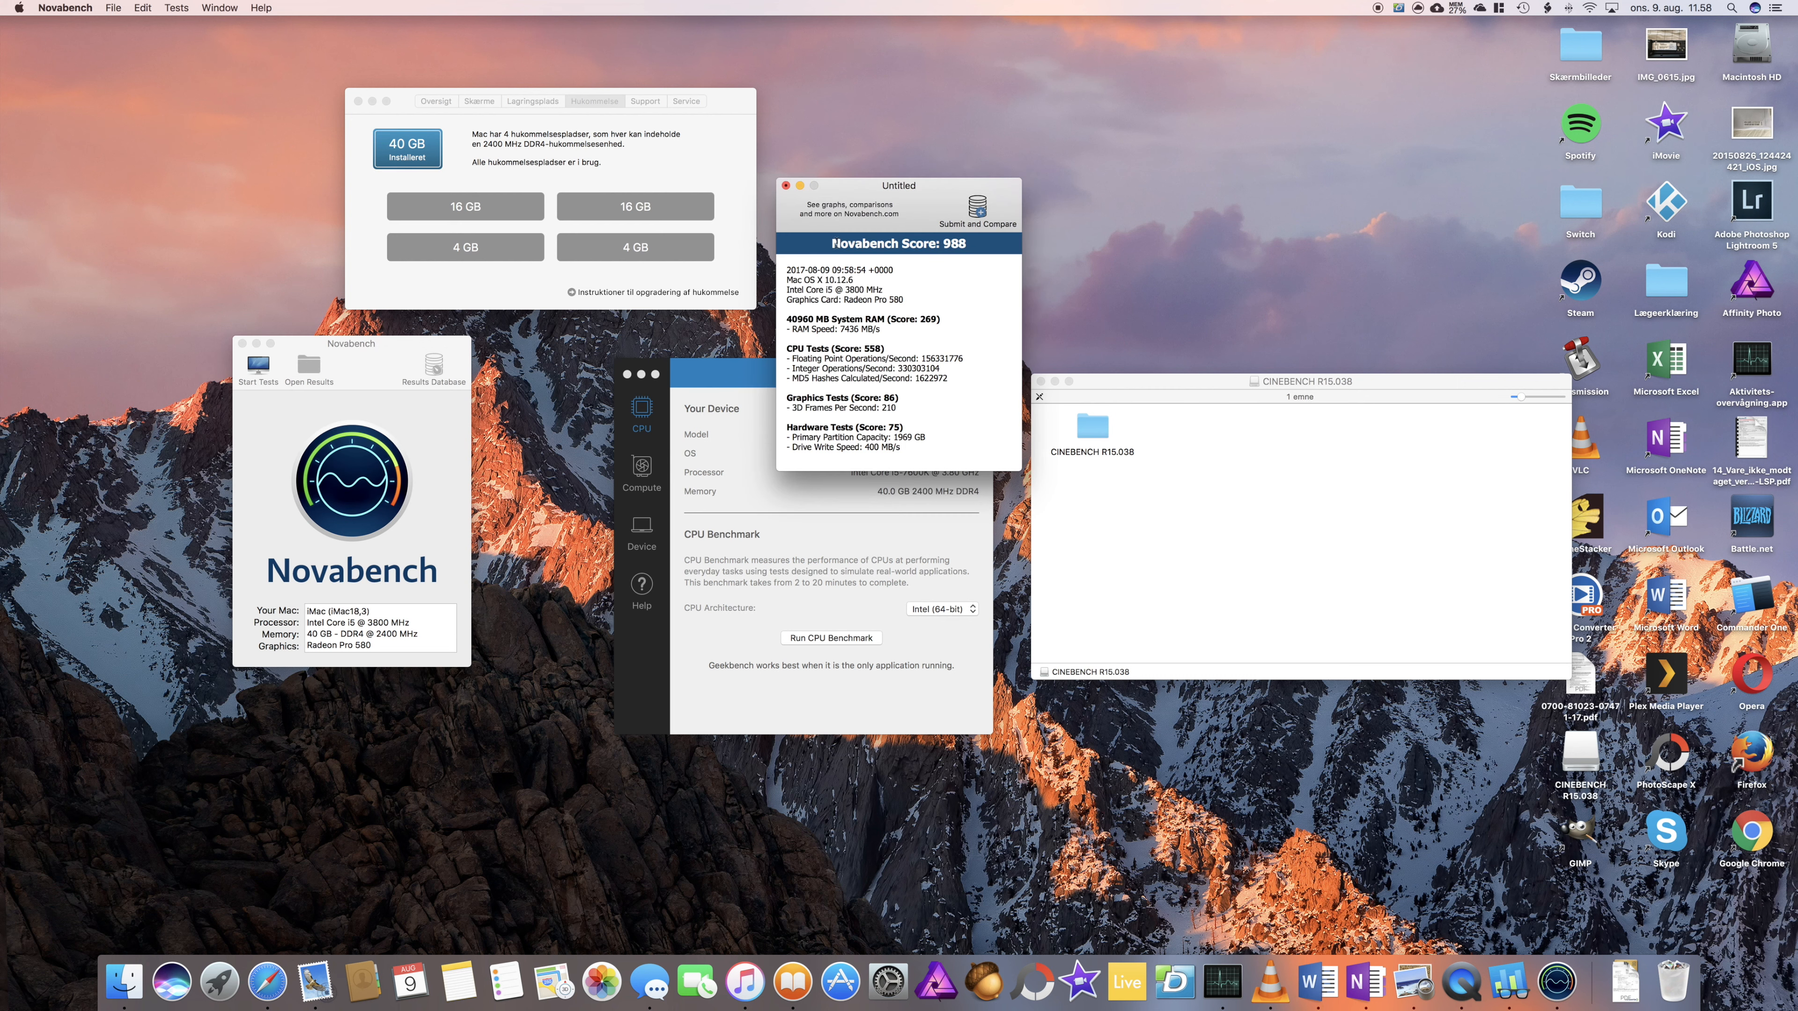
{"action": "mouse_move", "coordinate": [977, 249]}
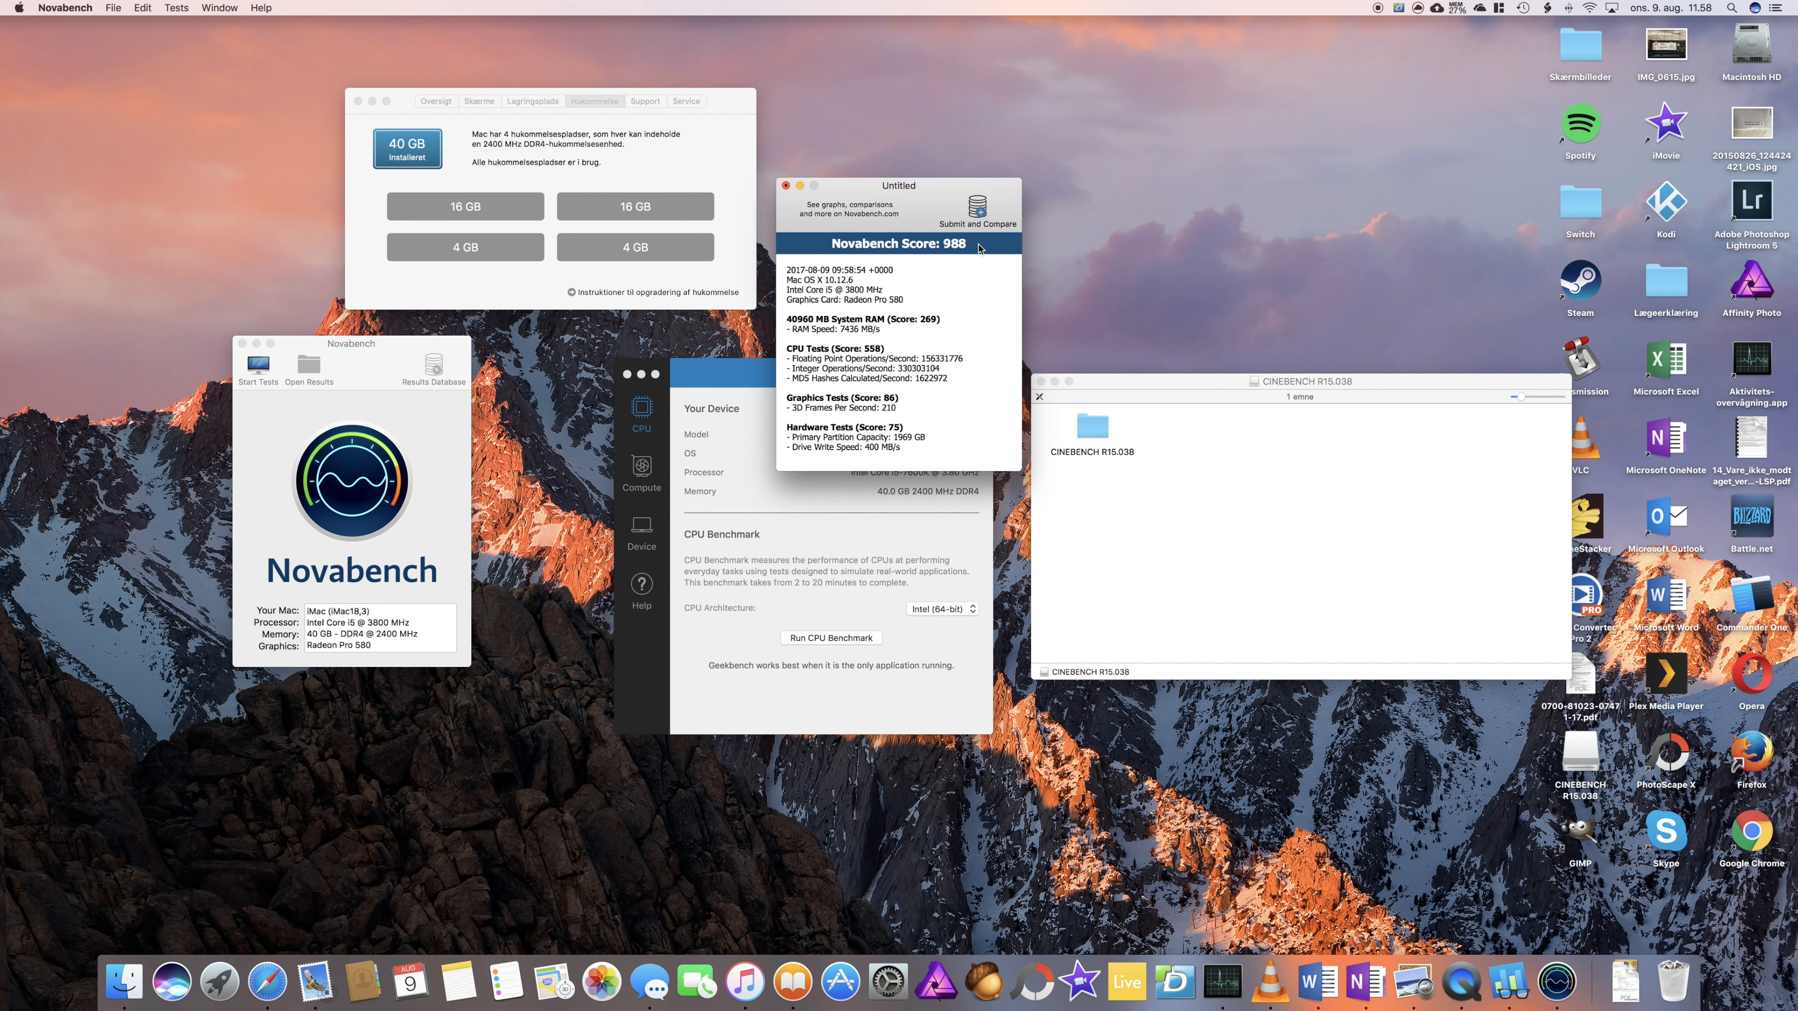
{"action": "double_click", "coordinate": [954, 244]}
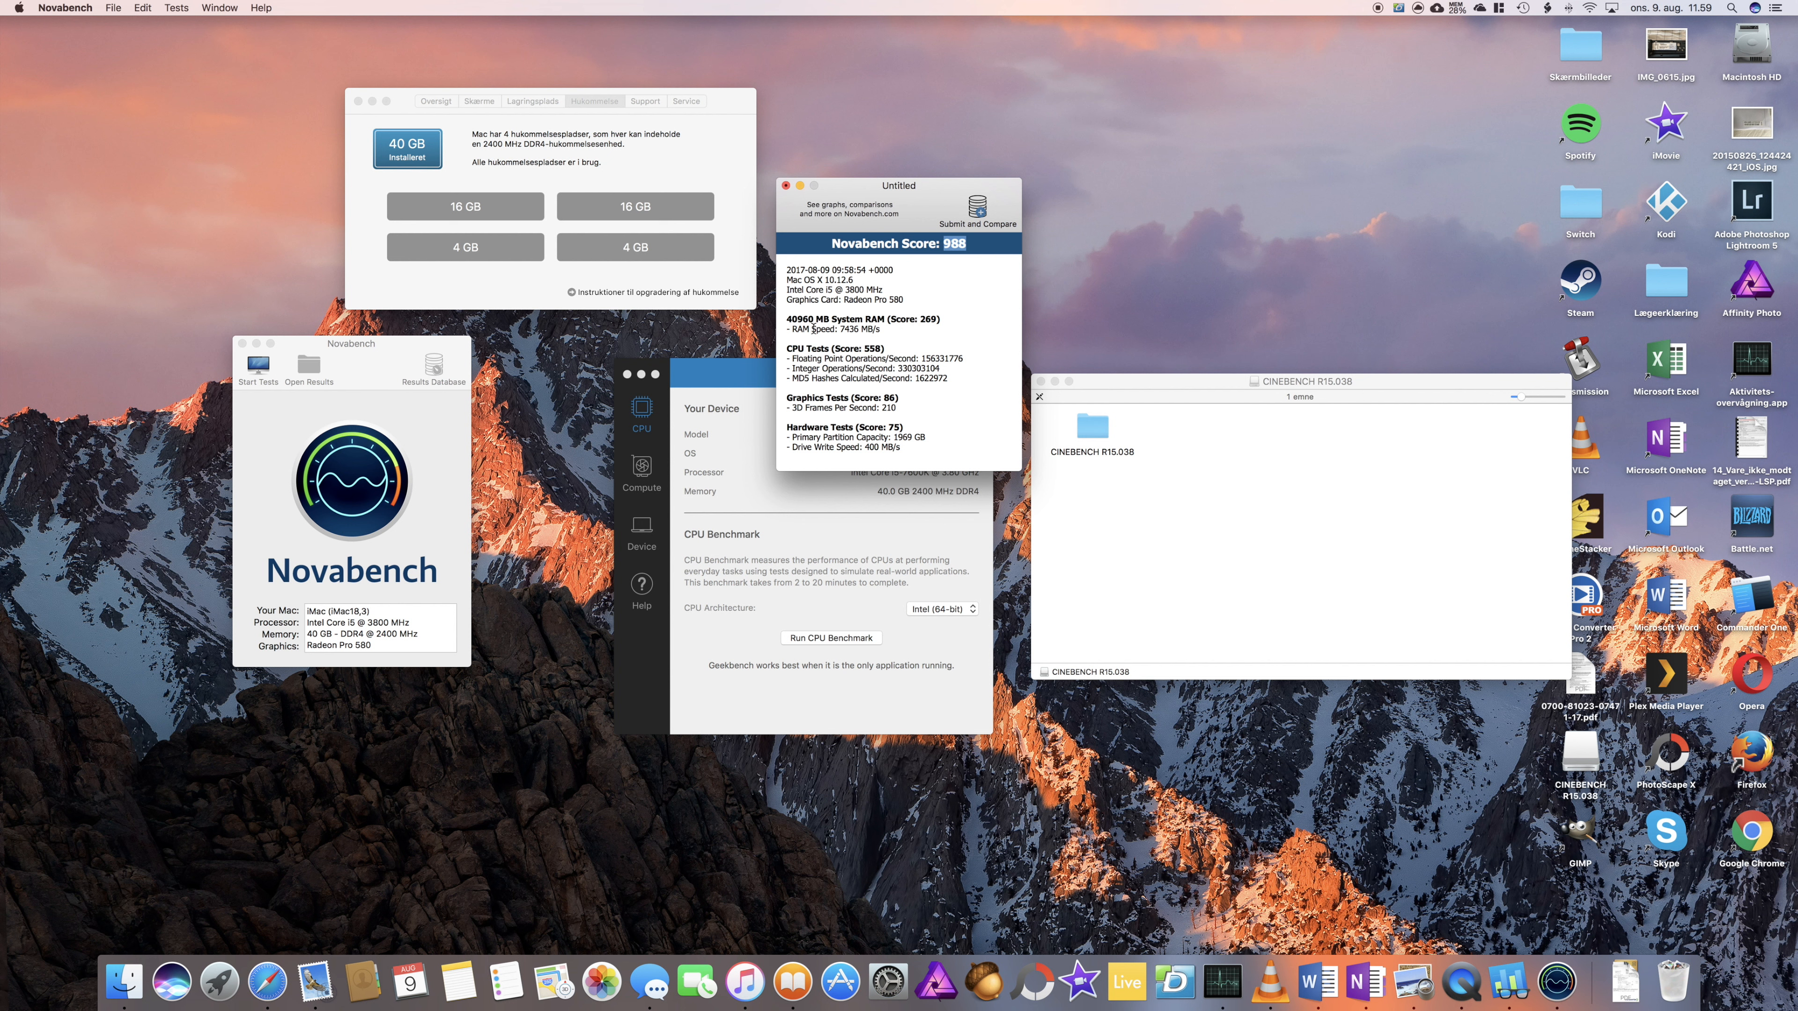
{"action": "mouse_move", "coordinate": [915, 342]}
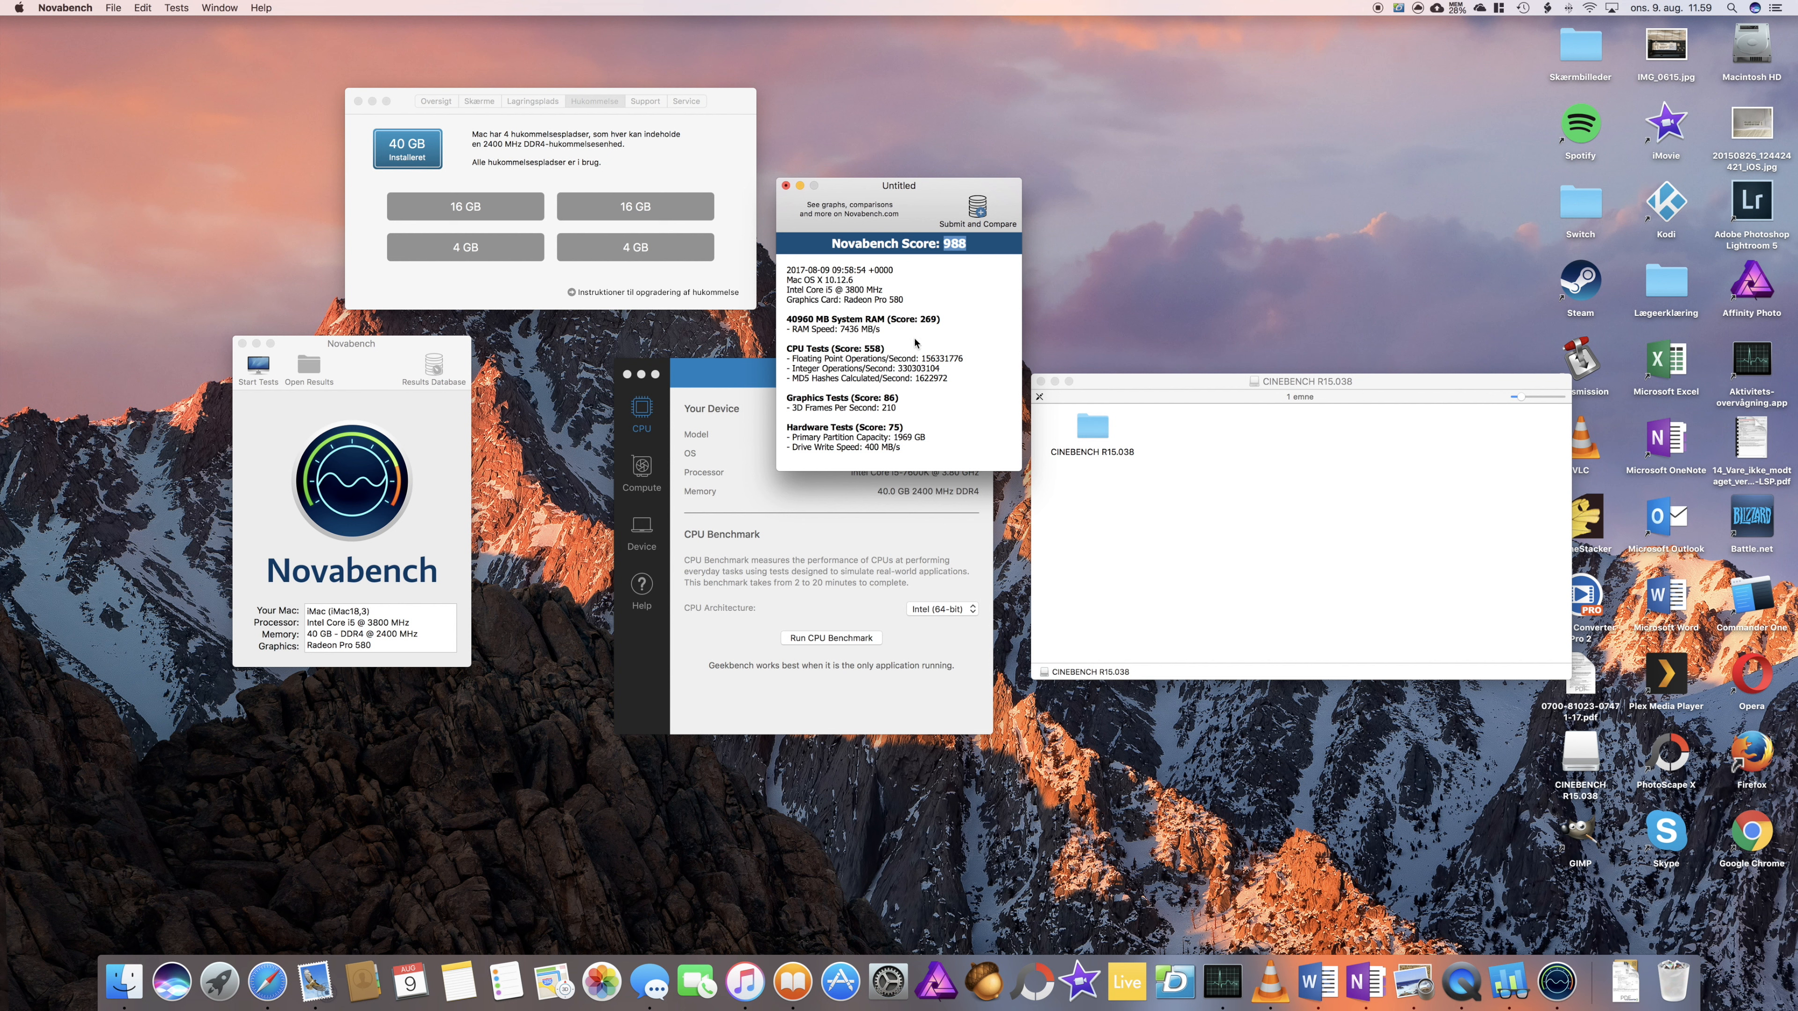
{"action": "left_click_drag", "start_coordinate": [900, 186], "coordinate": [716, 328]}
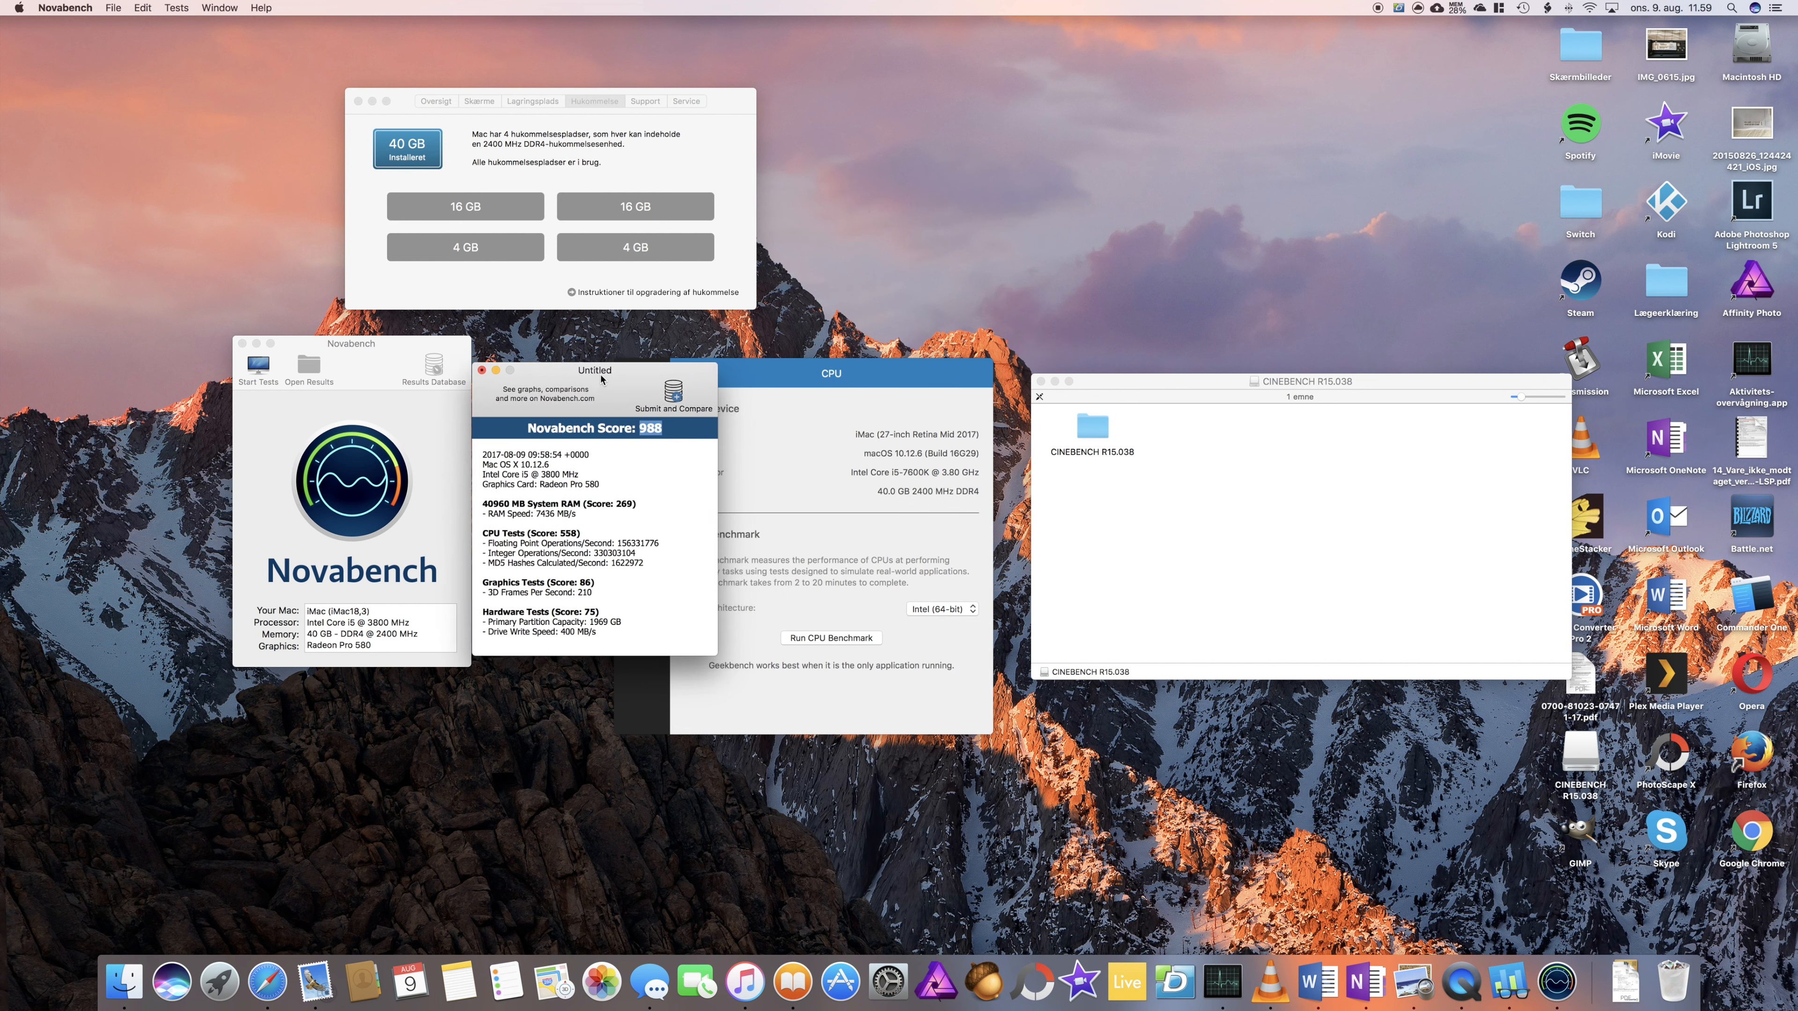
{"action": "mouse_move", "coordinate": [651, 404]}
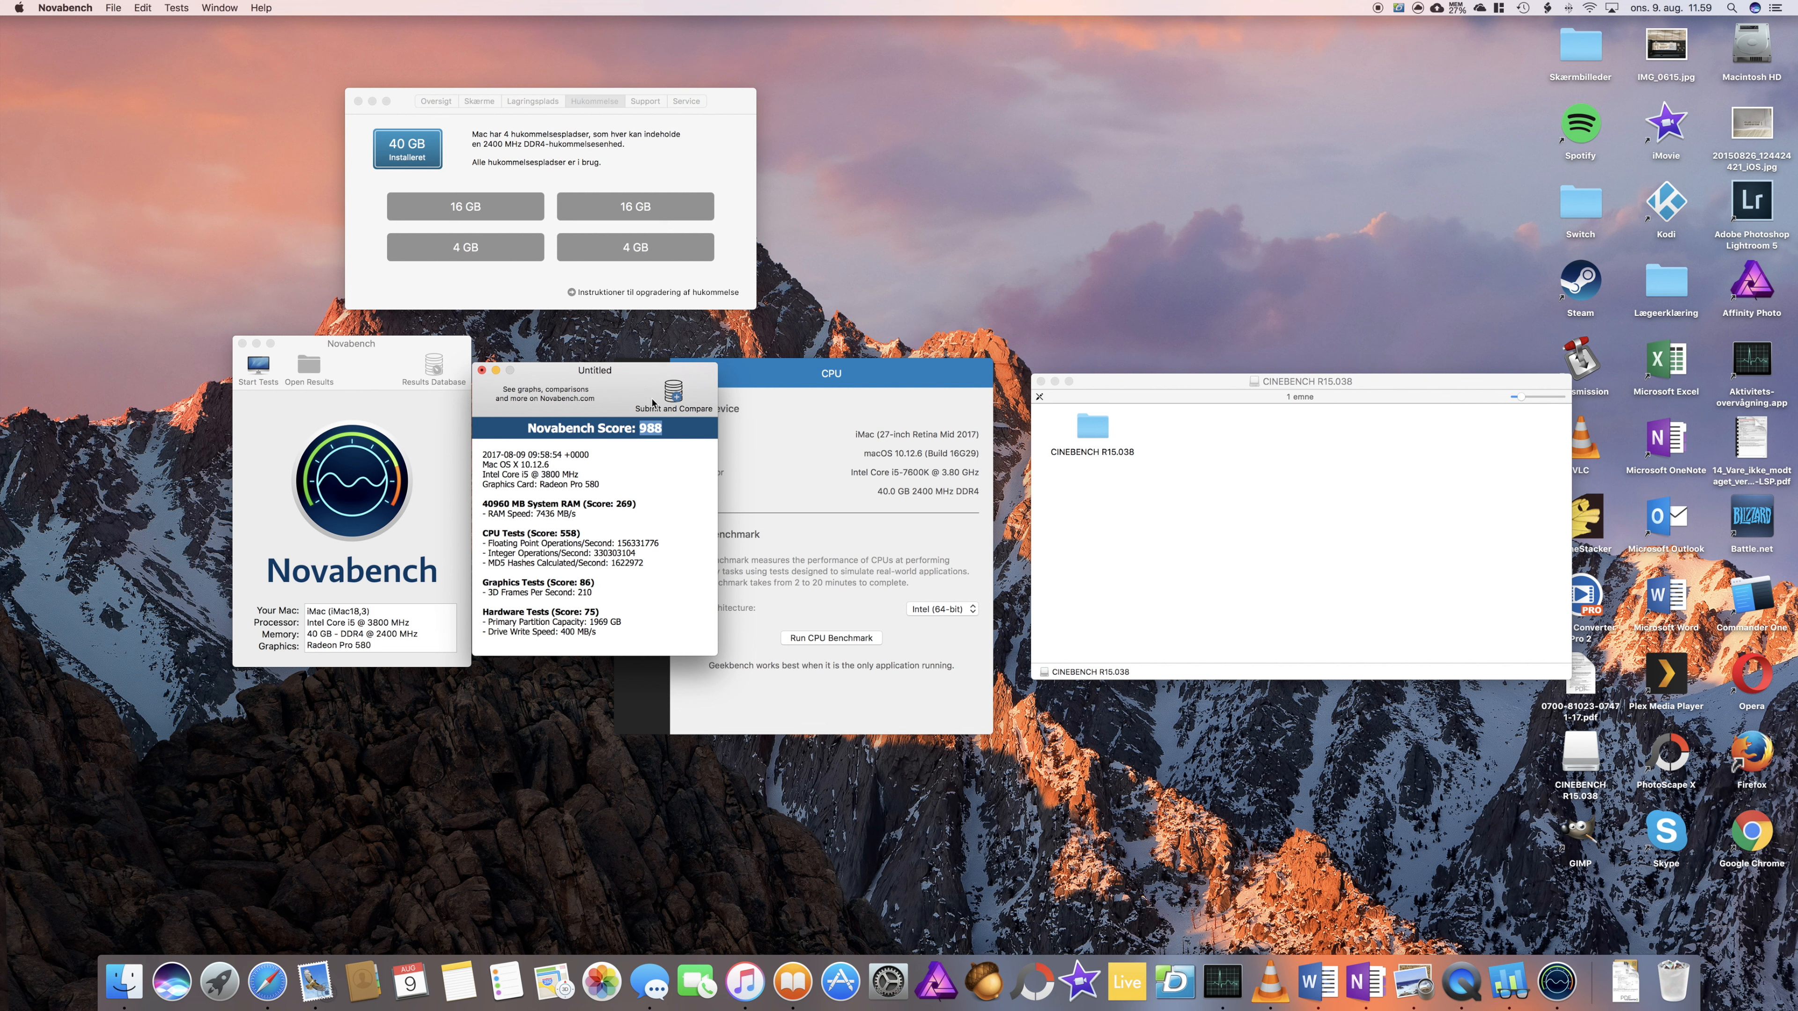
{"action": "mouse_move", "coordinate": [316, 626]}
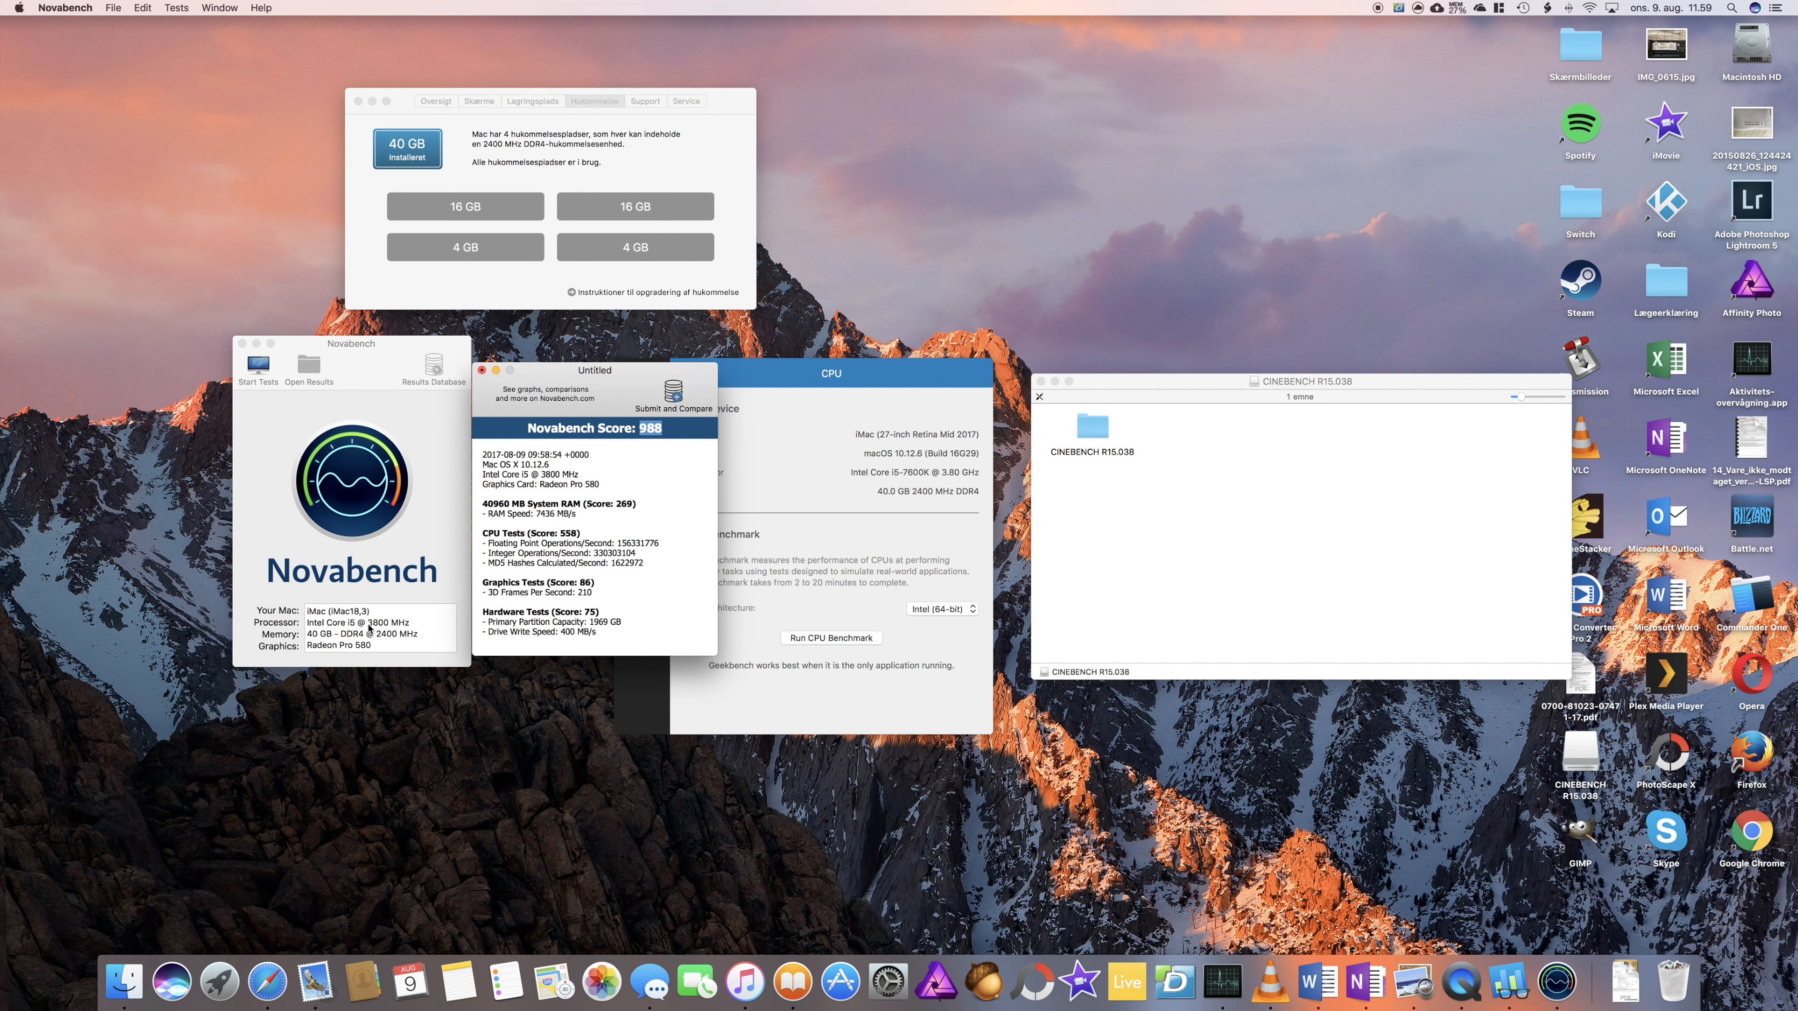
{"action": "mouse_move", "coordinate": [441, 639]}
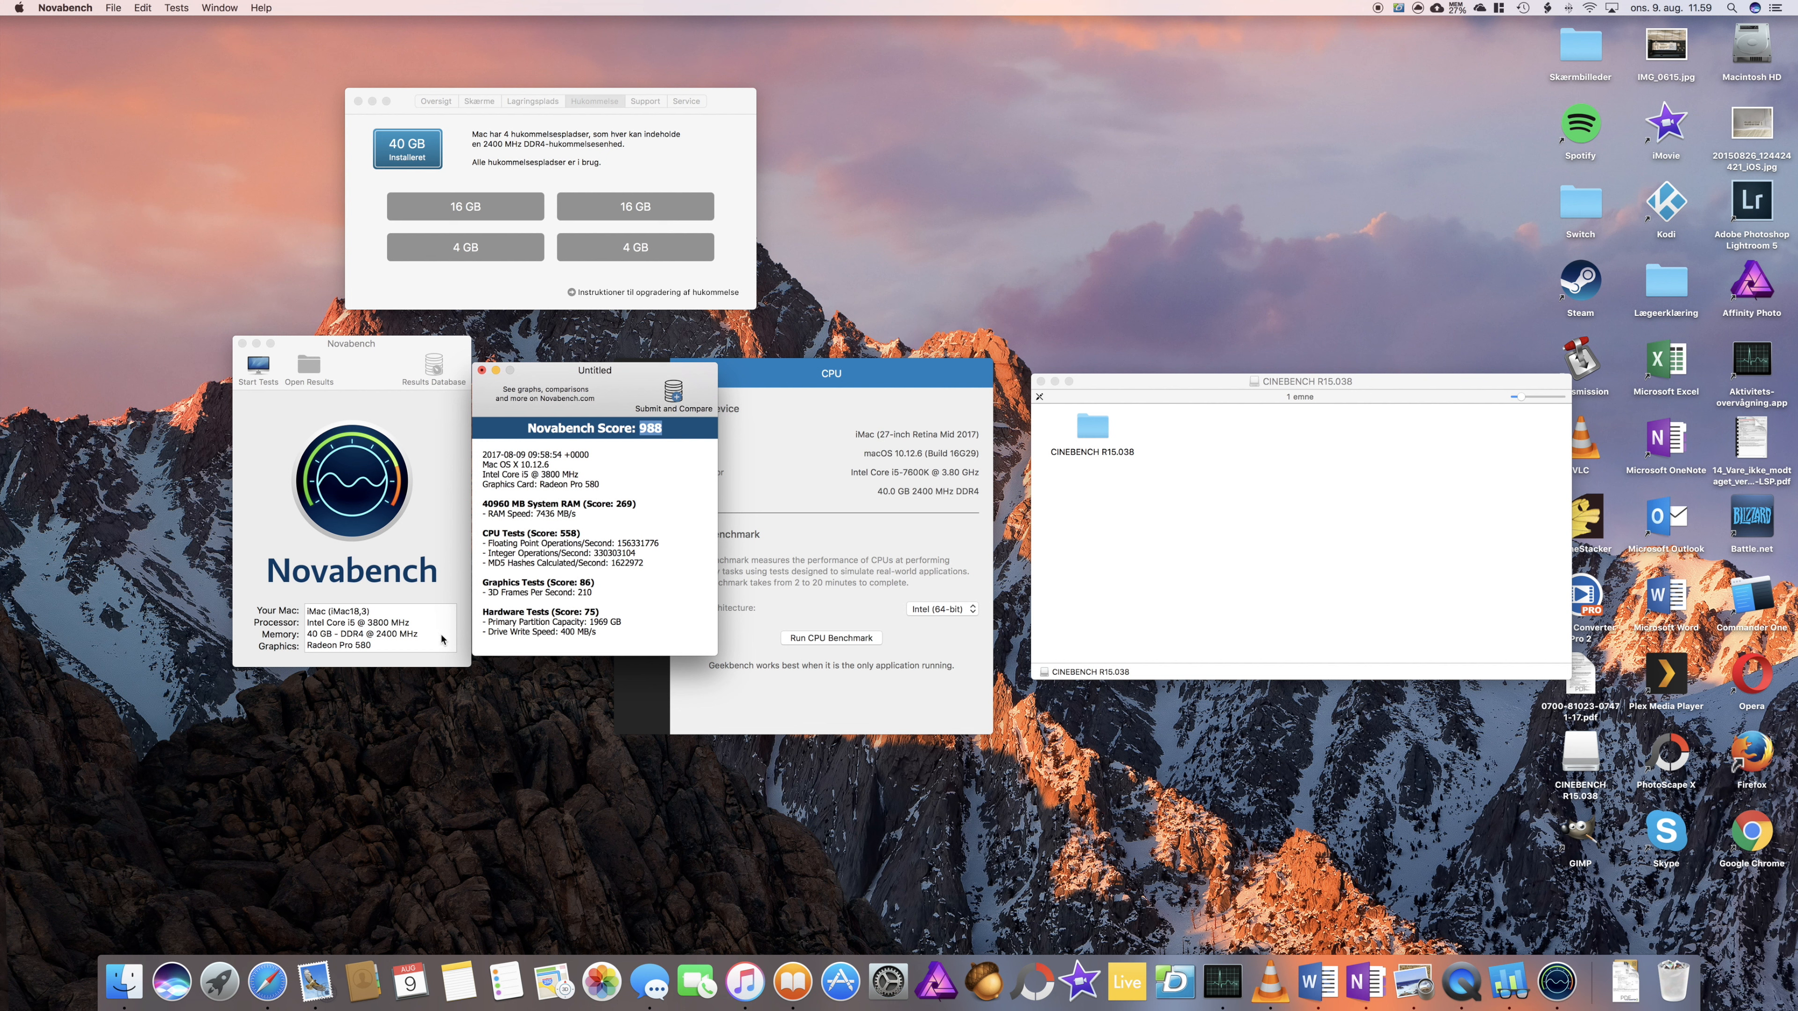
{"action": "mouse_move", "coordinate": [359, 649]}
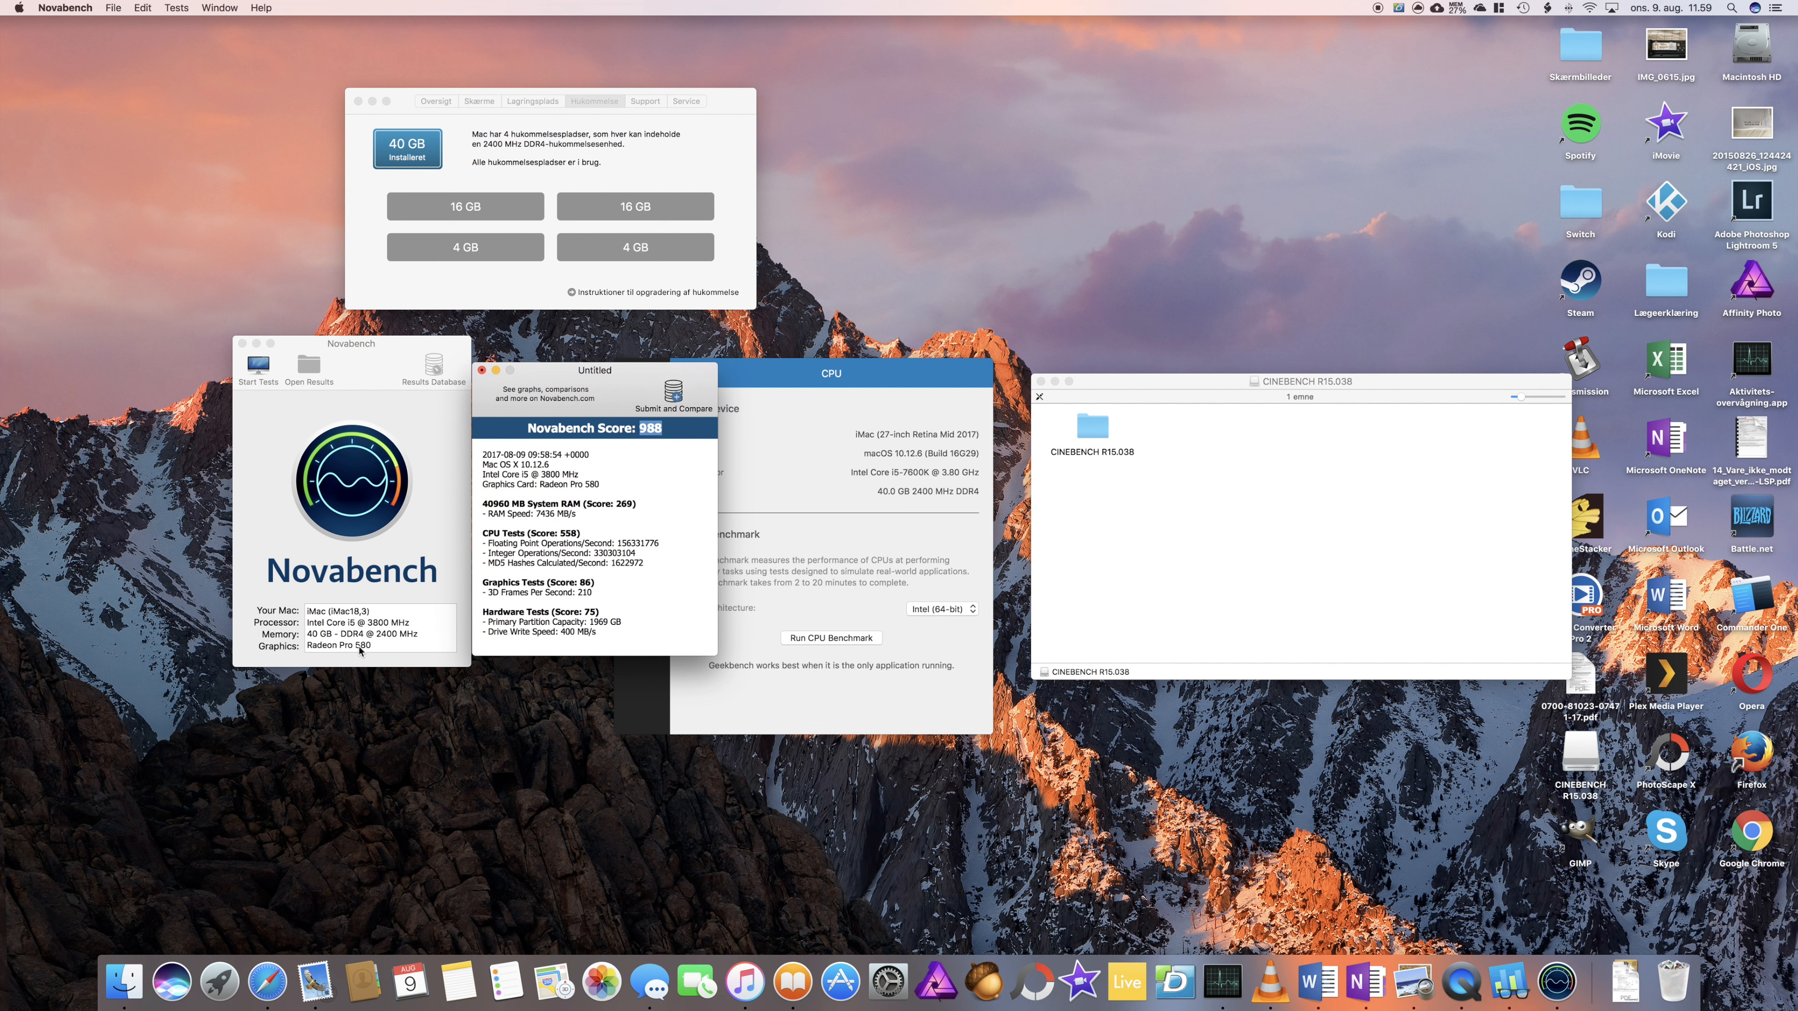
{"action": "mouse_move", "coordinate": [718, 413]}
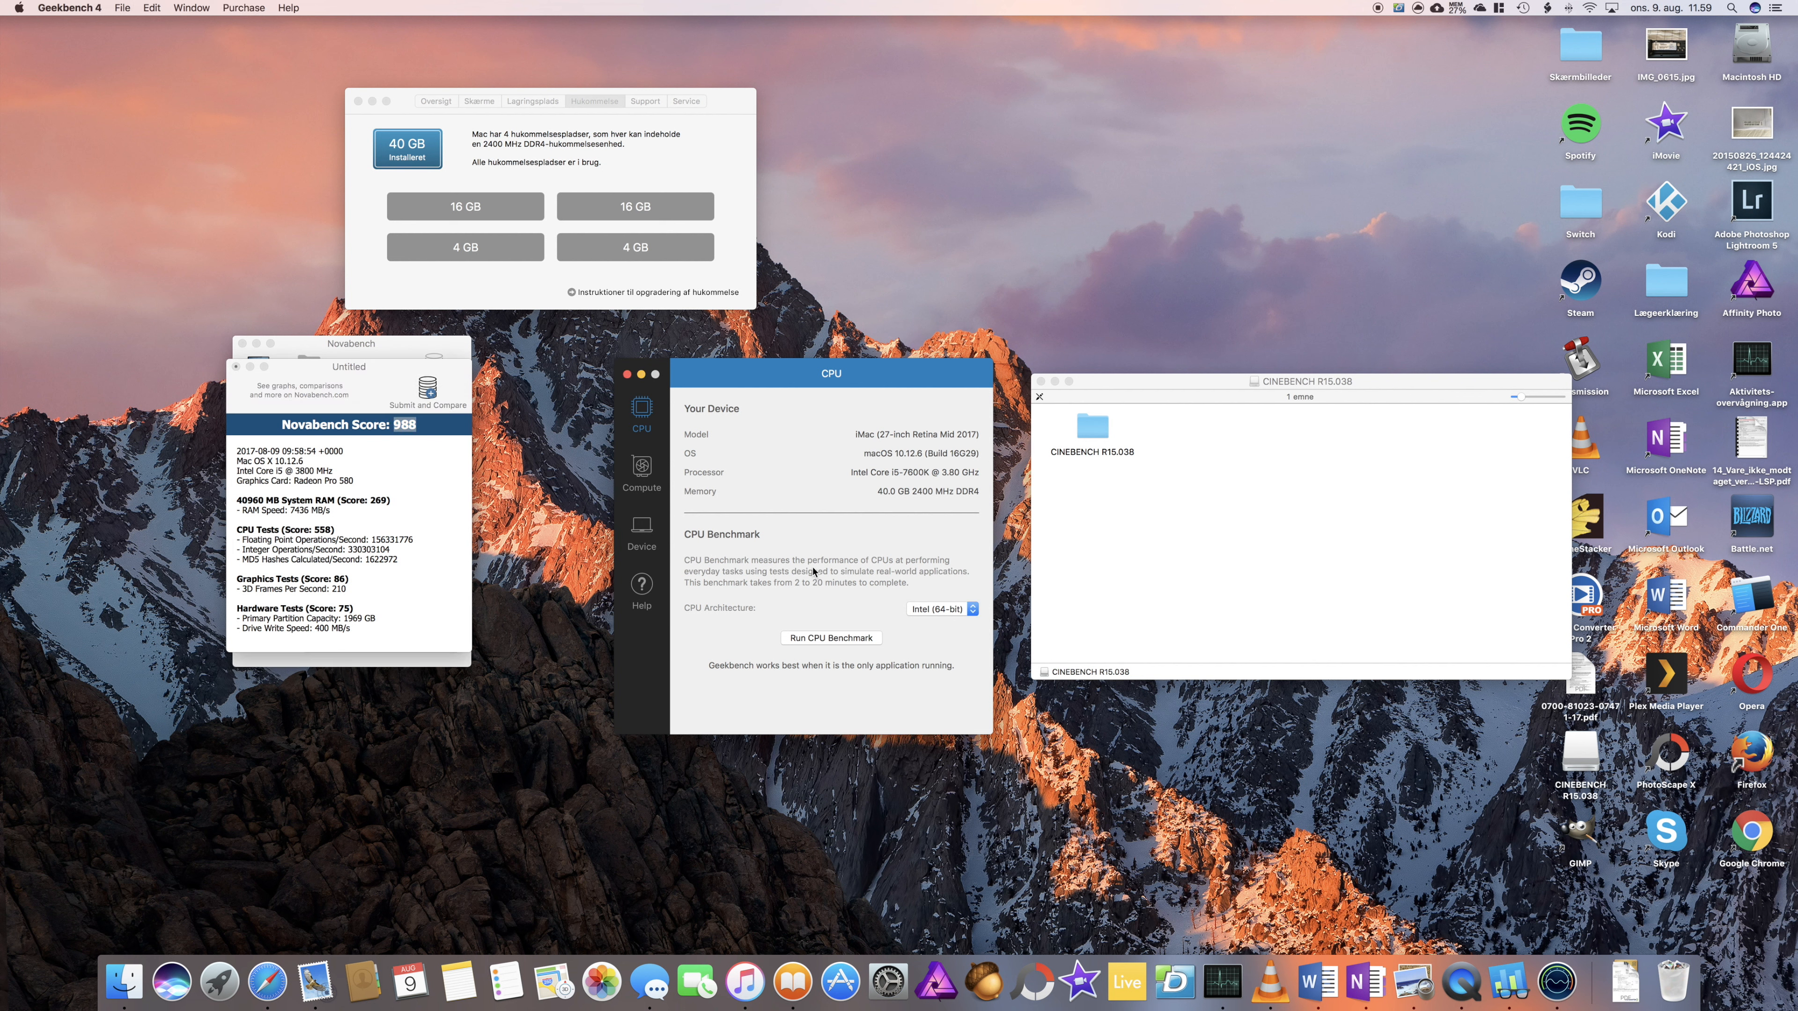
{"action": "mouse_move", "coordinate": [650, 424]}
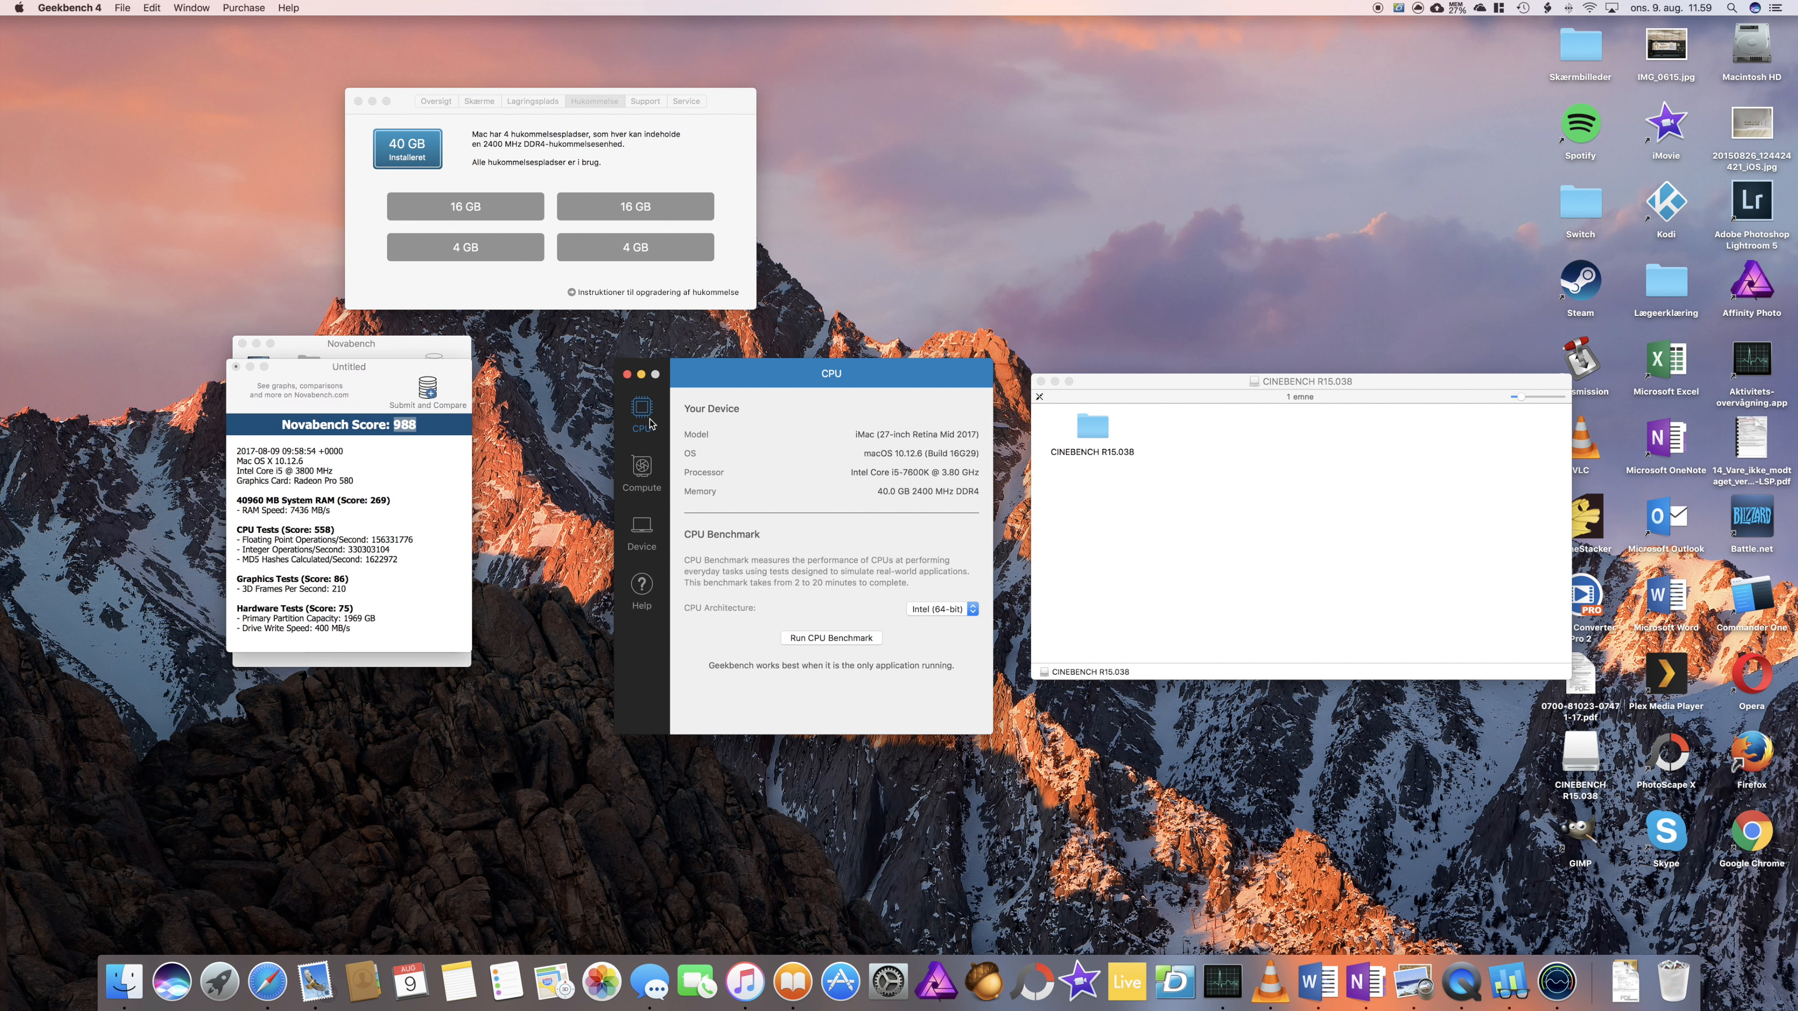
{"action": "mouse_move", "coordinate": [797, 370]}
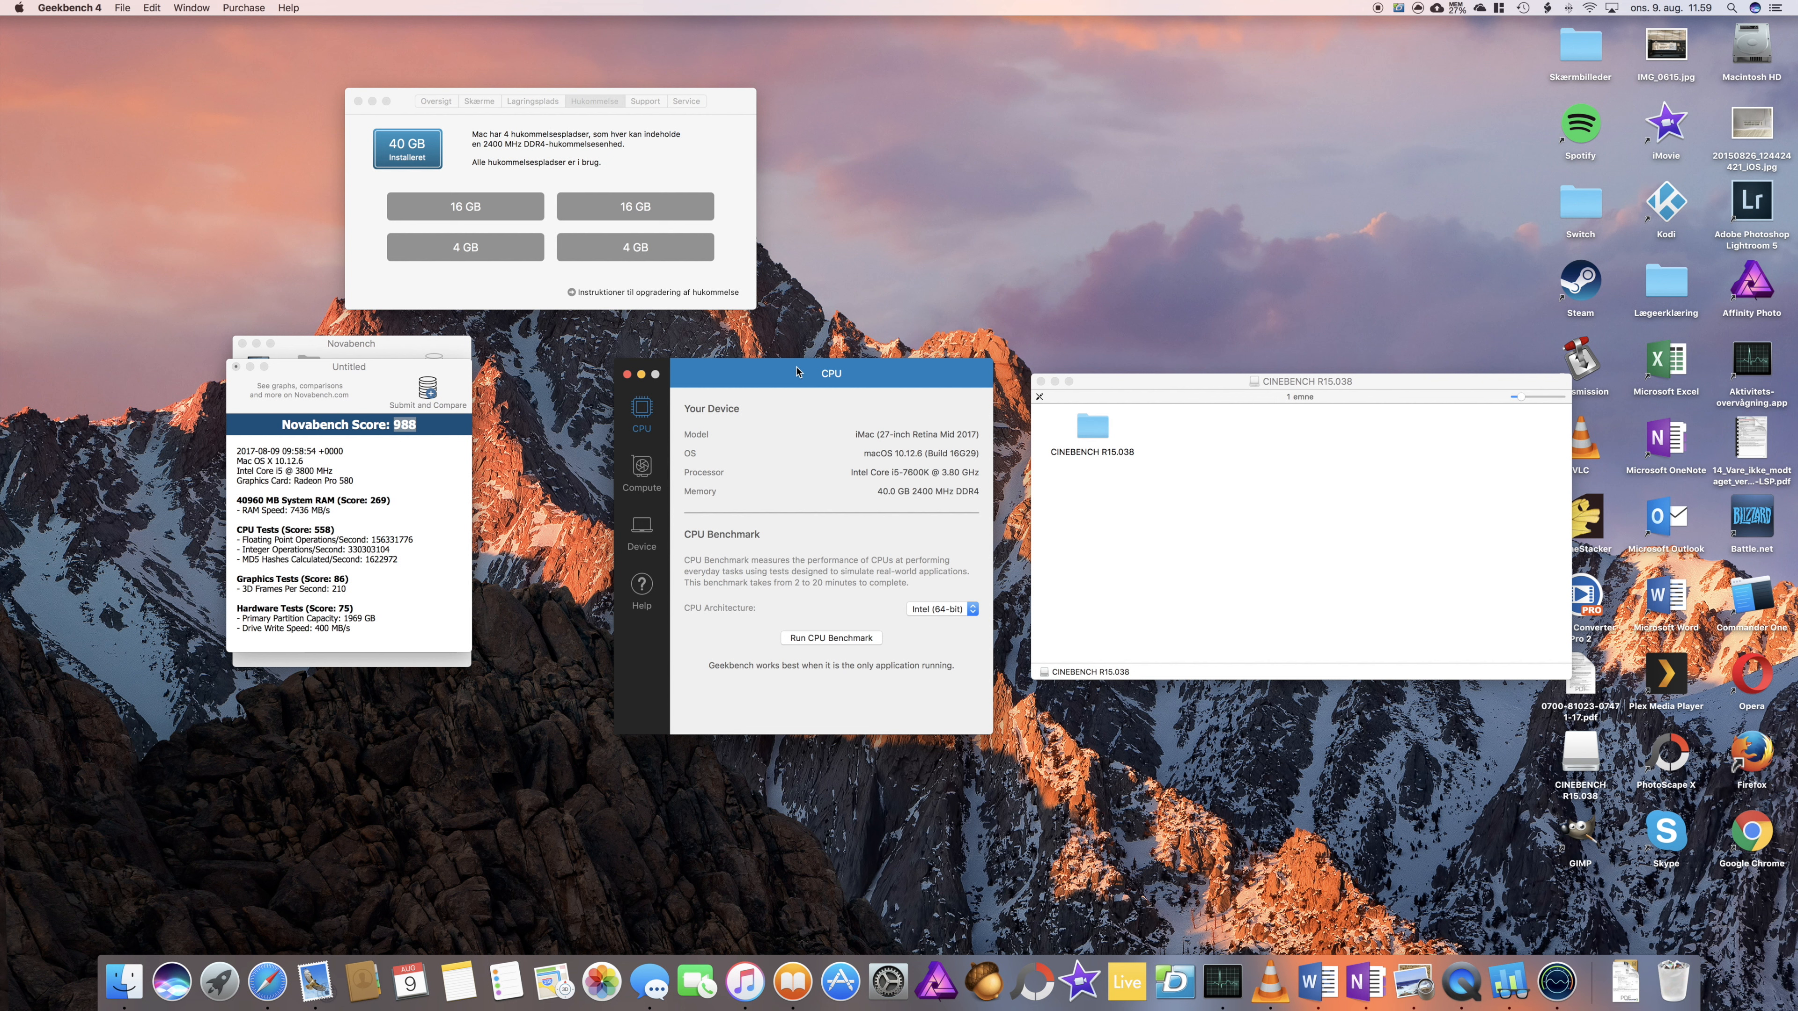
{"action": "mouse_move", "coordinate": [828, 643]}
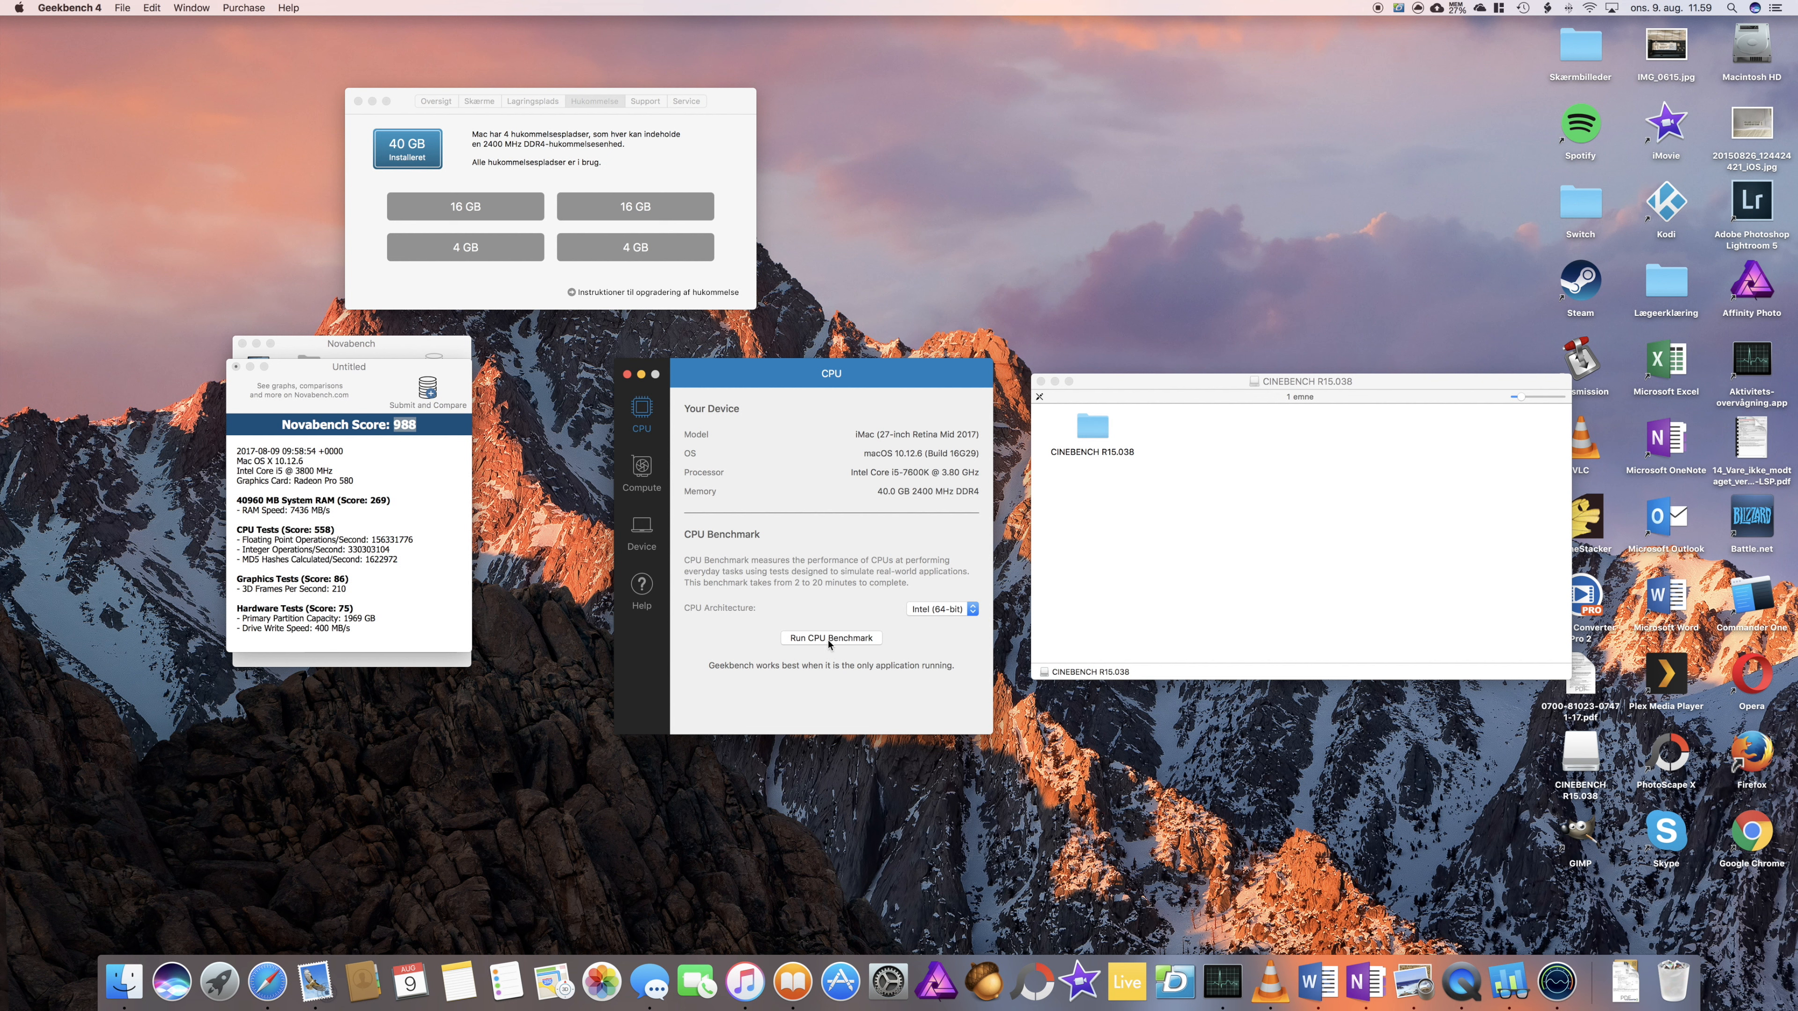
Run the Geekbench 4 CPU benchmark, yielding 4550 single-core and 12557 multi-core
{"action": "left_click", "coordinate": [831, 638]}
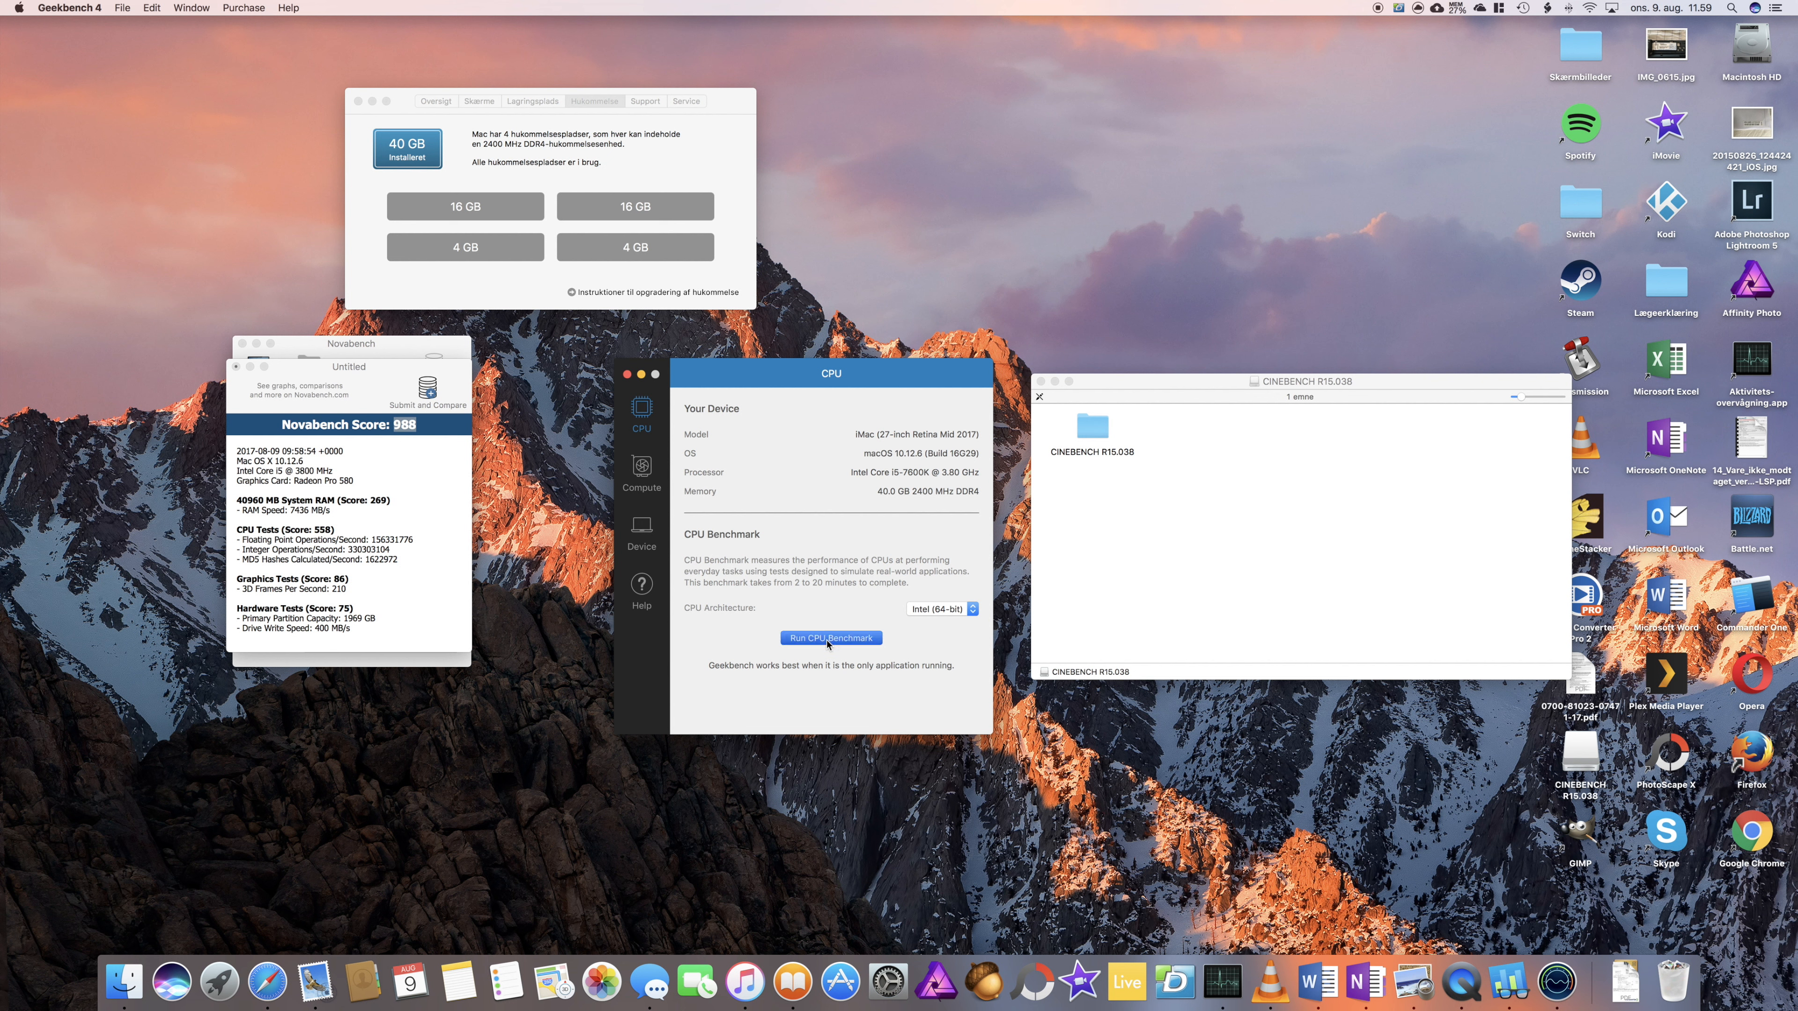
{"action": "left_click", "coordinate": [831, 637]}
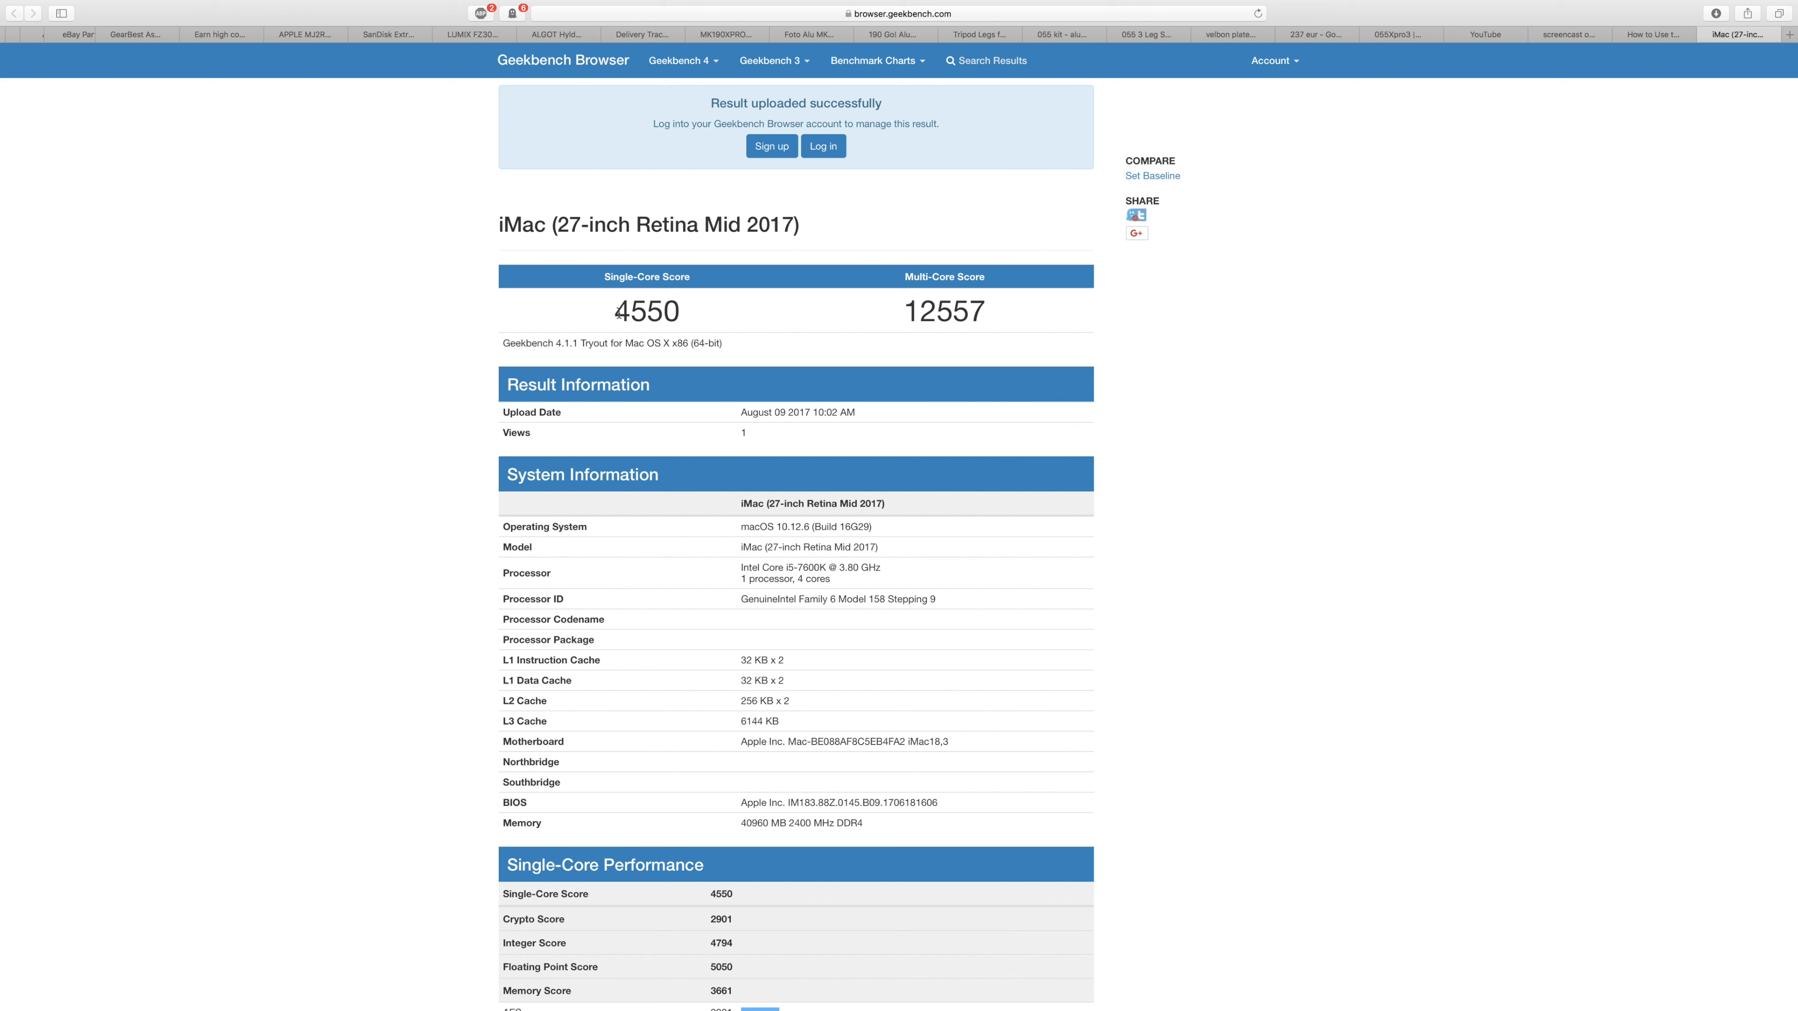
{"action": "double_click", "coordinate": [645, 311]}
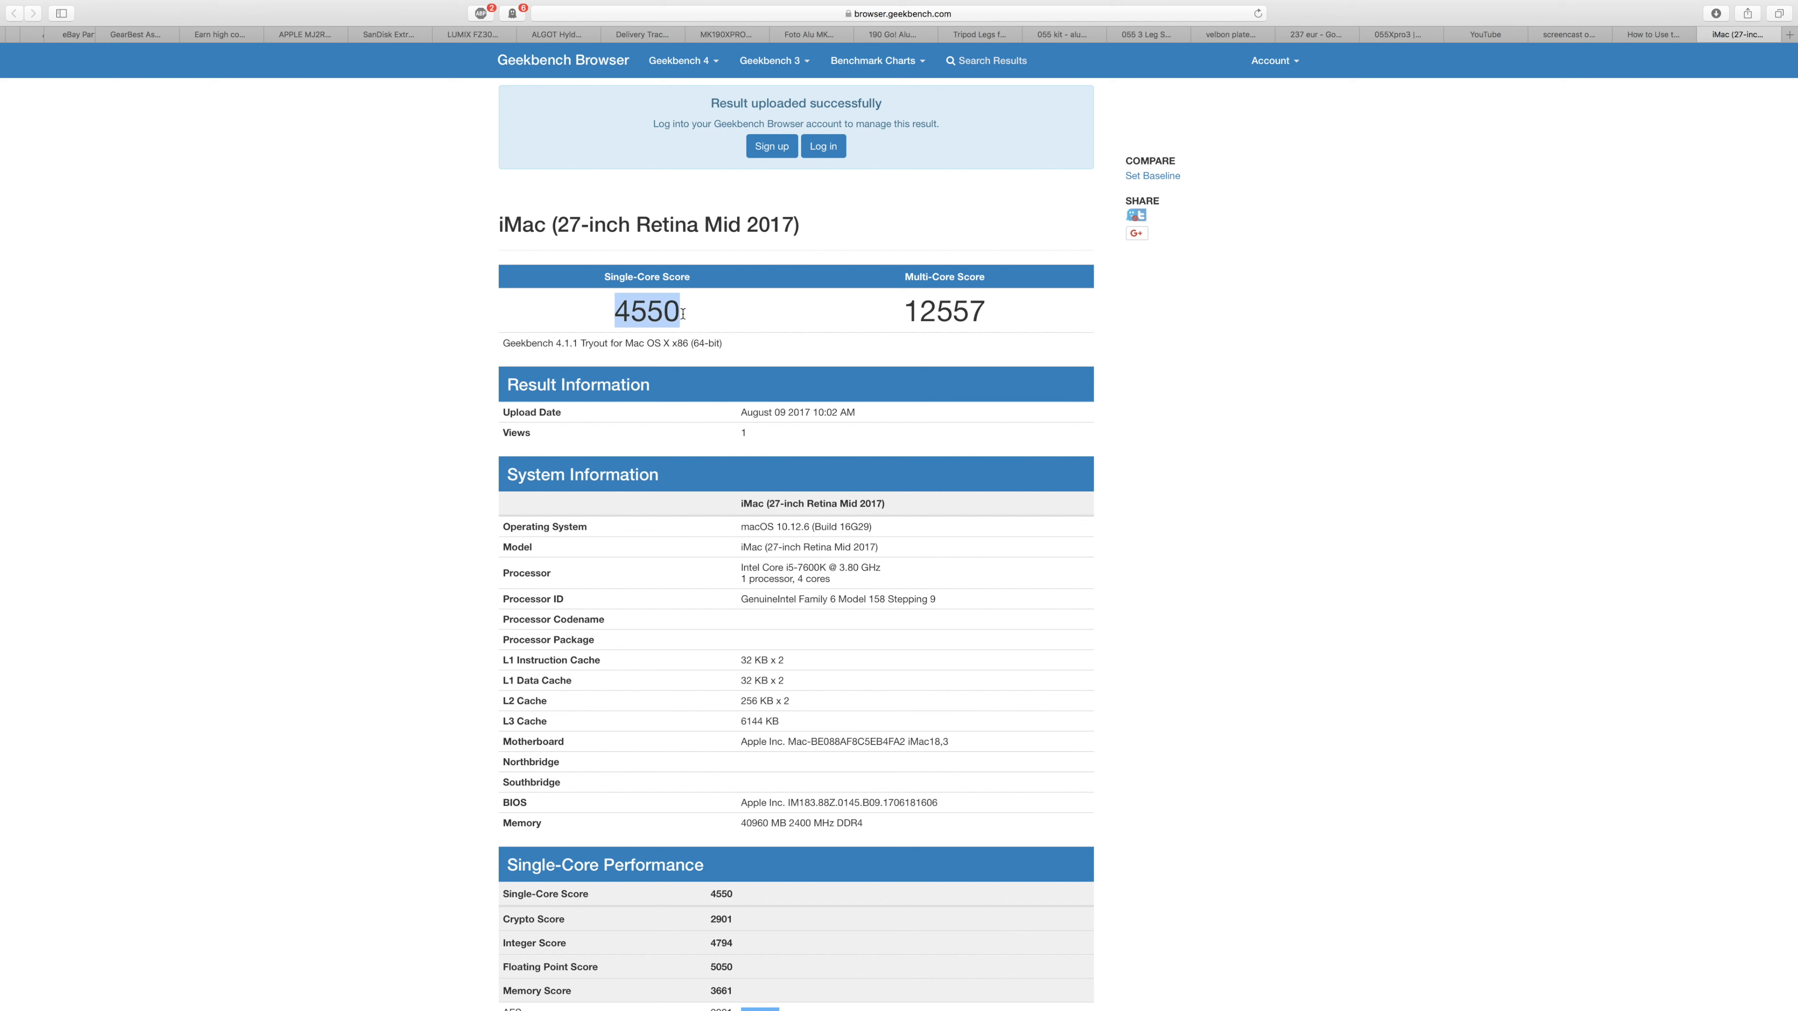
{"action": "left_click", "coordinate": [645, 311]}
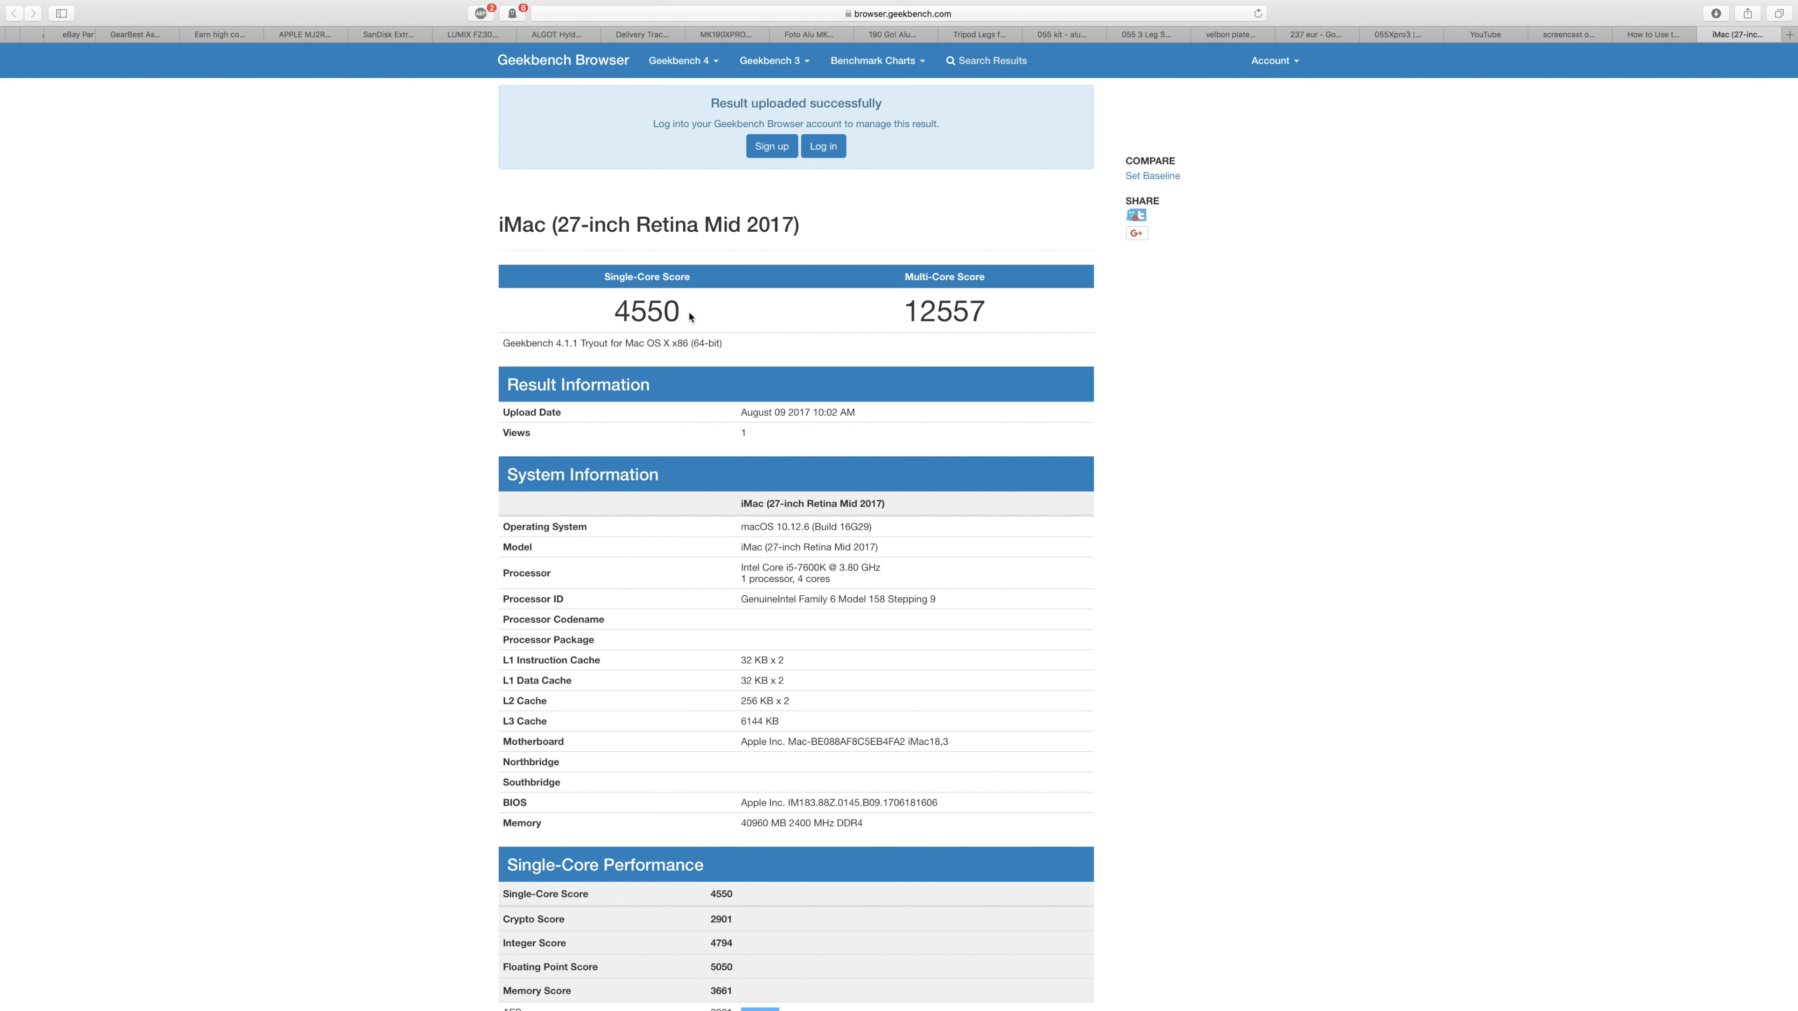
{"action": "double_click", "coordinate": [919, 311]}
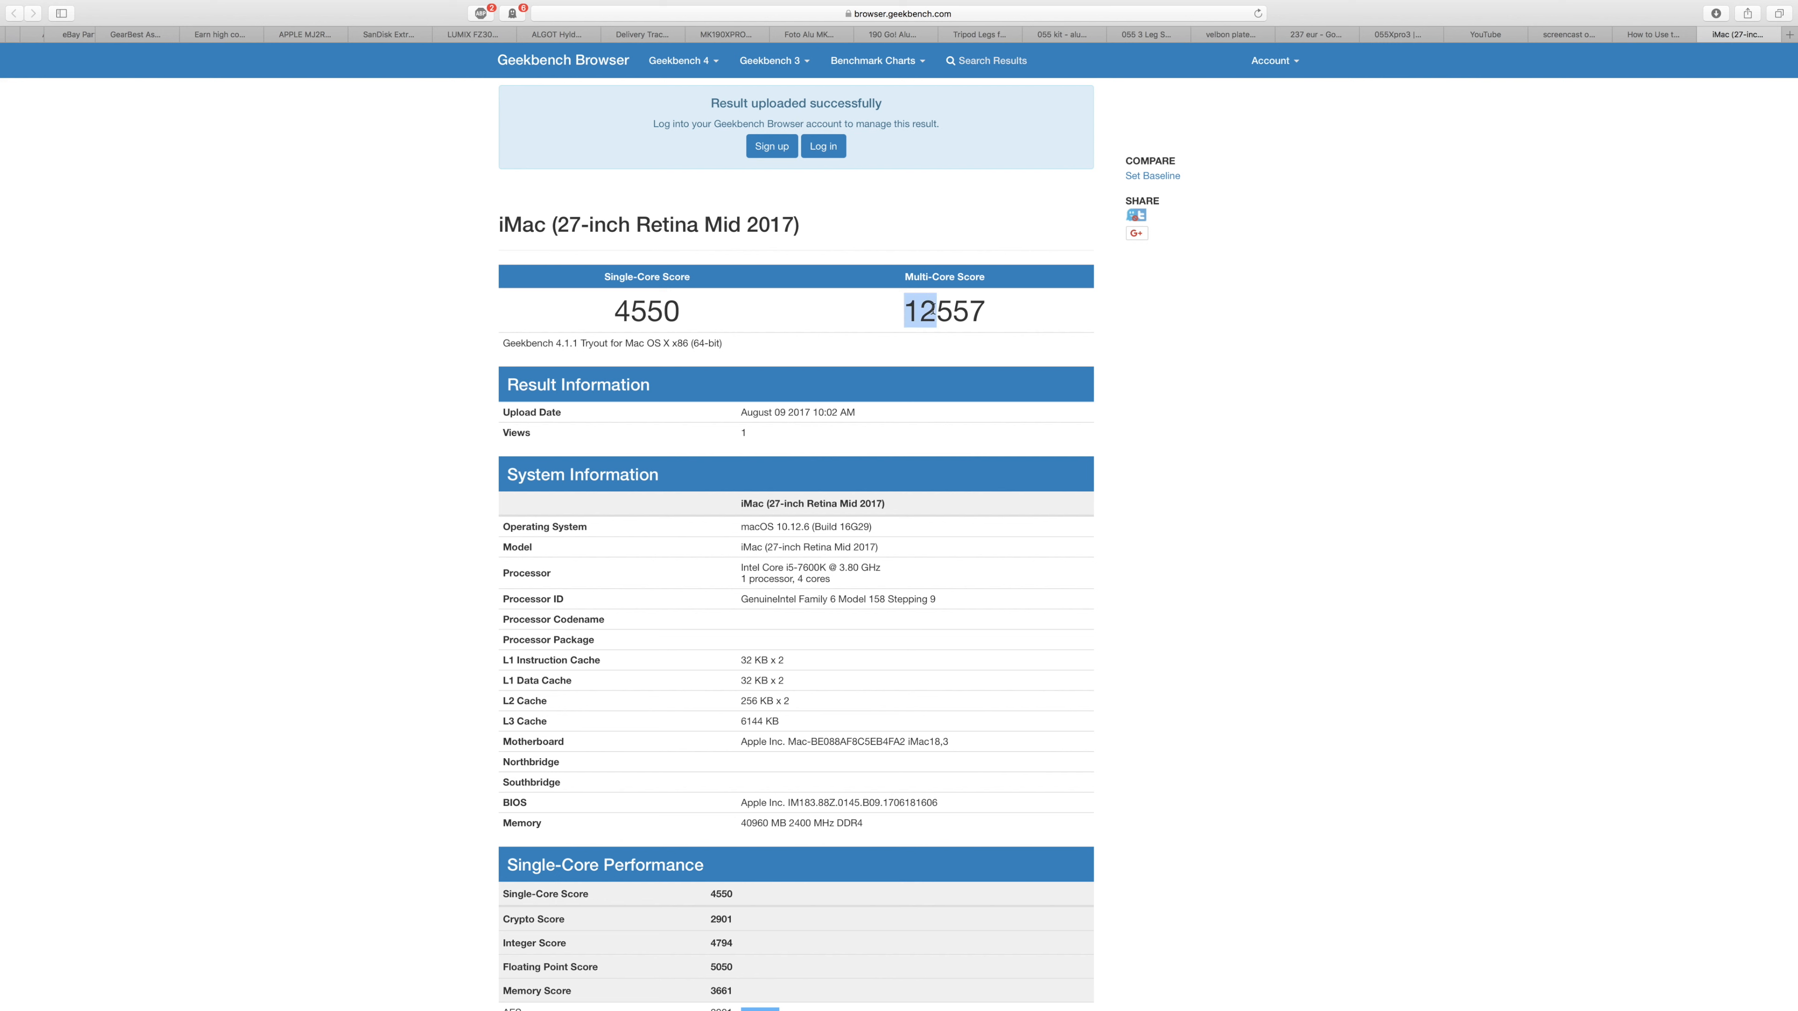
{"action": "left_click_drag", "start_coordinate": [917, 311], "coordinate": [980, 311]}
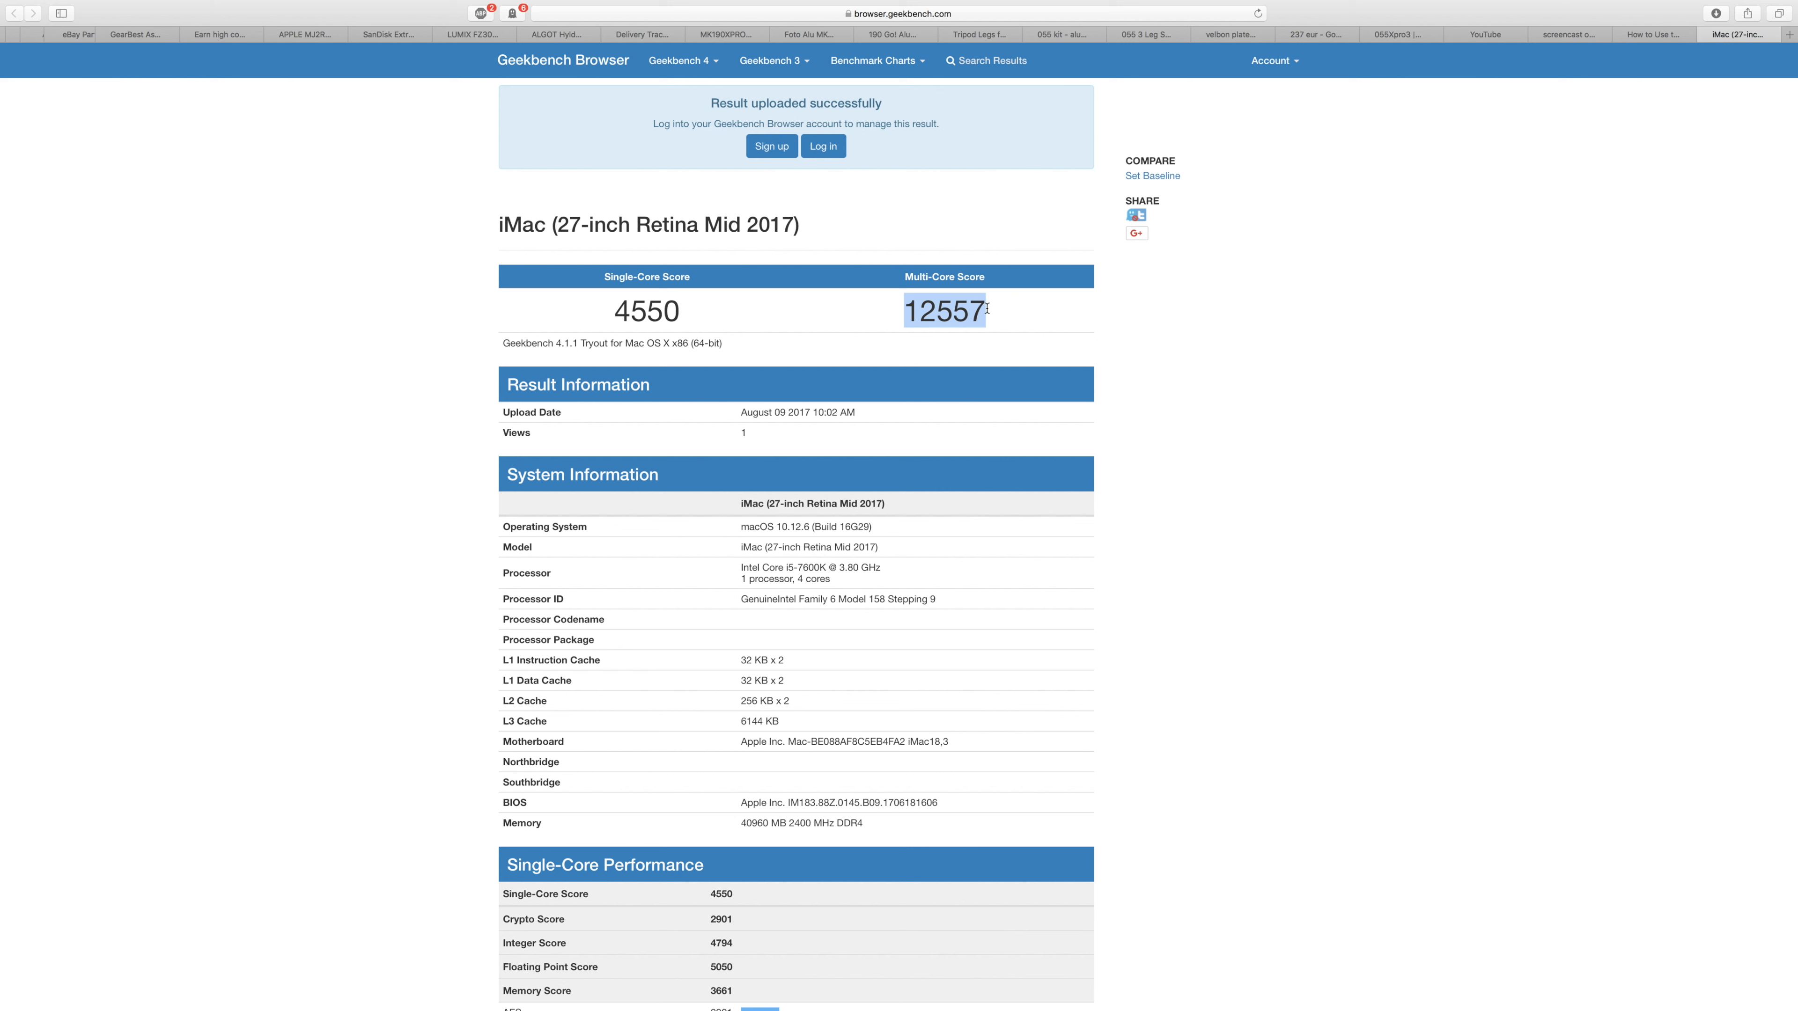
{"action": "left_click", "coordinate": [803, 321]}
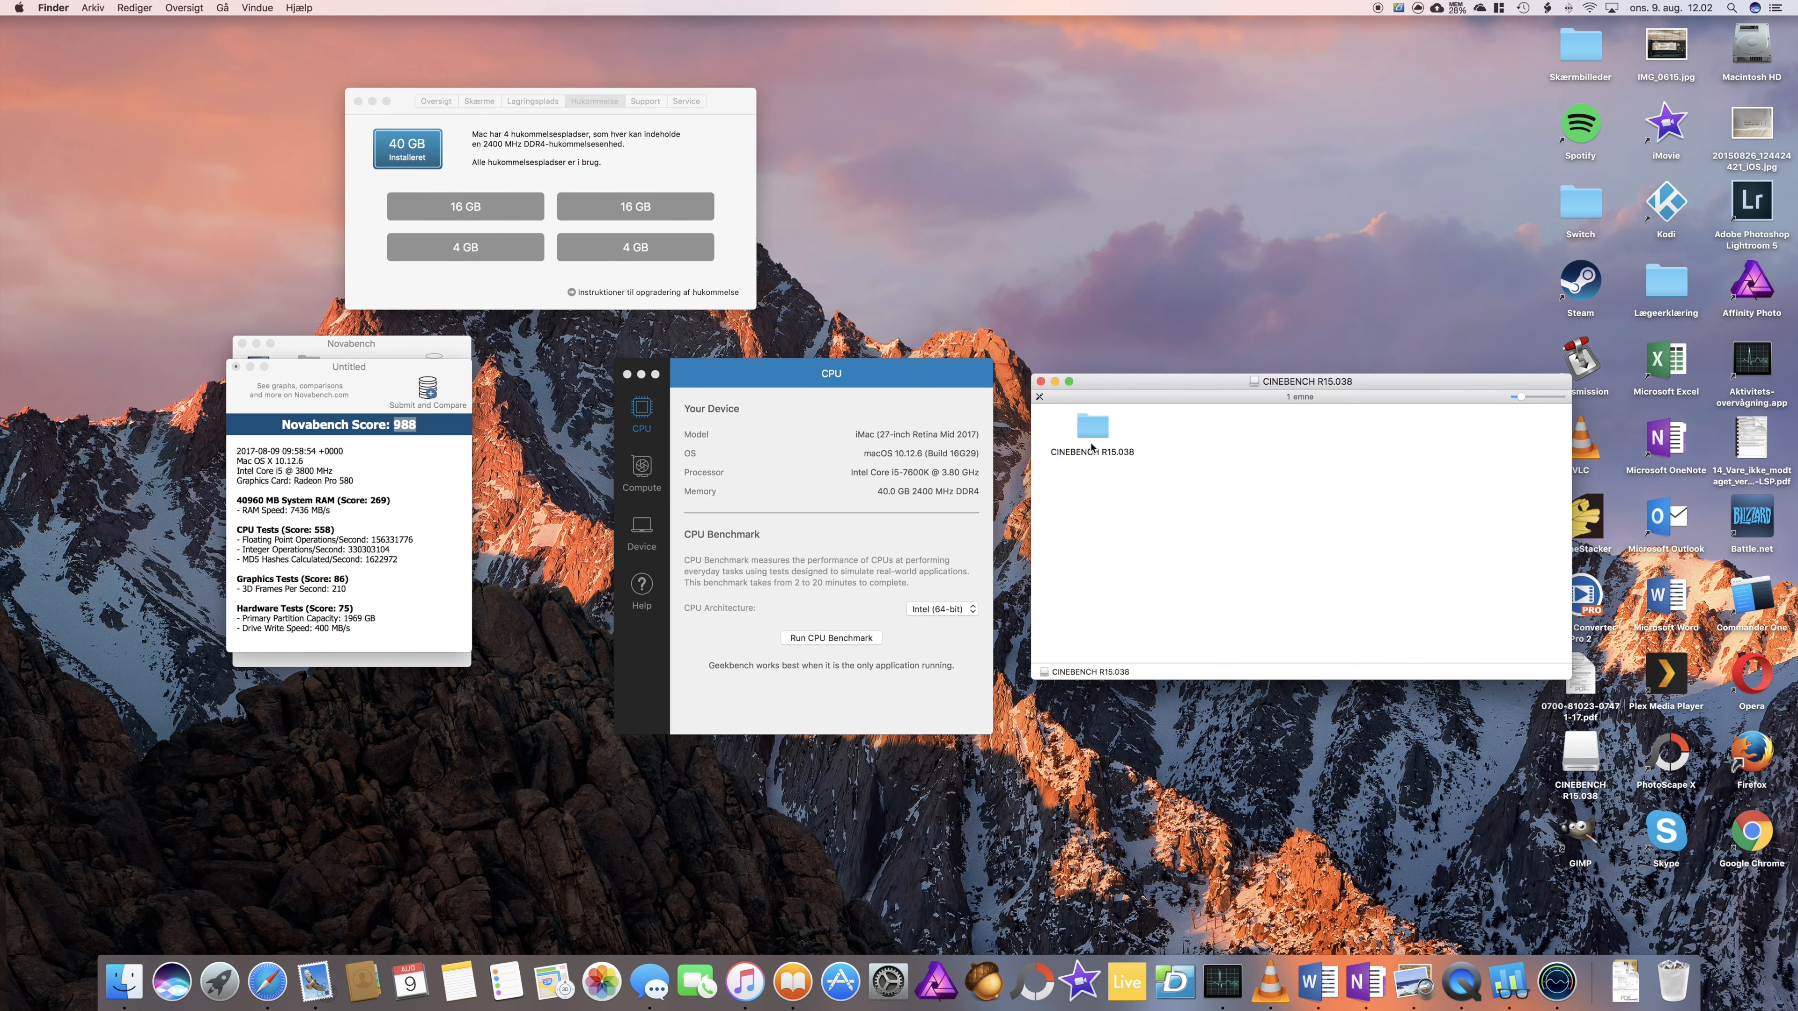
Launch Cinebench R15 from its folder and run the CPU render test, scoring 509 cb
{"action": "double_click", "coordinate": [1090, 430]}
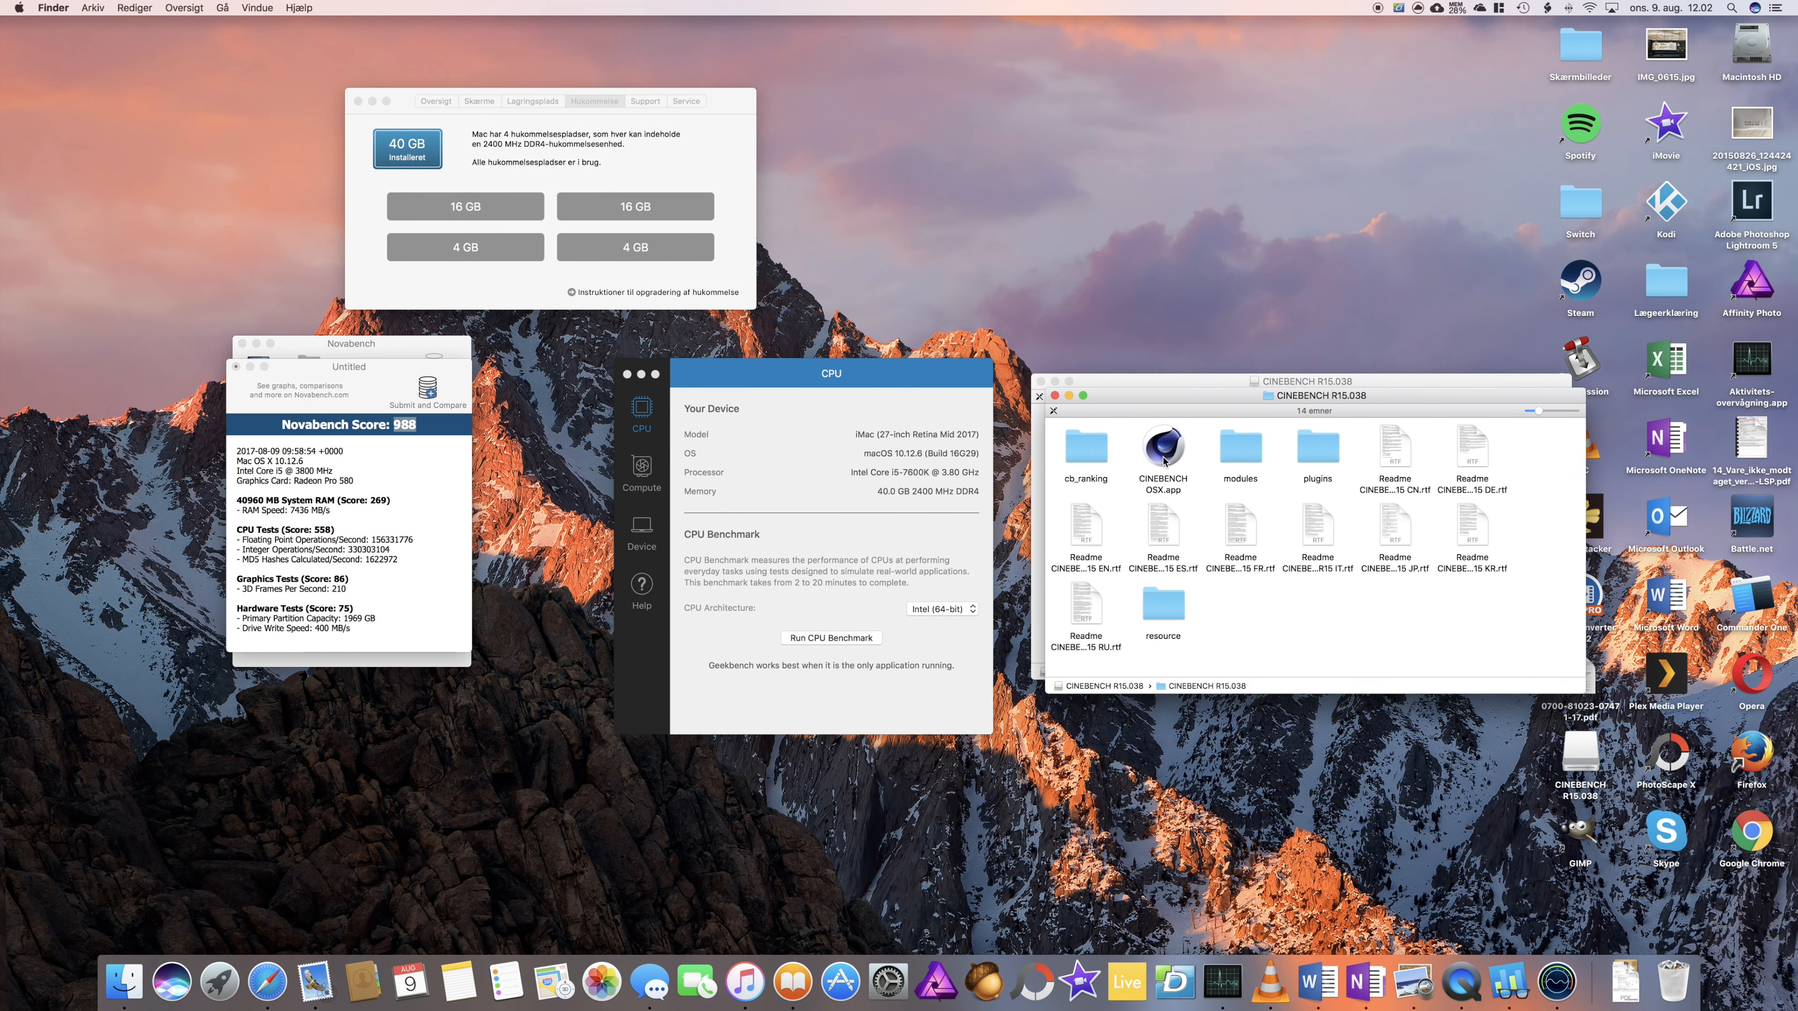
{"action": "double_click", "coordinate": [1160, 450]}
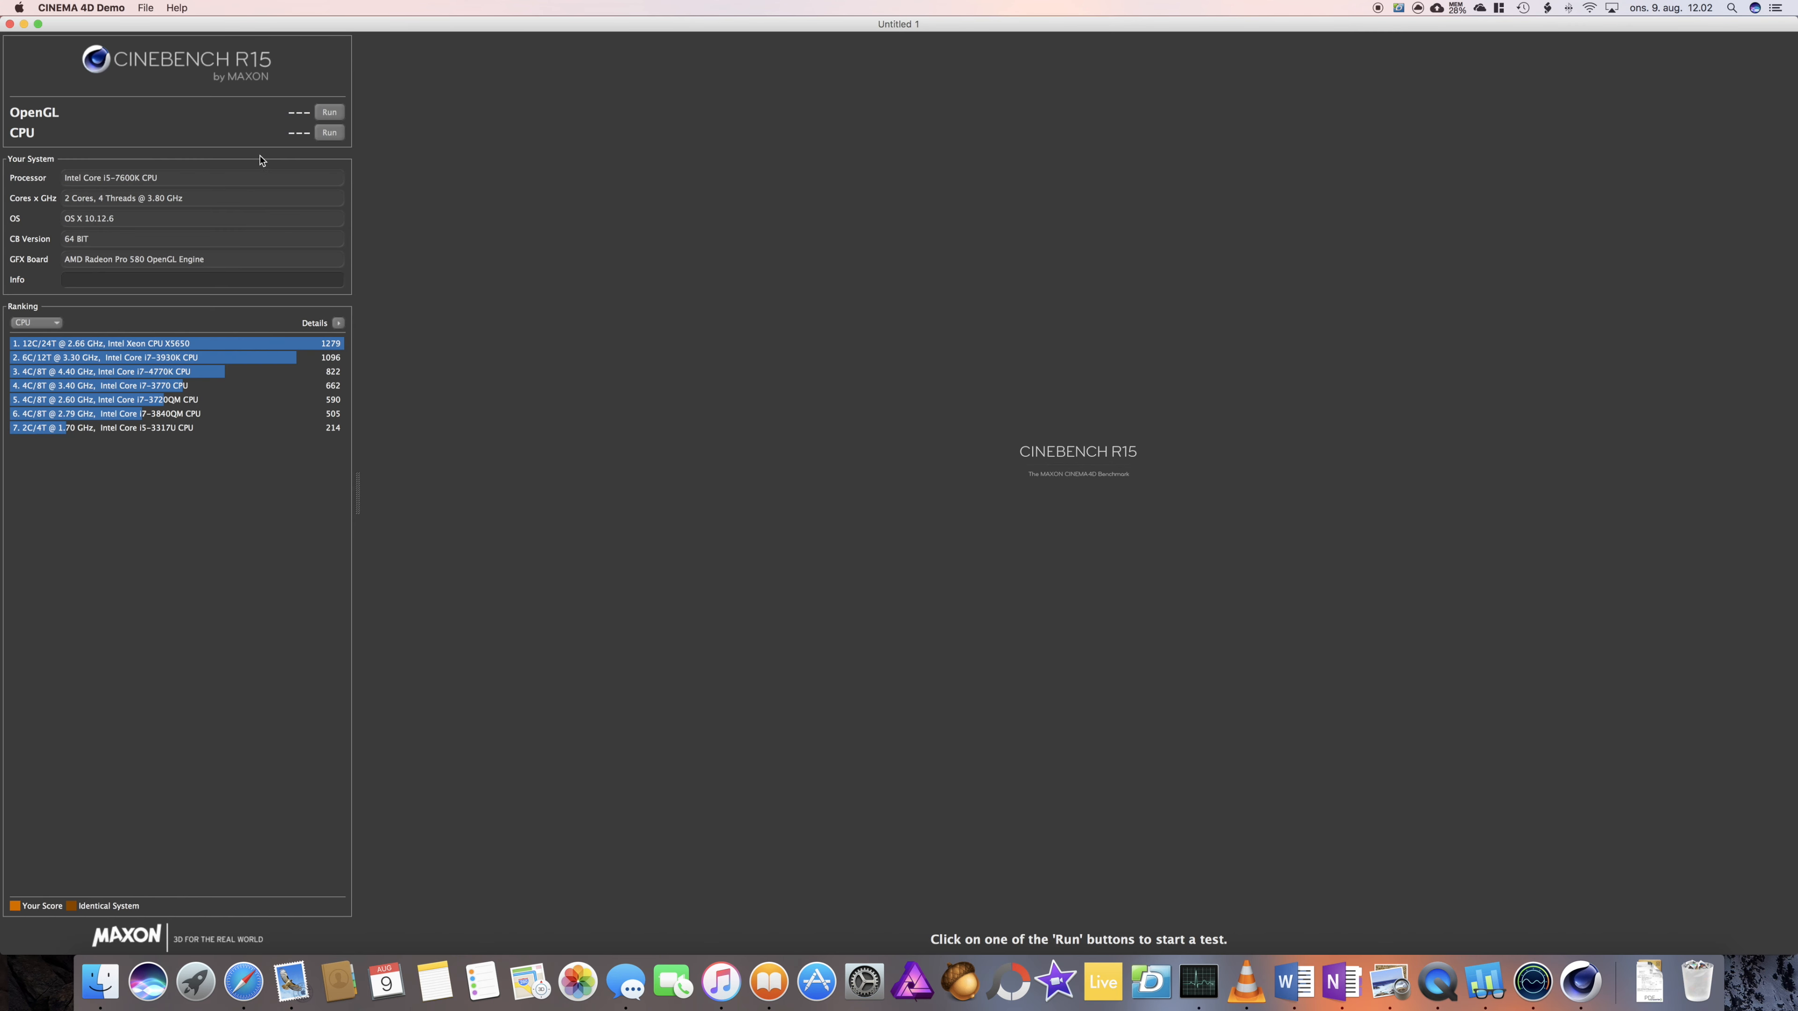
{"action": "mouse_move", "coordinate": [329, 139]}
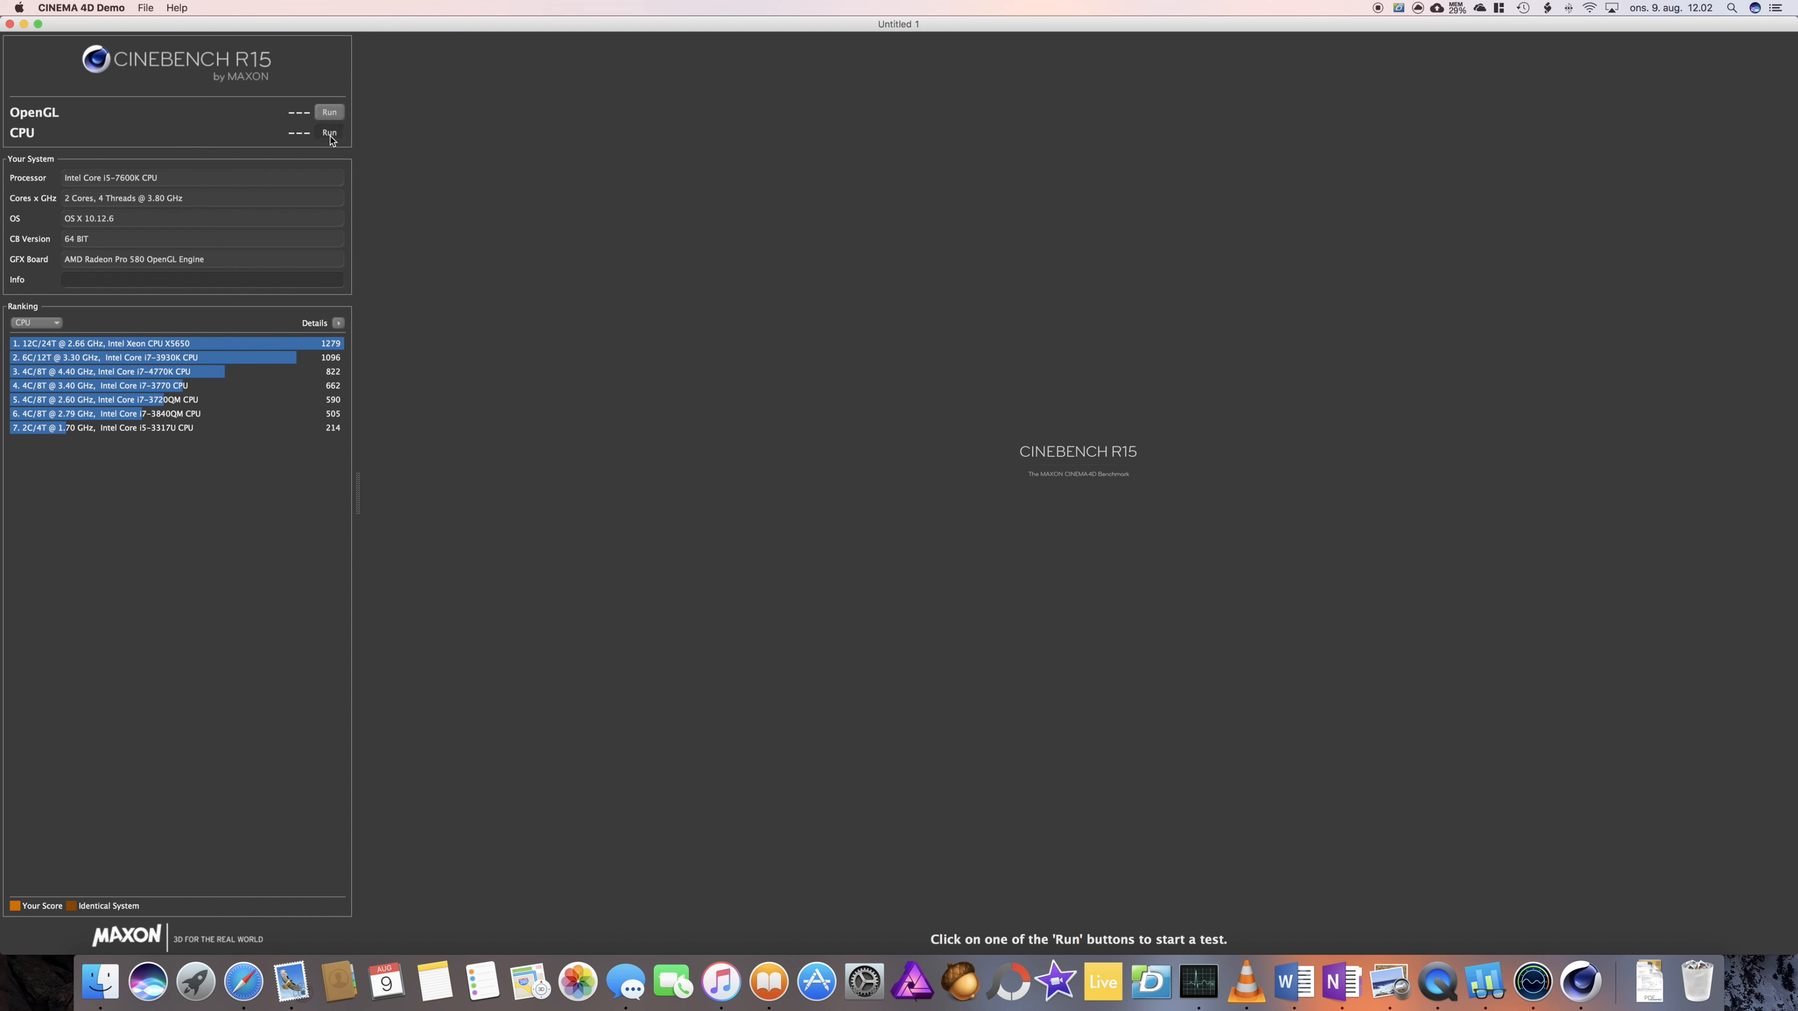
{"action": "left_click", "coordinate": [329, 132]}
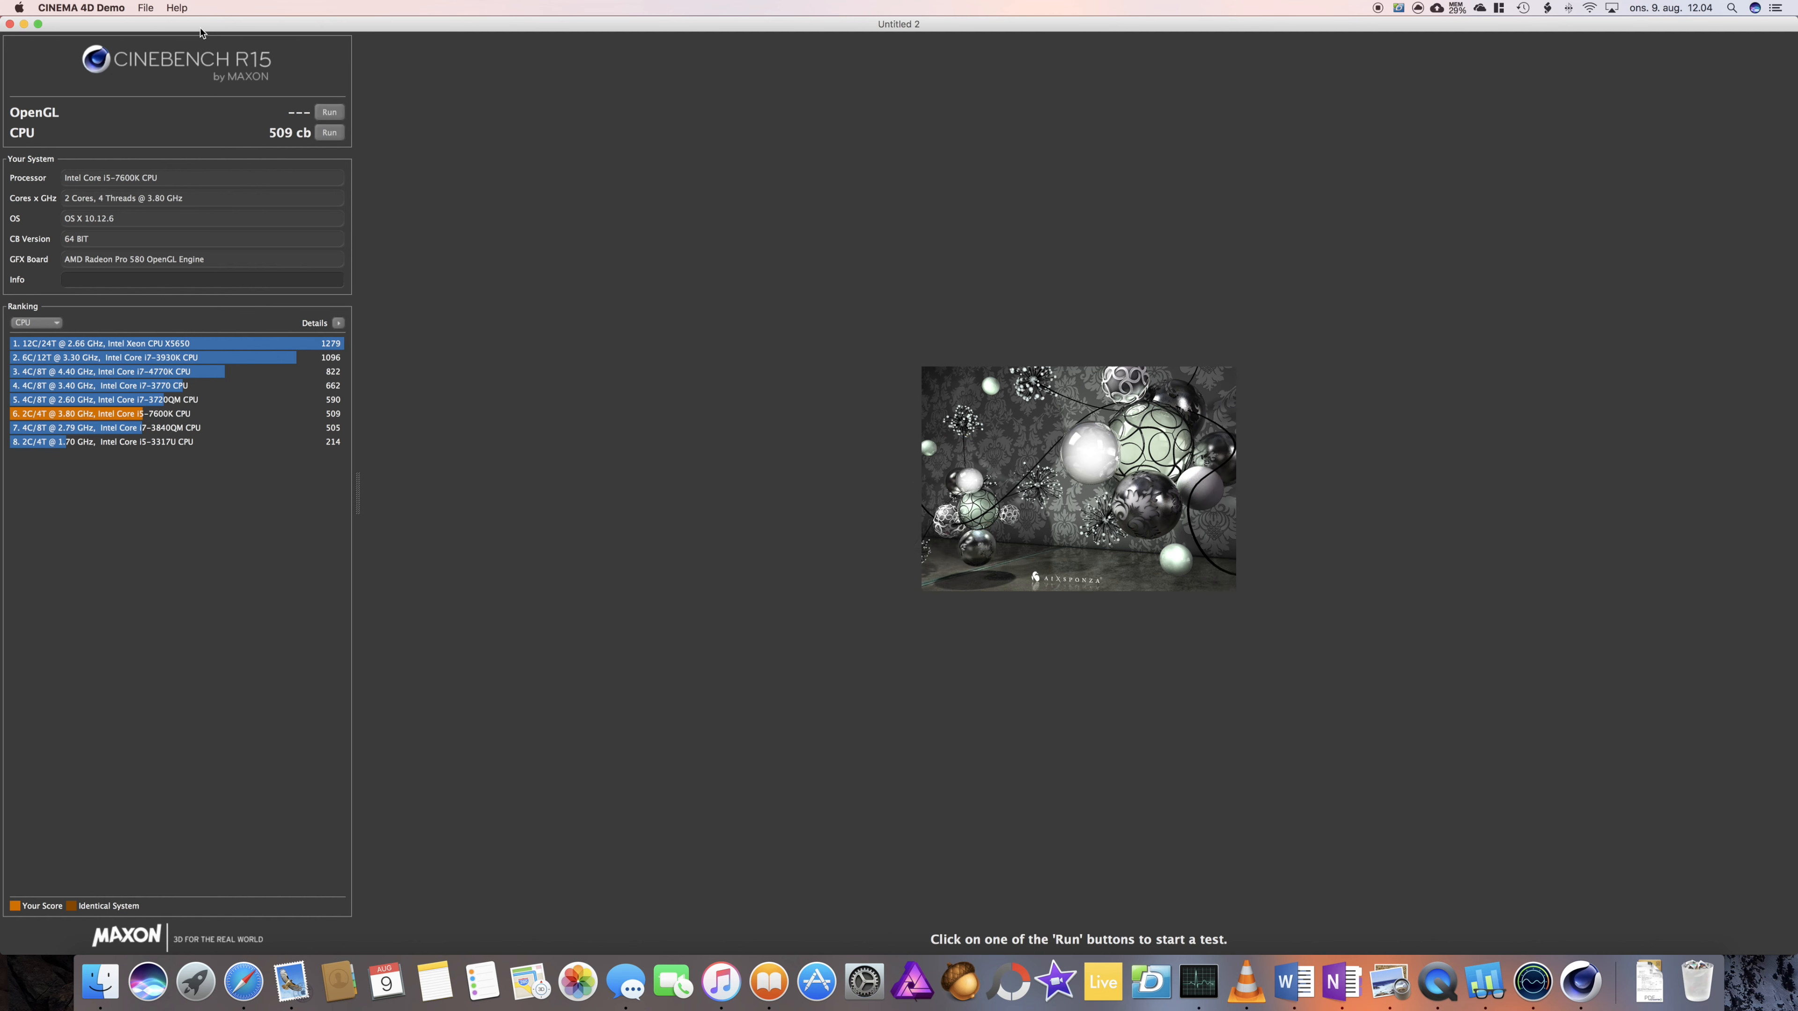
{"action": "mouse_move", "coordinate": [281, 139]}
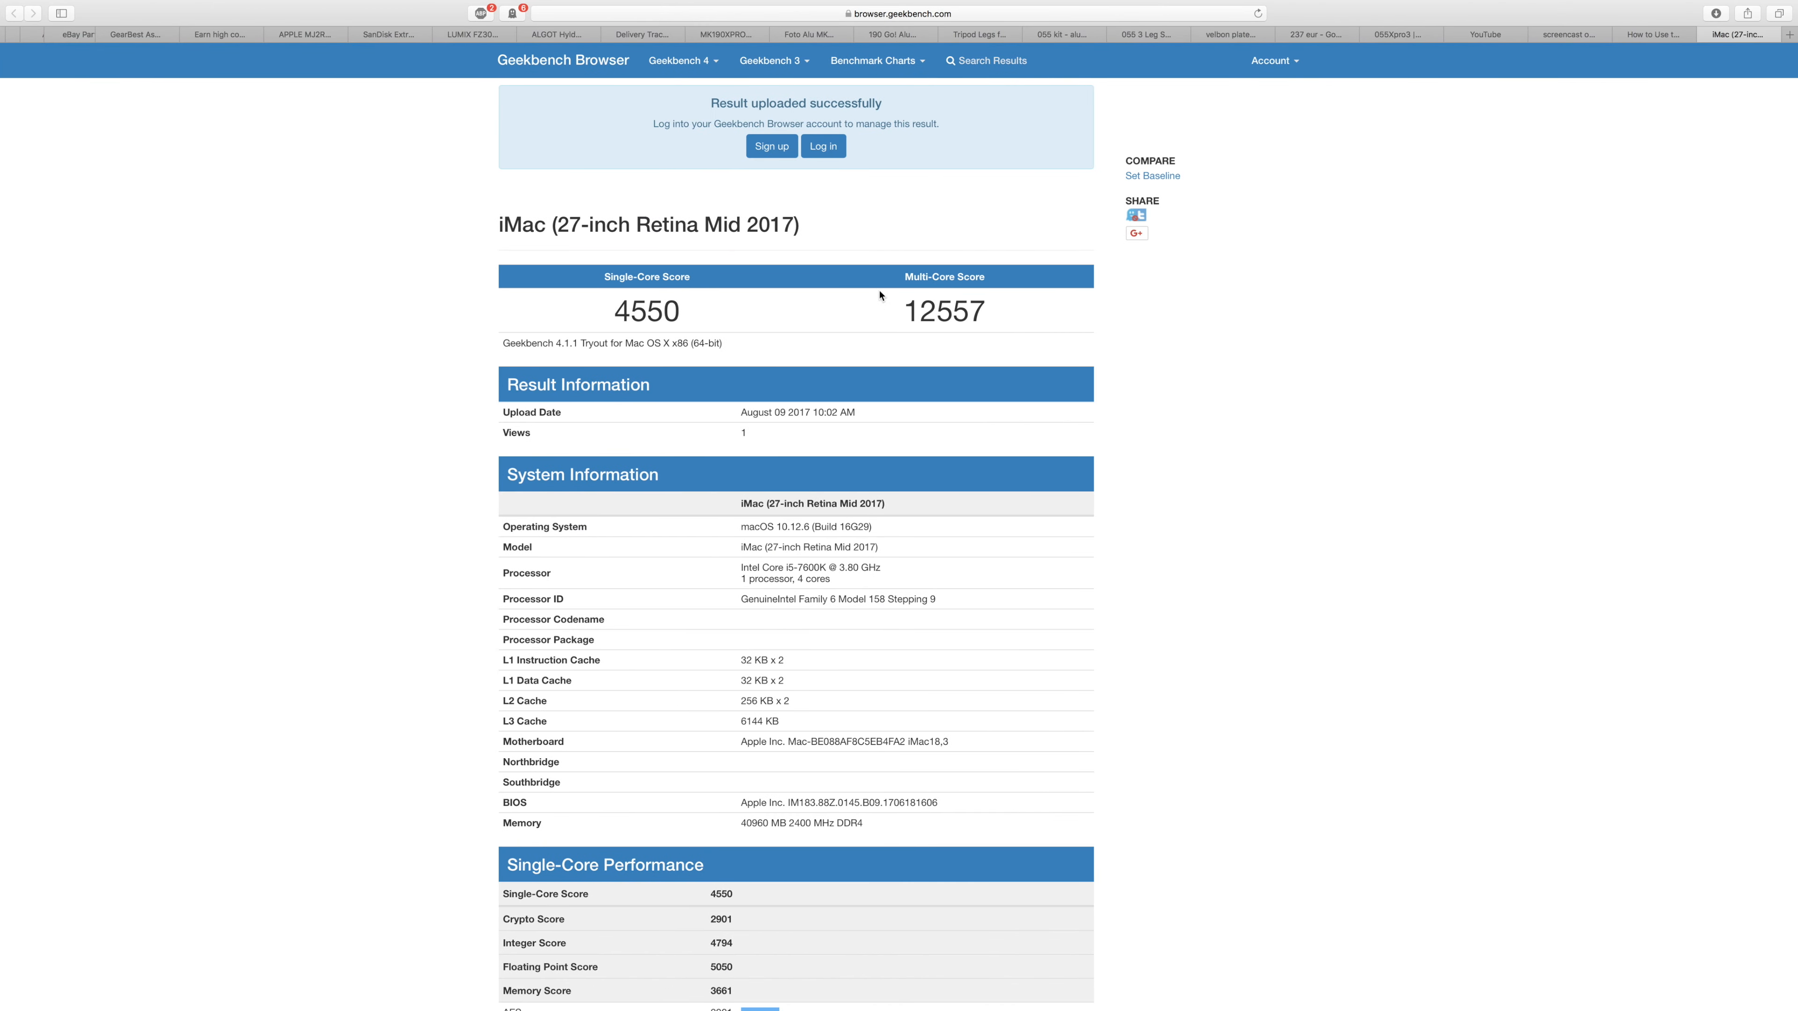
{"action": "double_click", "coordinate": [645, 310]}
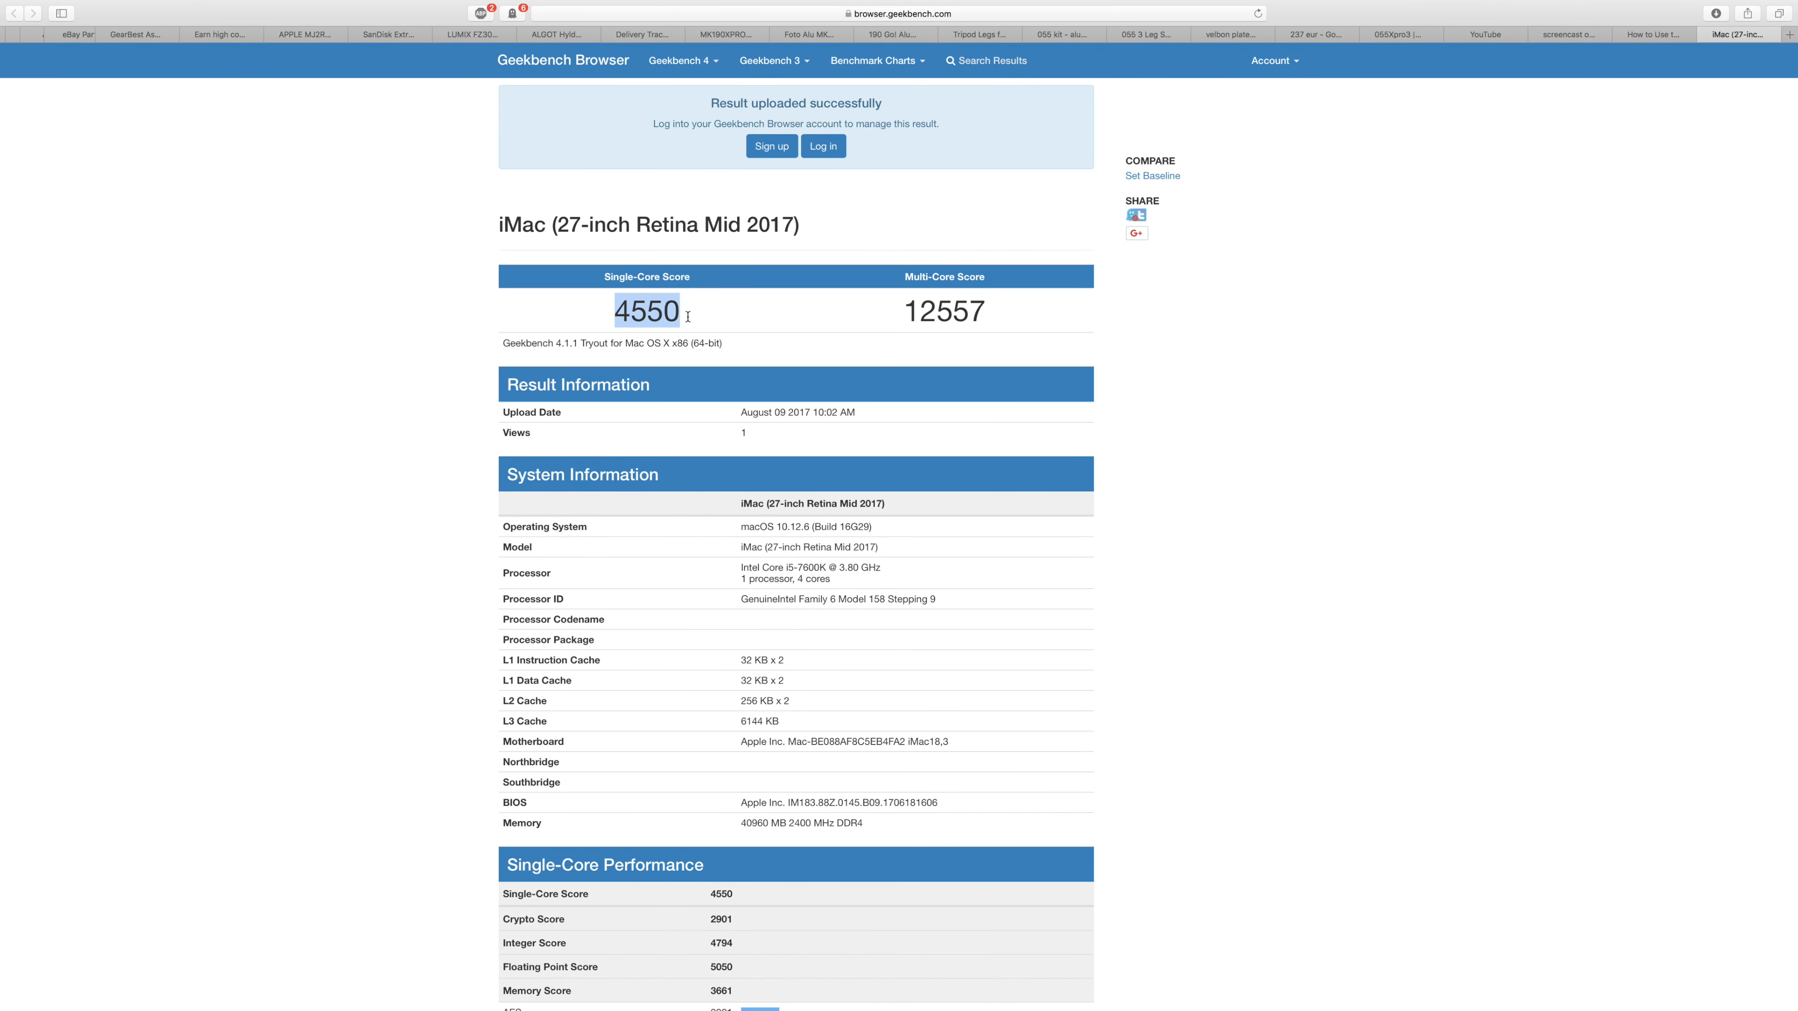
{"action": "left_click", "coordinate": [874, 329]}
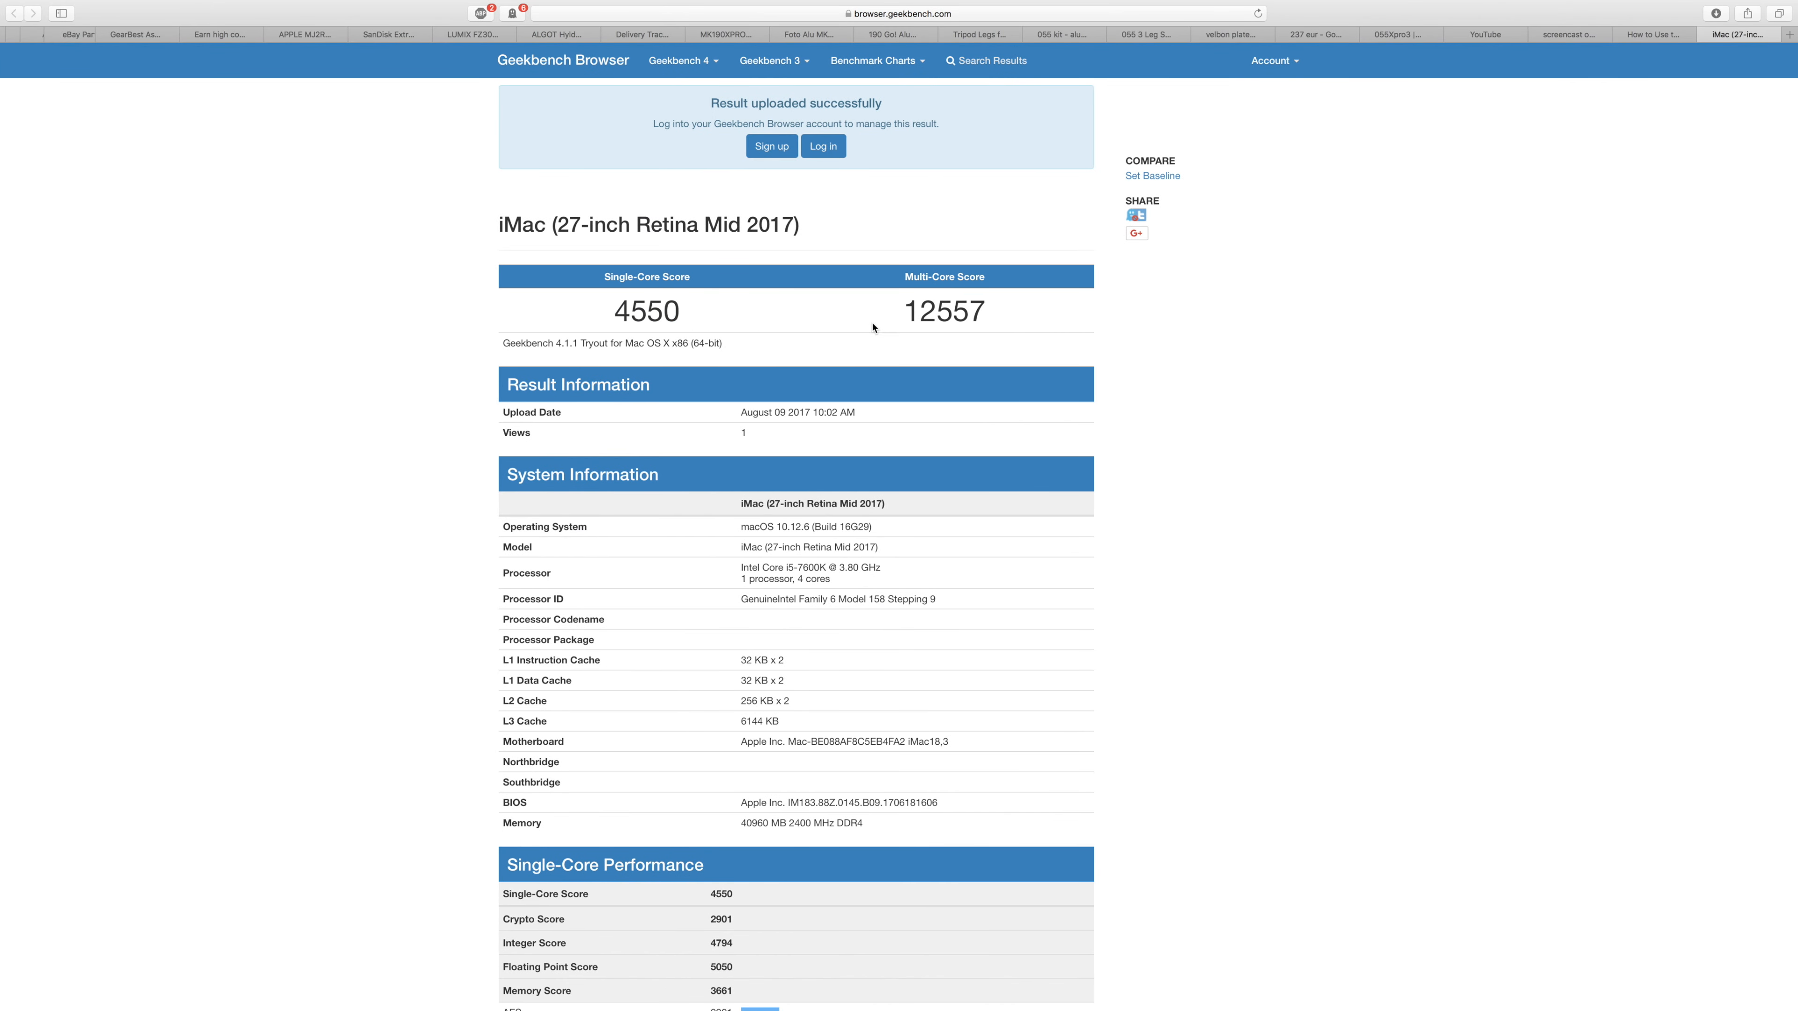
{"action": "double_click", "coordinate": [944, 310]}
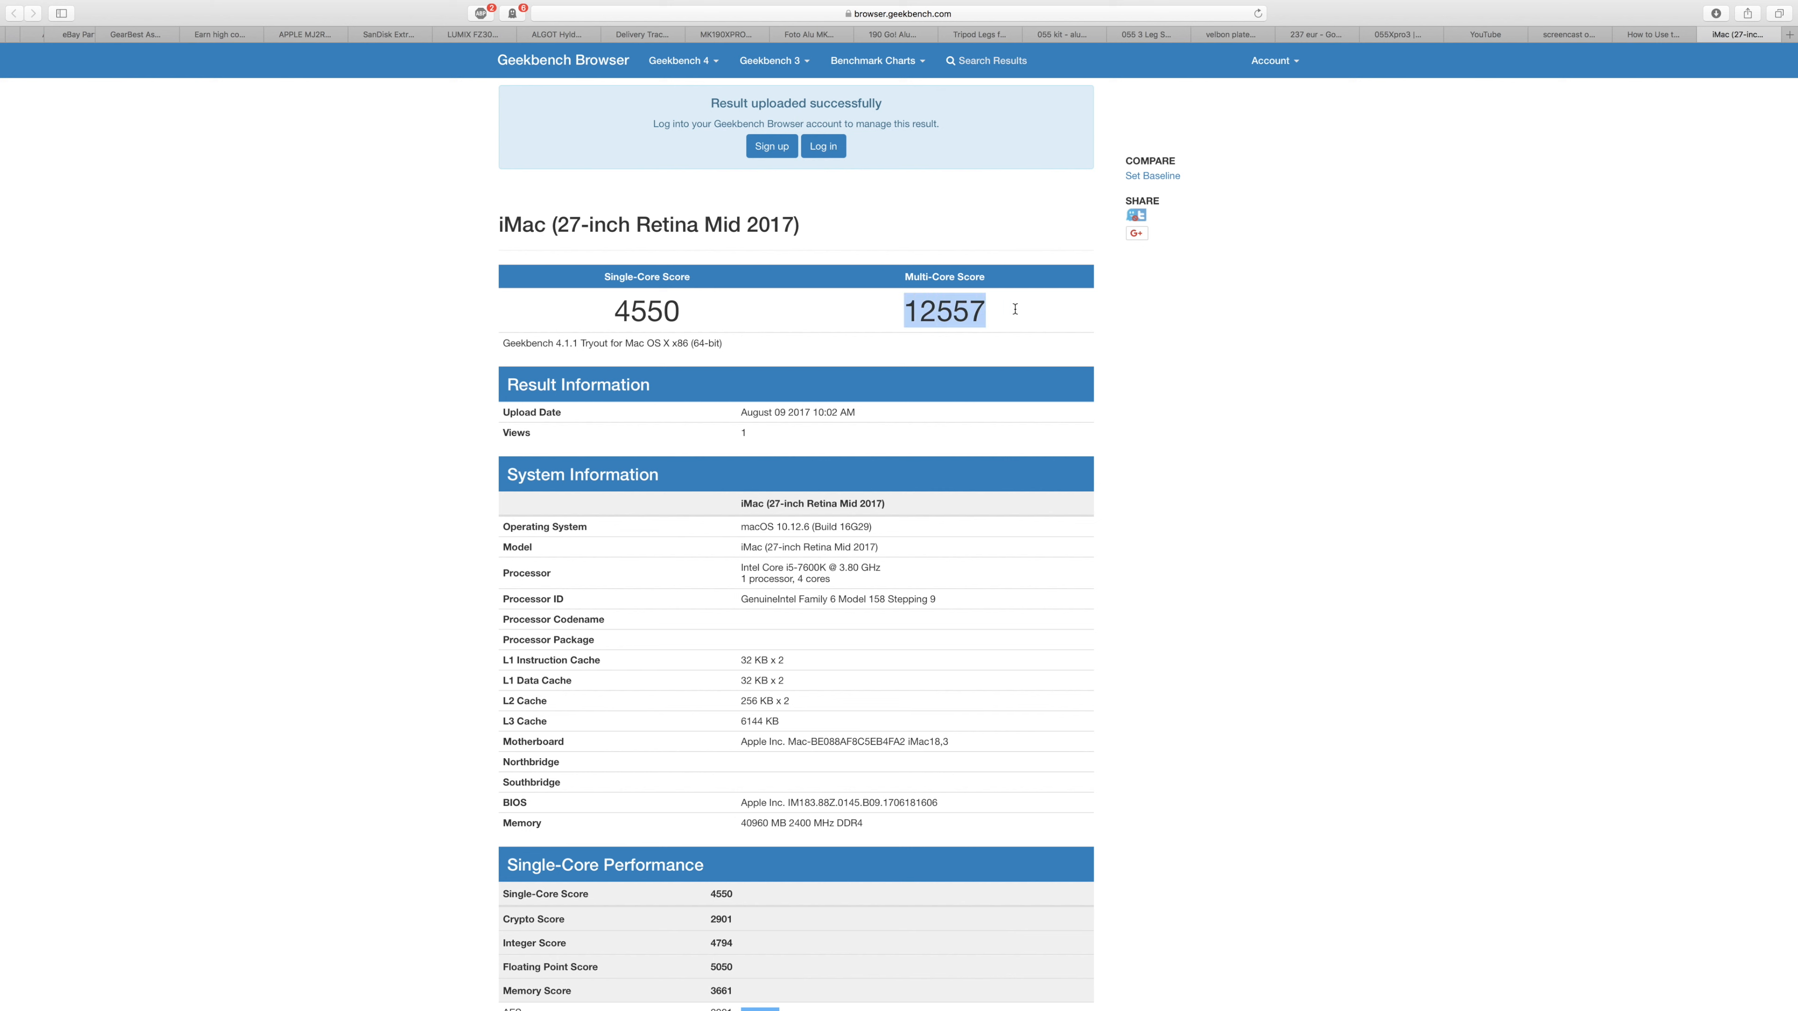
{"action": "left_click", "coordinate": [1017, 318]}
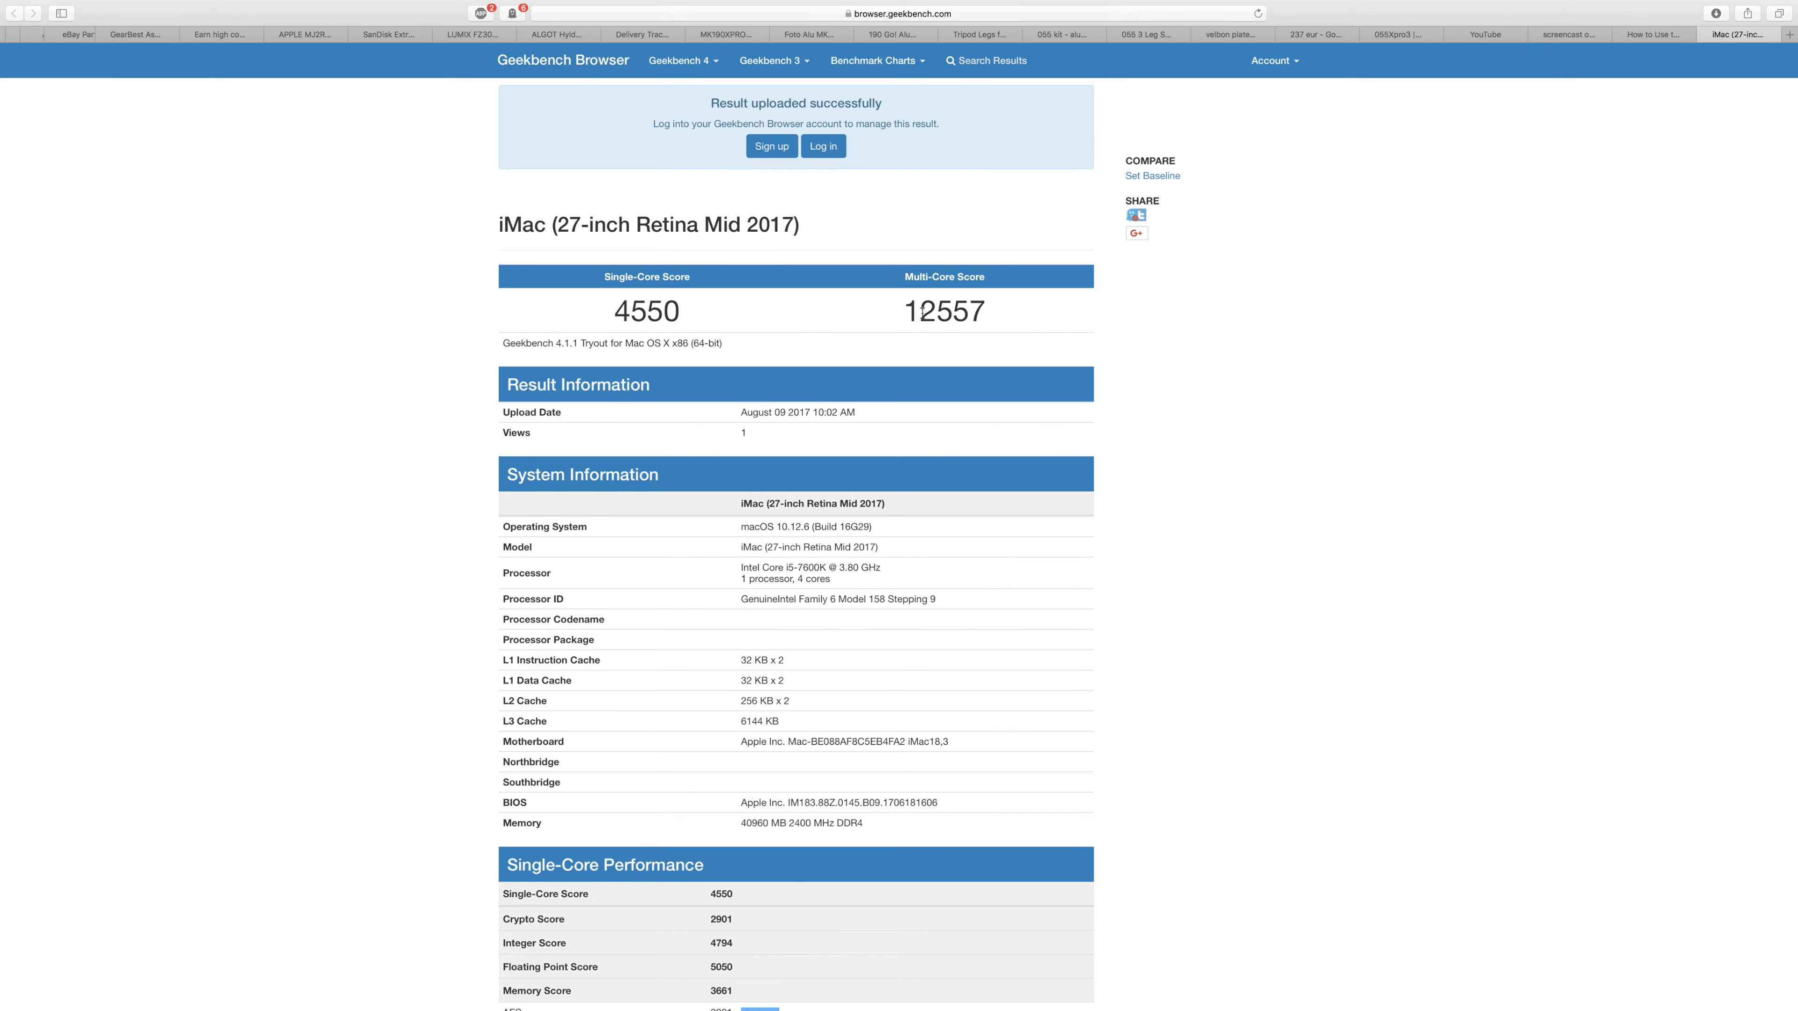
{"action": "mouse_move", "coordinate": [1060, 322]}
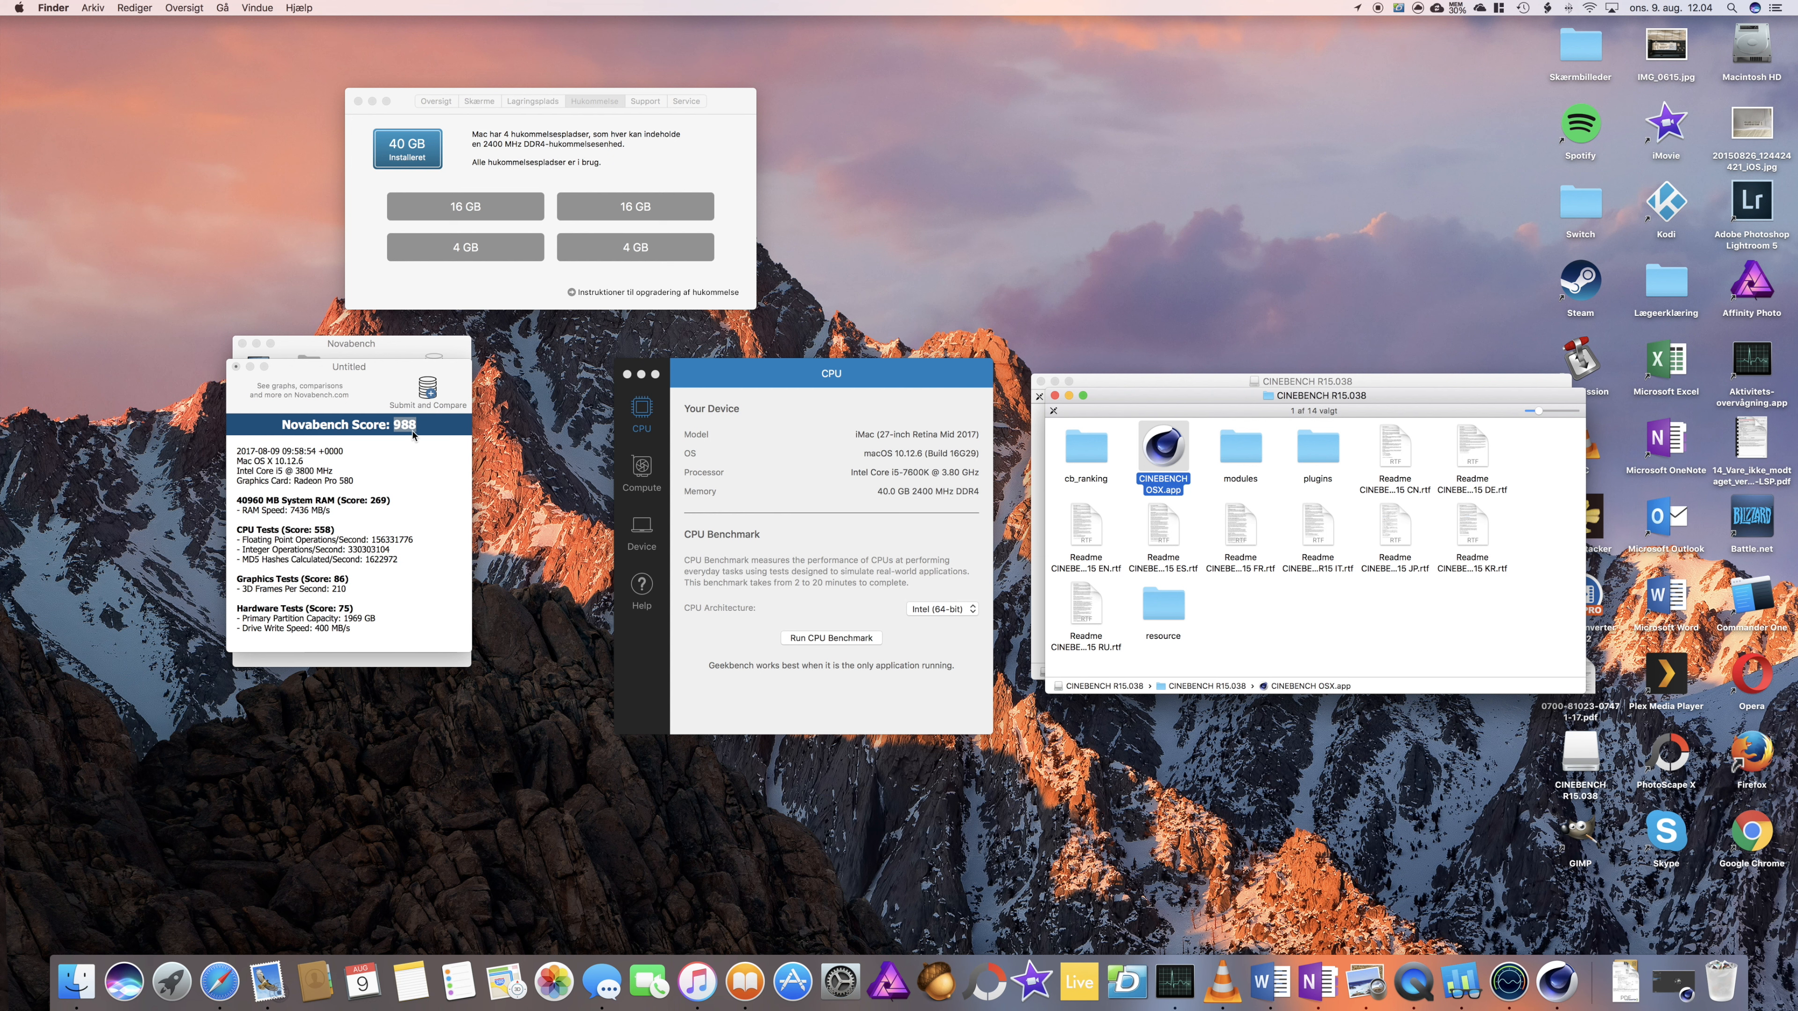
{"action": "mouse_move", "coordinate": [550, 469]}
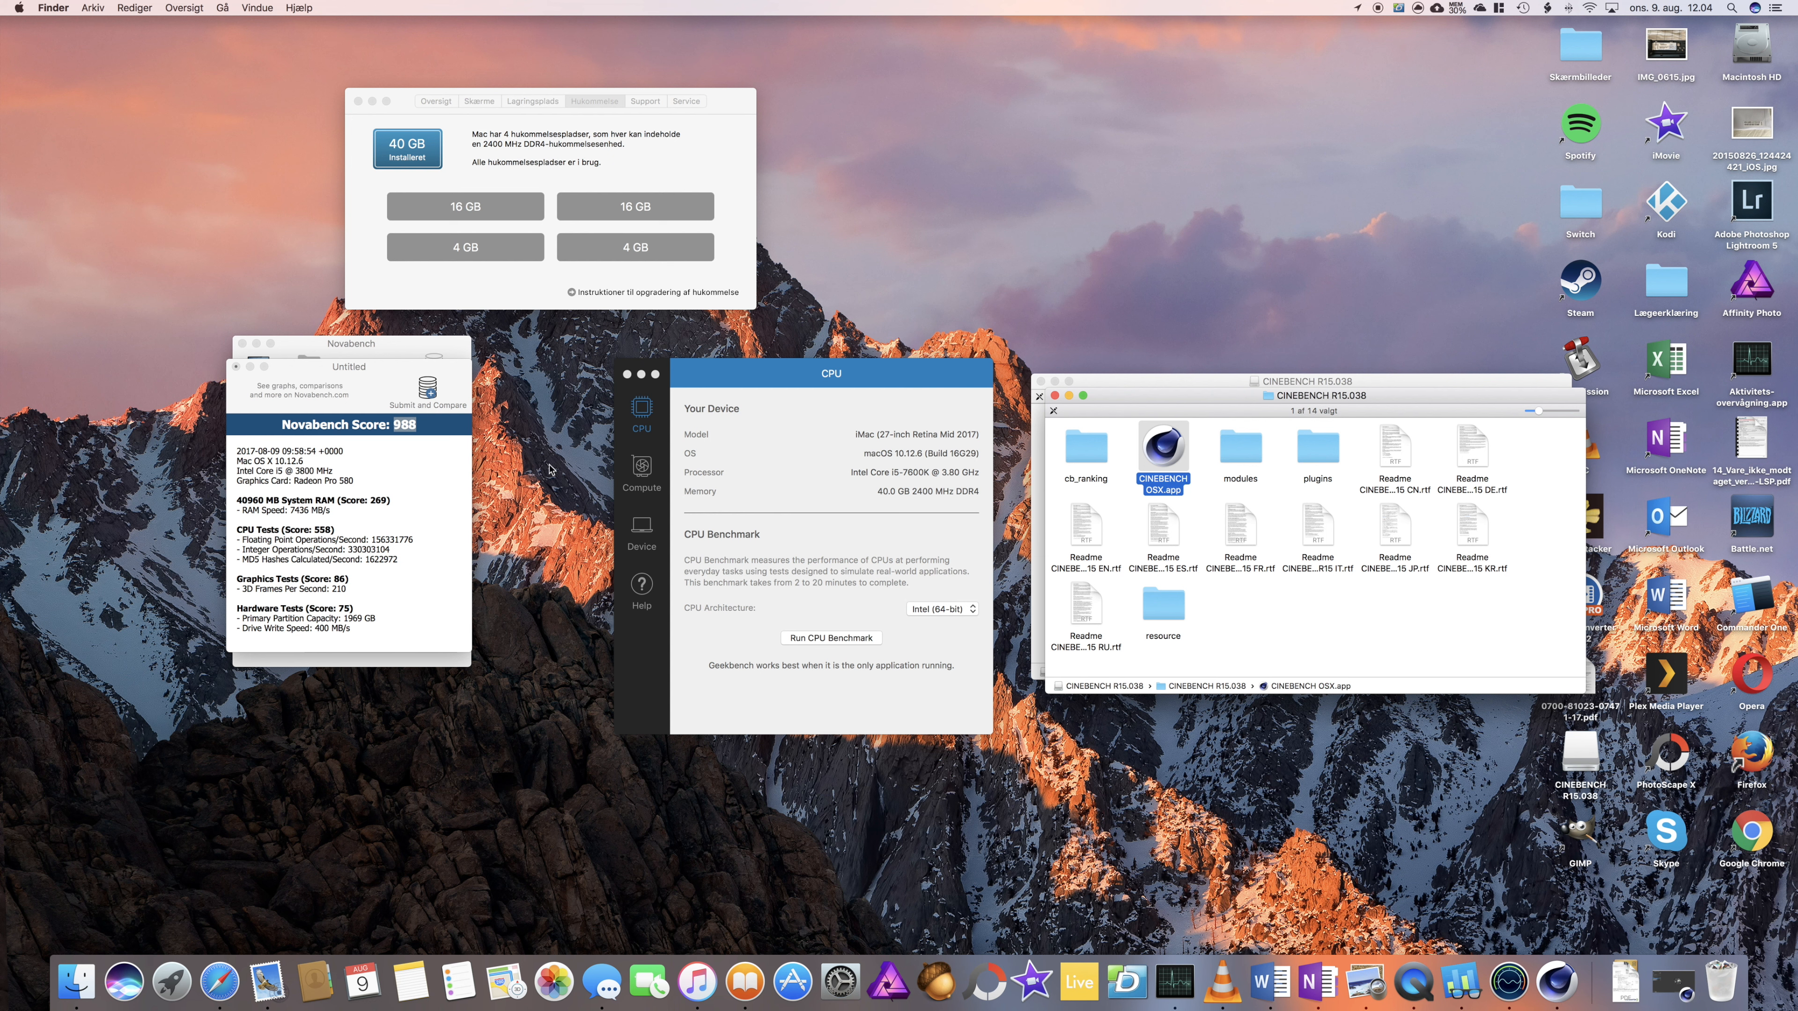
{"action": "mouse_move", "coordinate": [349, 364]}
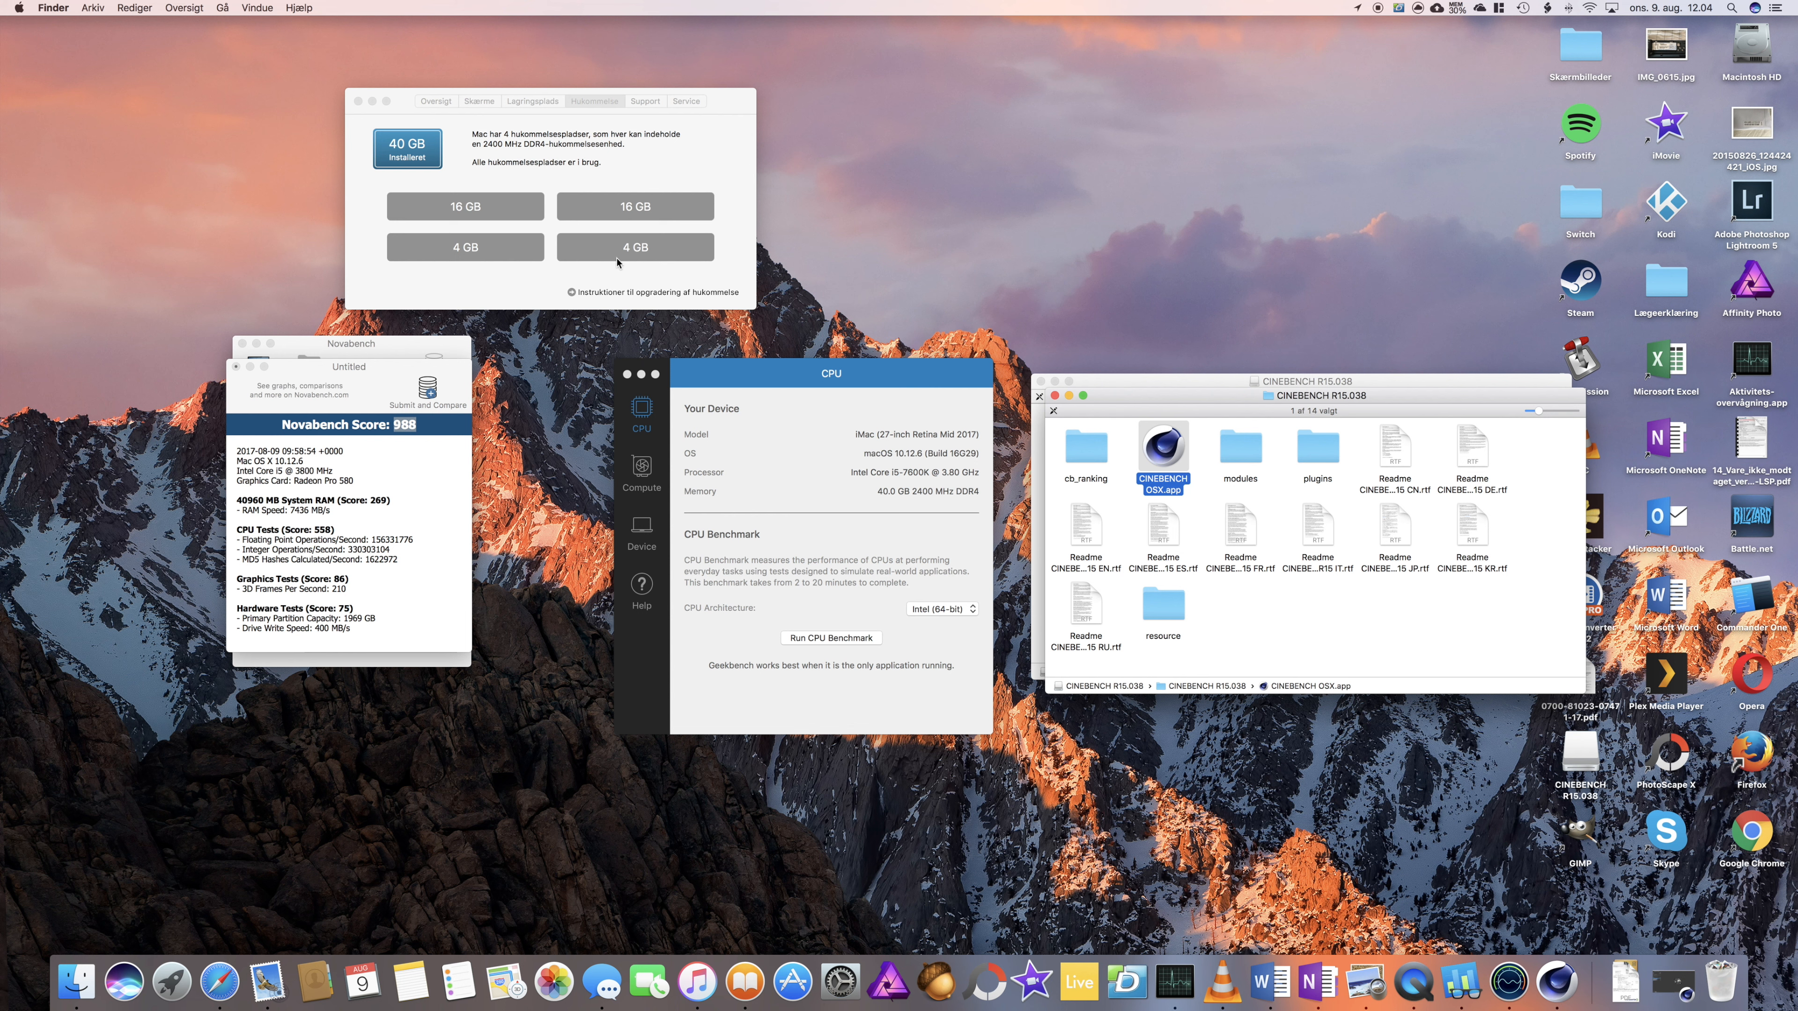
{"action": "mouse_move", "coordinate": [644, 266]}
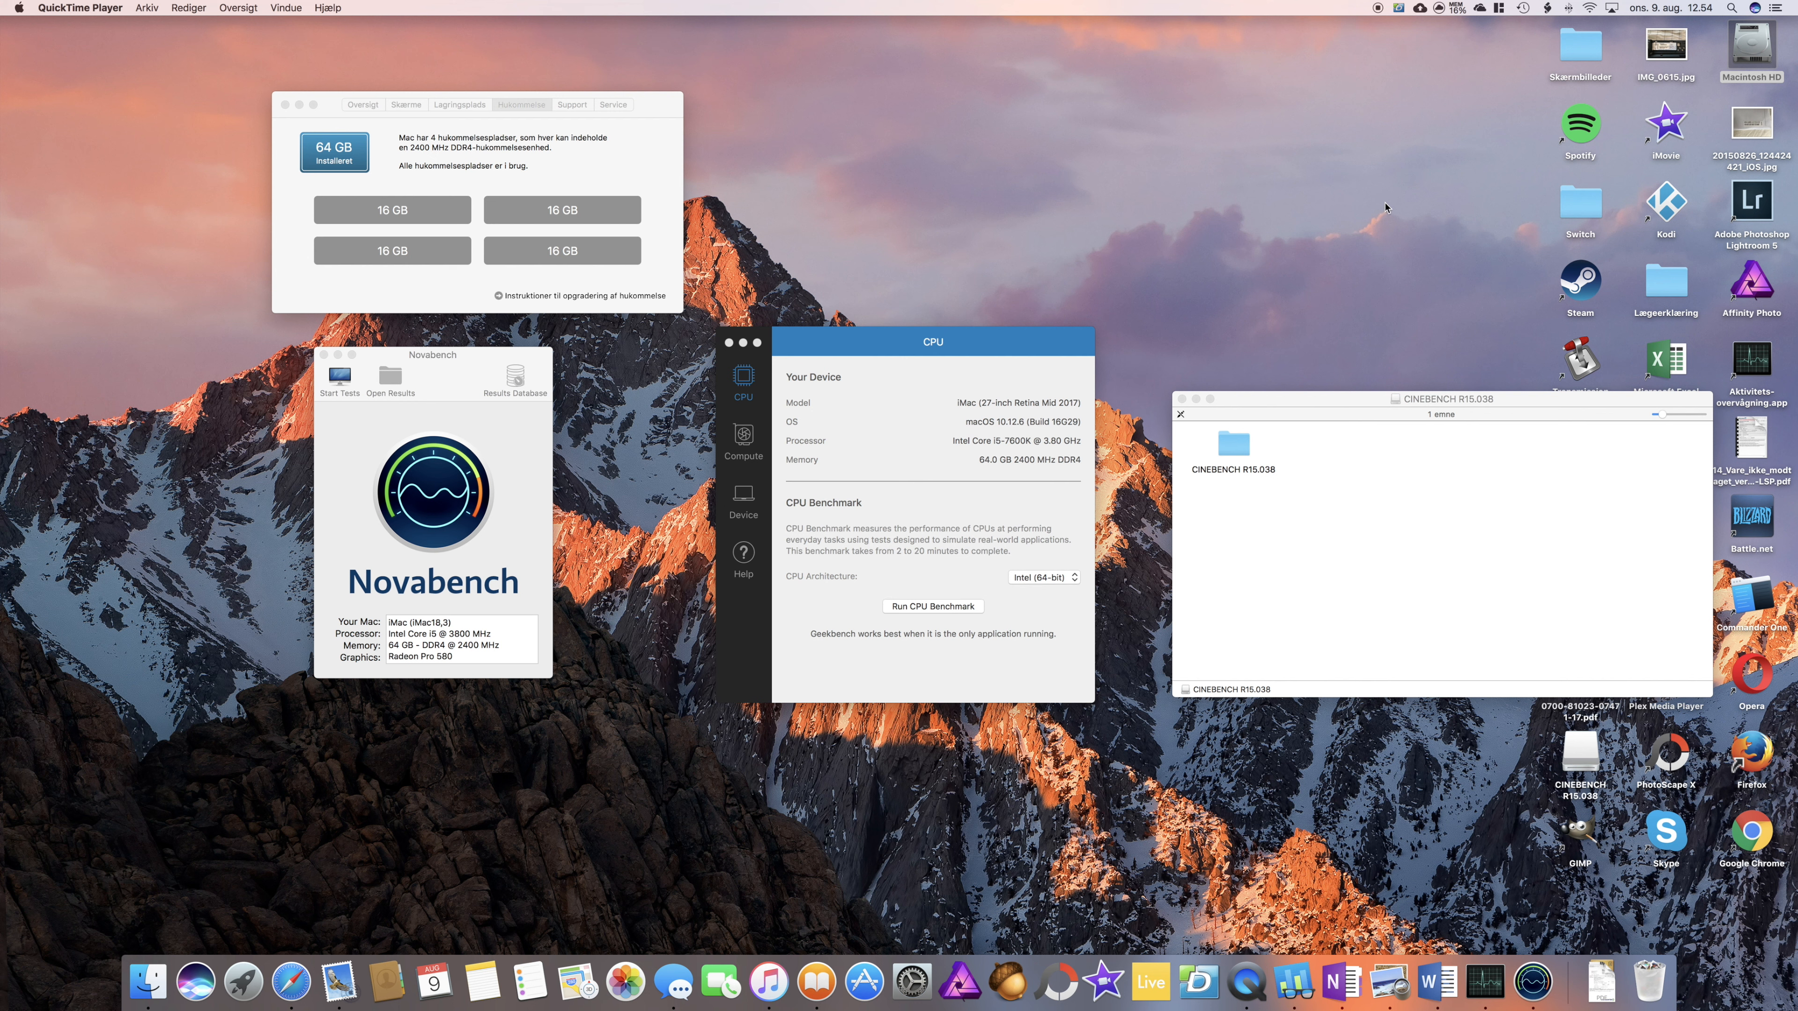
{"action": "mouse_move", "coordinate": [506, 212]}
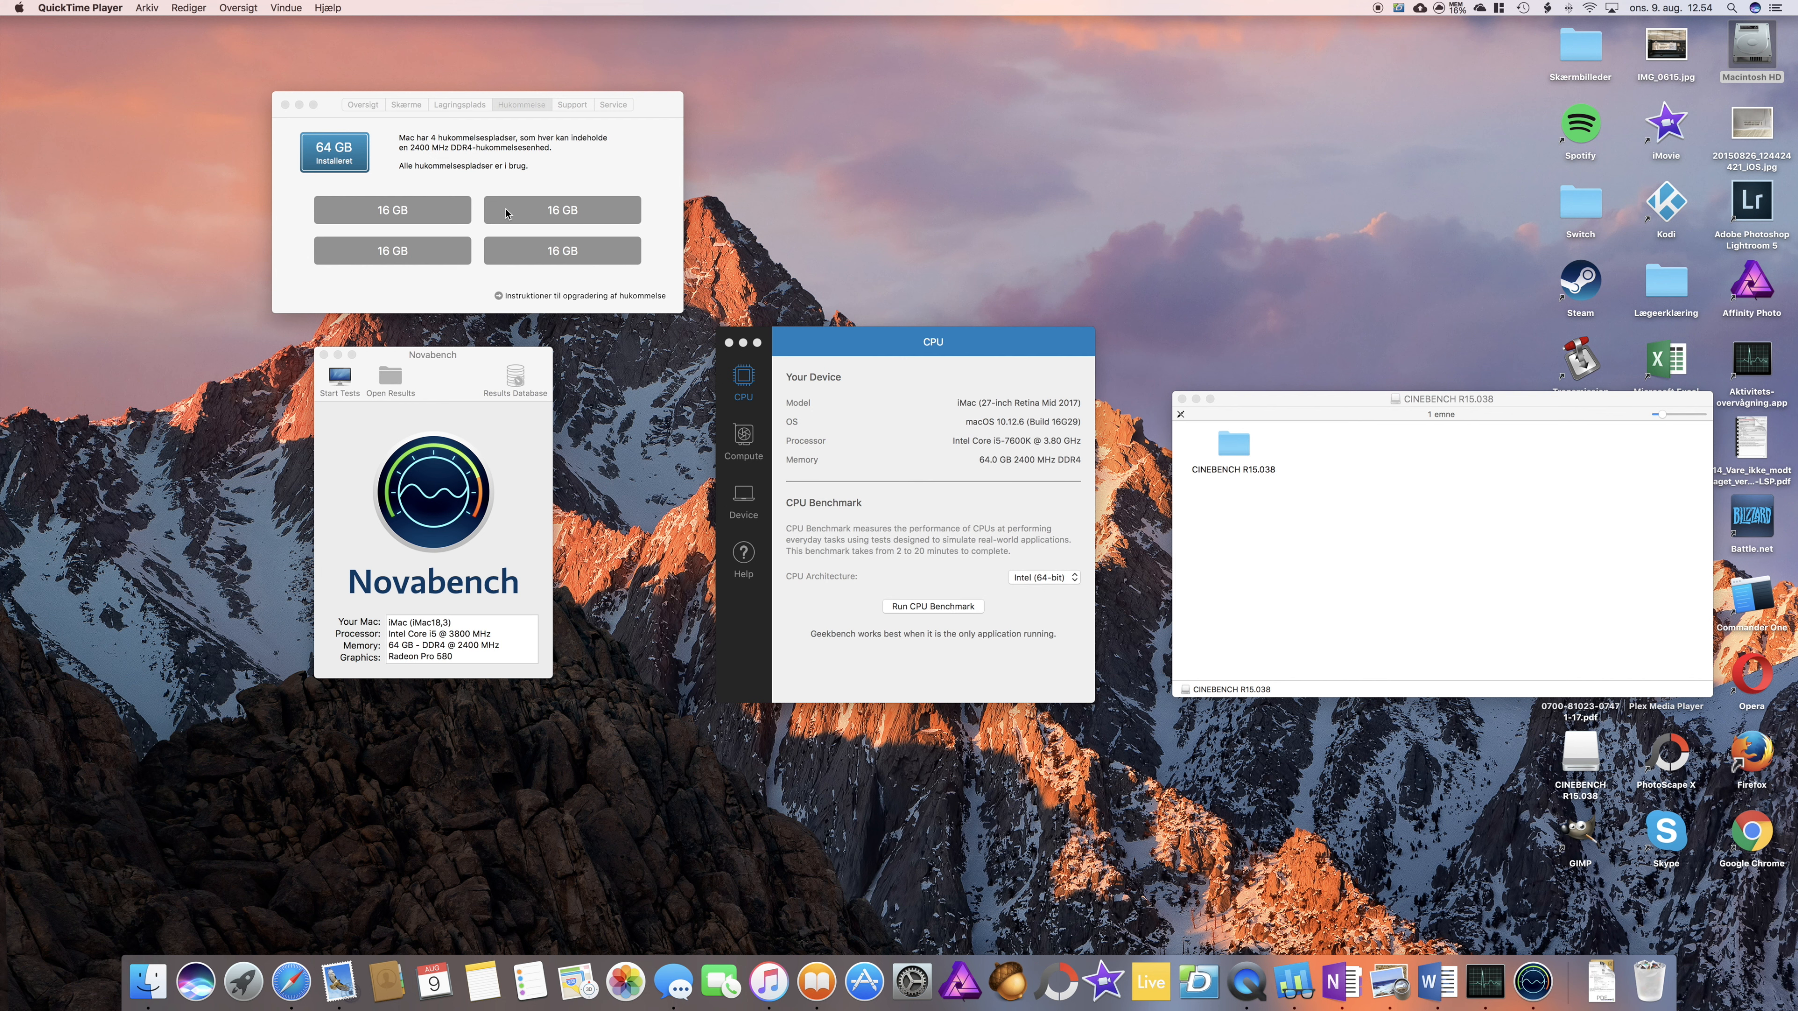
{"action": "mouse_move", "coordinate": [571, 261]}
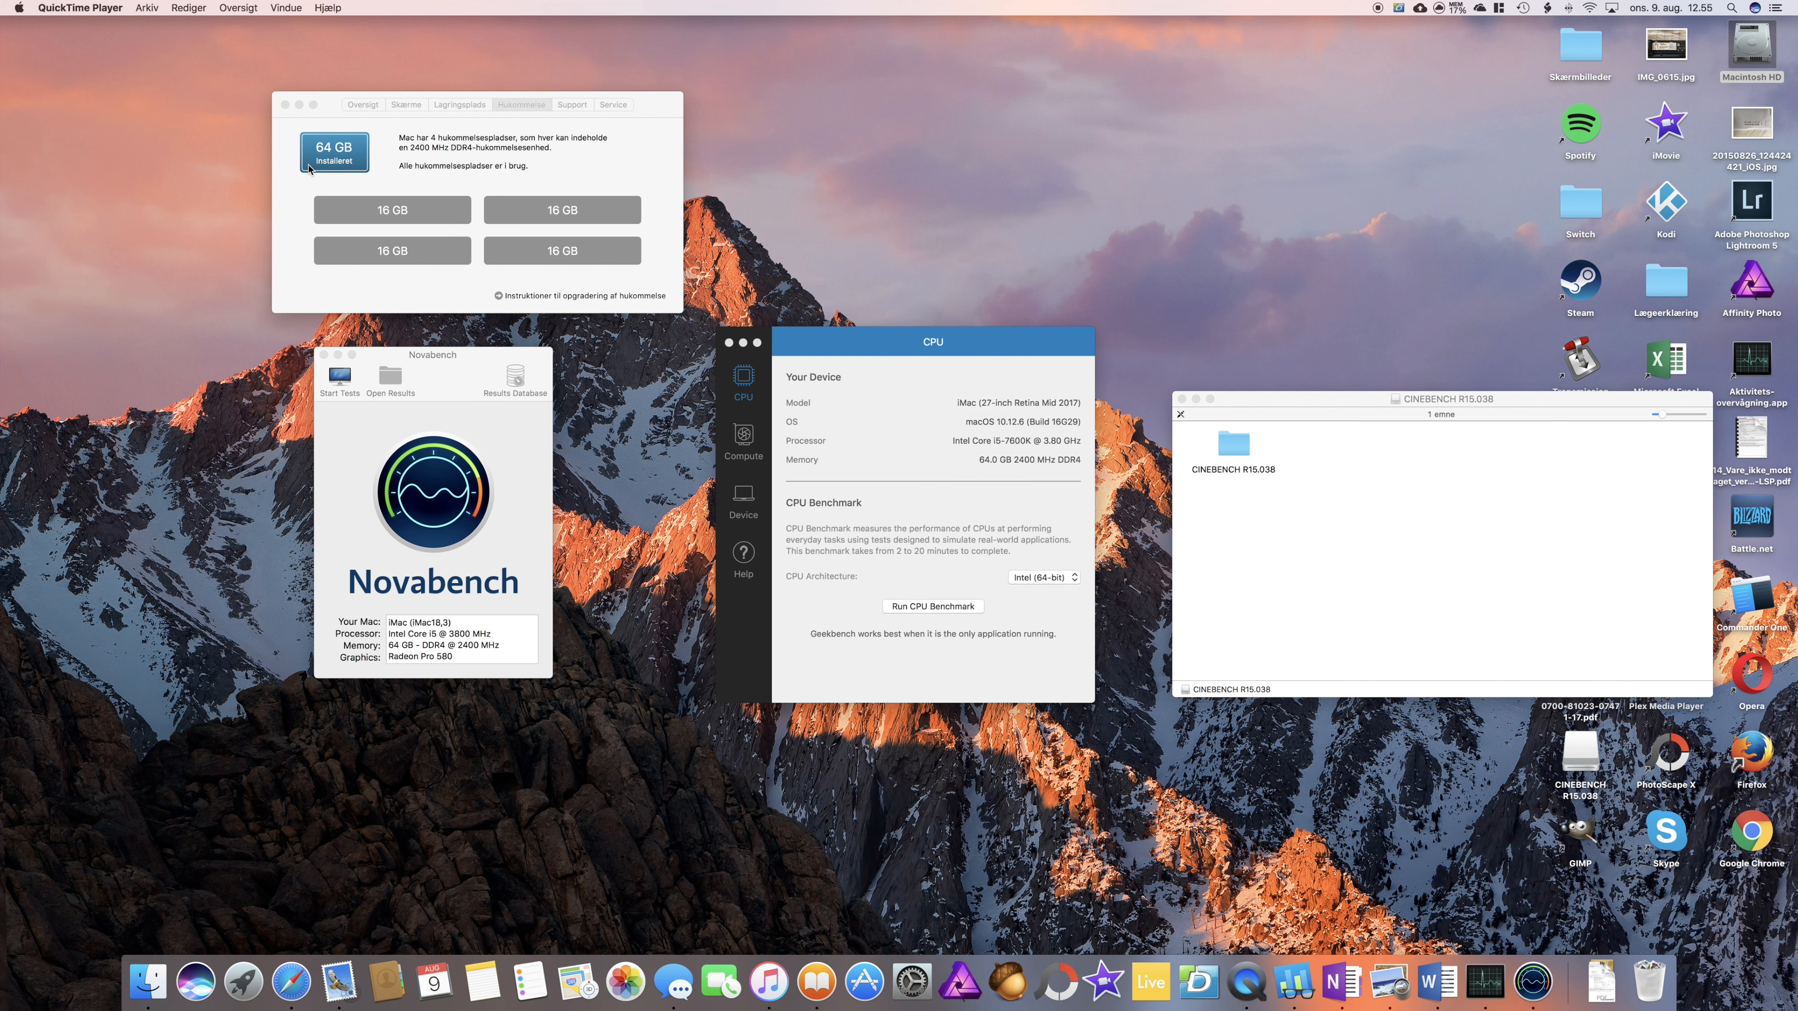
{"action": "mouse_move", "coordinate": [648, 410]}
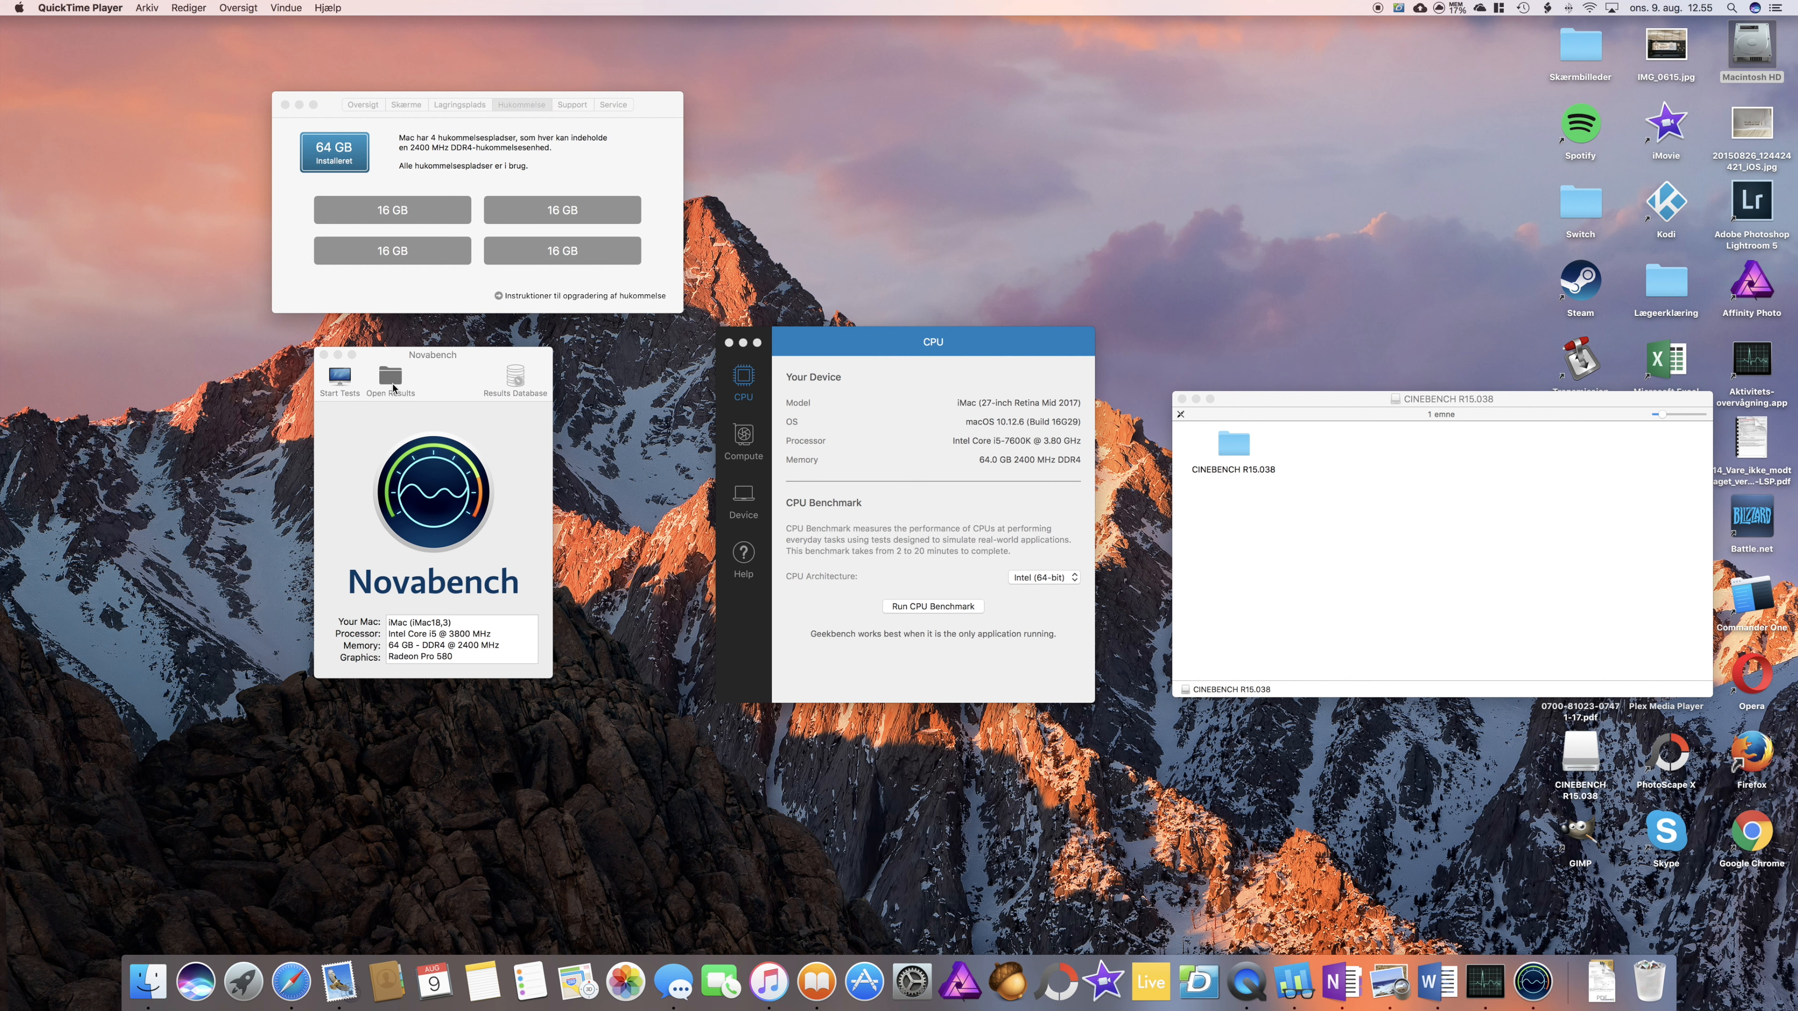
{"action": "mouse_move", "coordinate": [385, 430]}
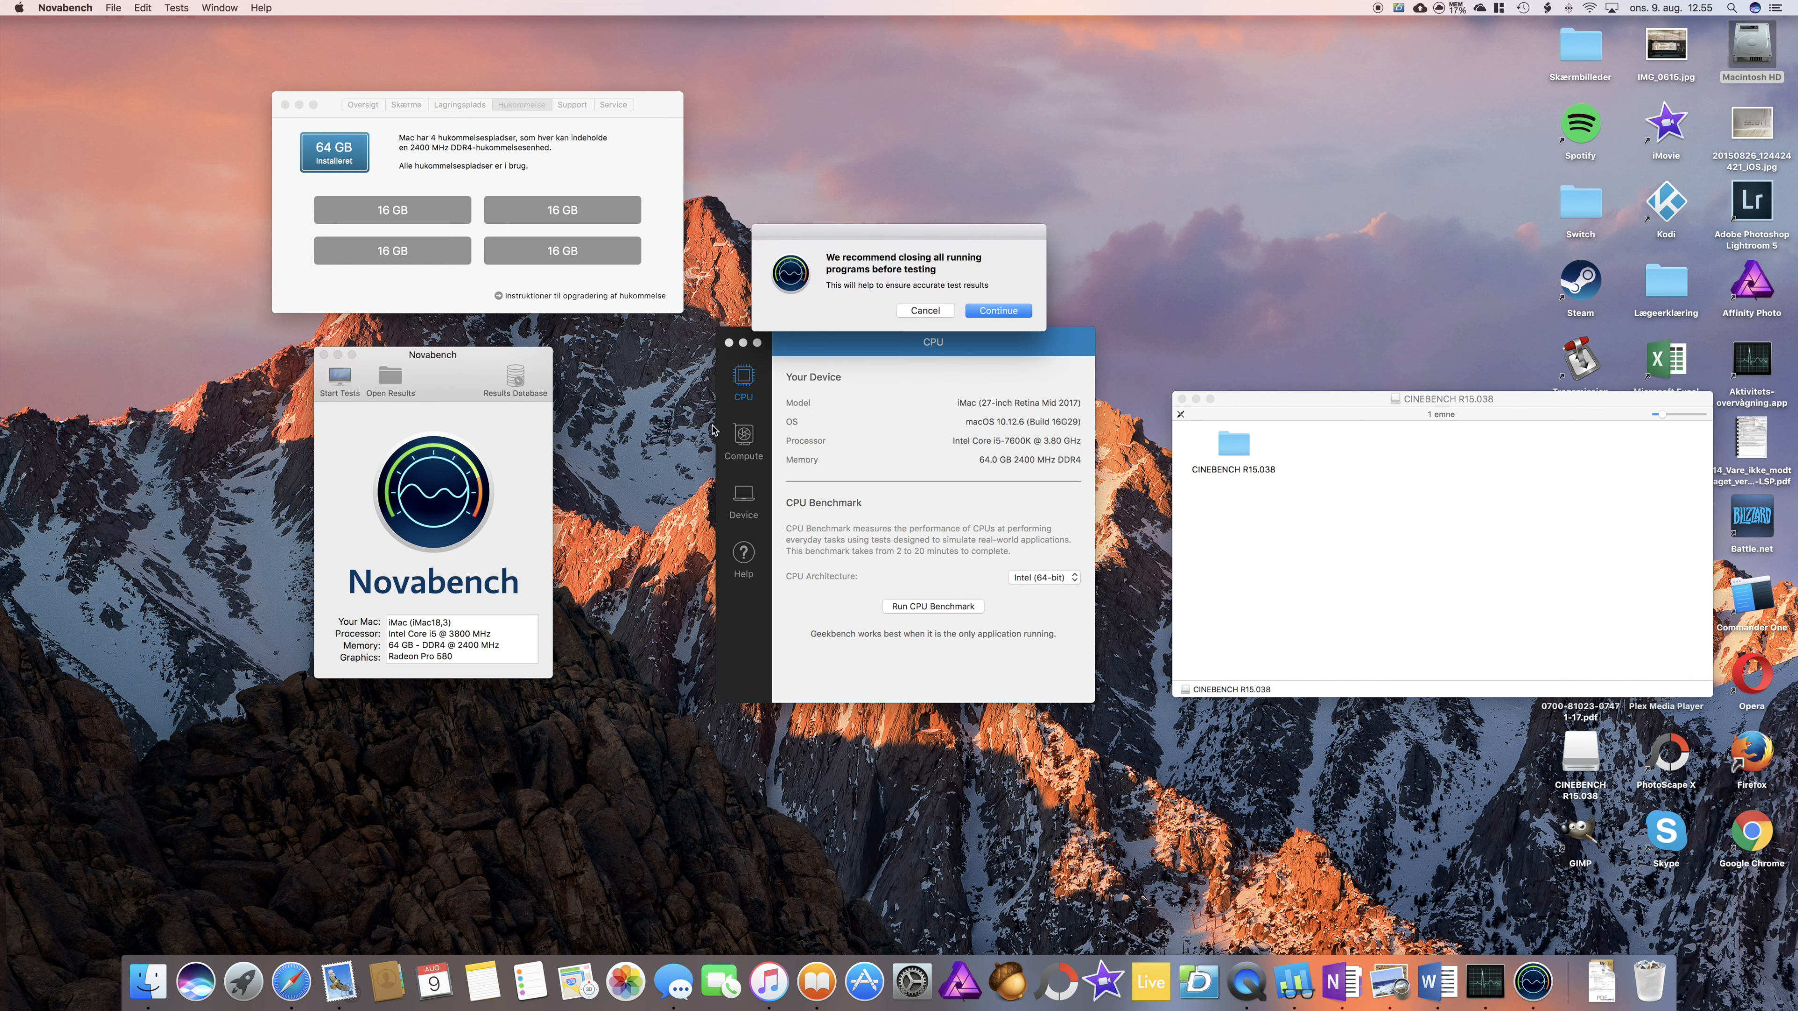
Continue past the Novabench warning so the 64 GB run completes with a score of 991
{"action": "left_click", "coordinate": [996, 310]}
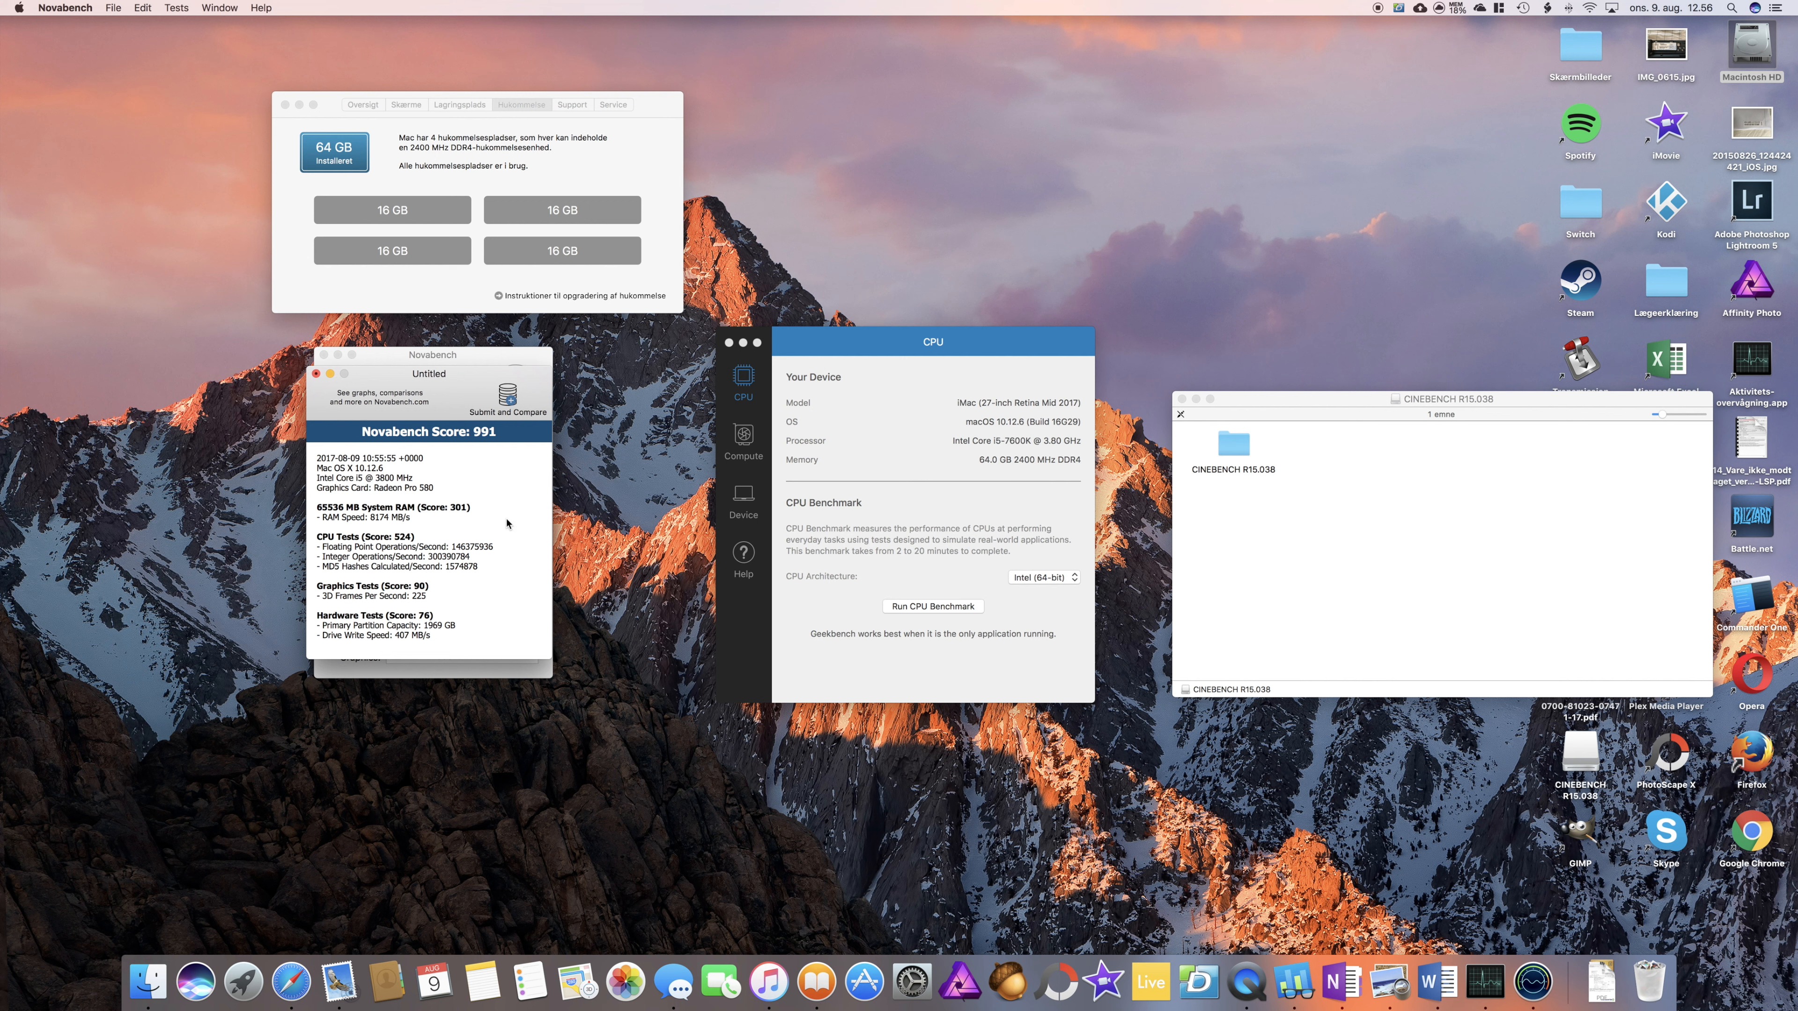
{"action": "mouse_move", "coordinate": [1552, 477]}
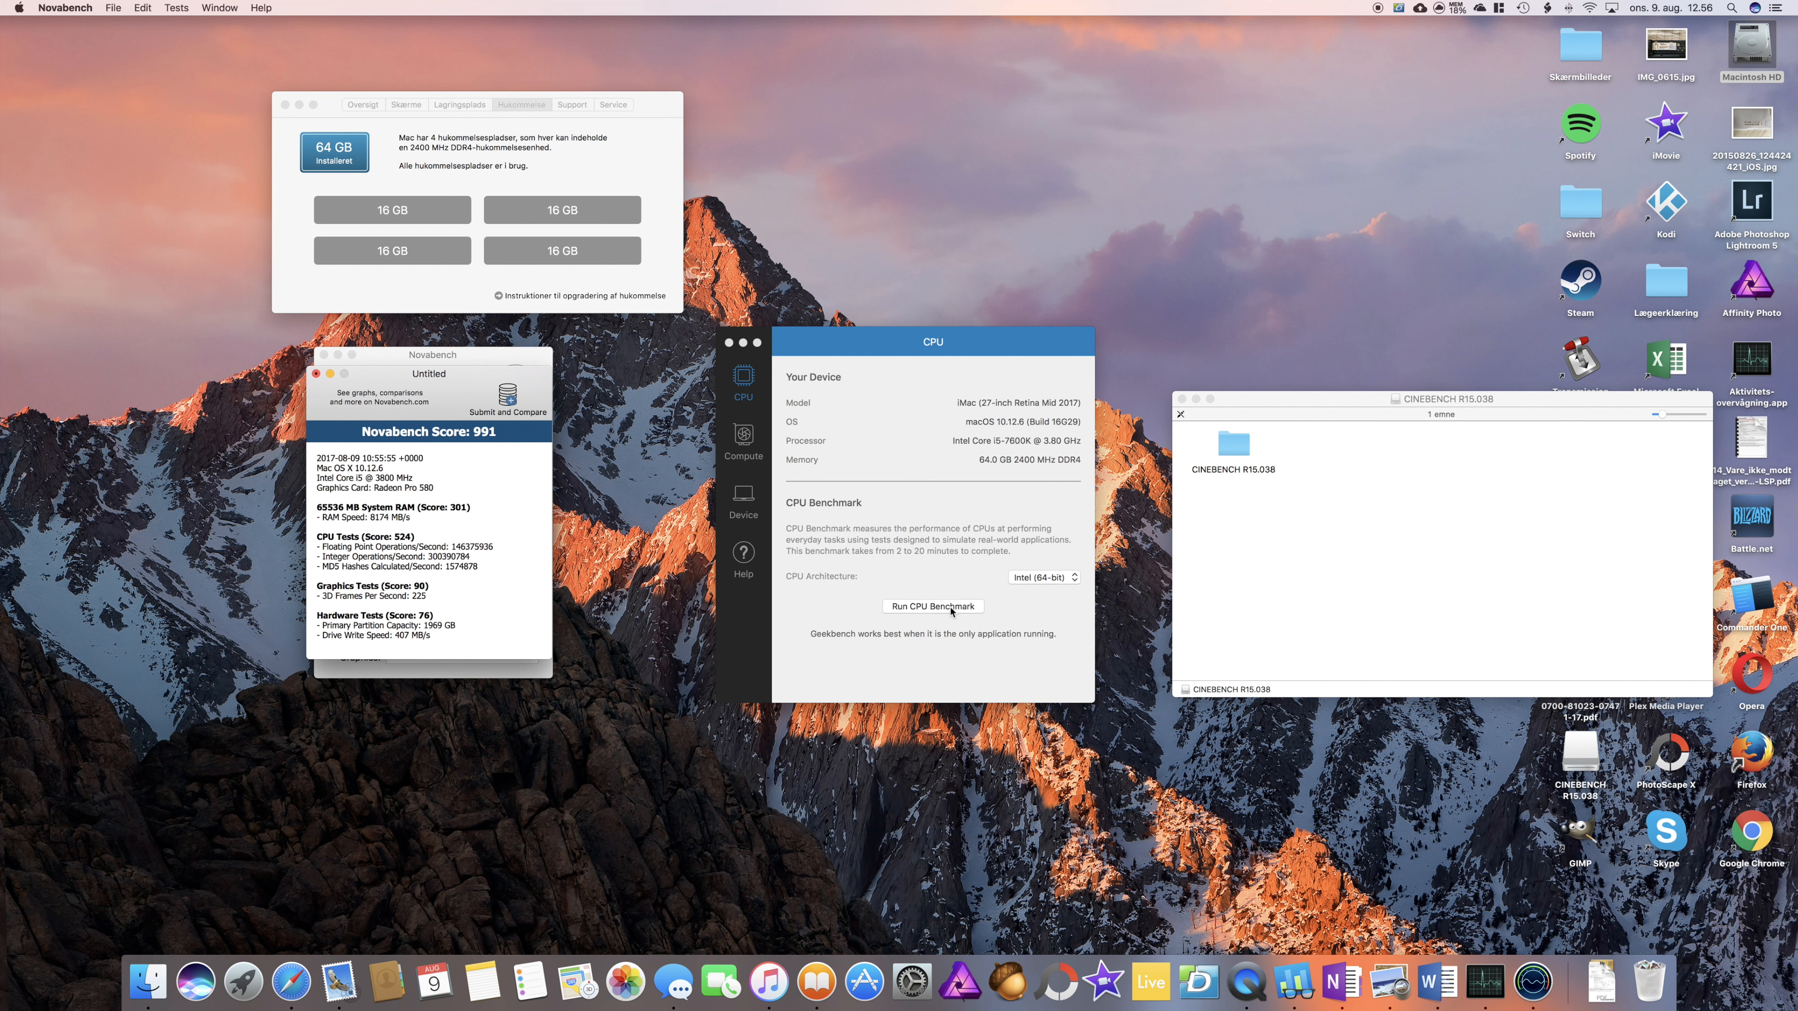
{"action": "mouse_move", "coordinate": [934, 611]}
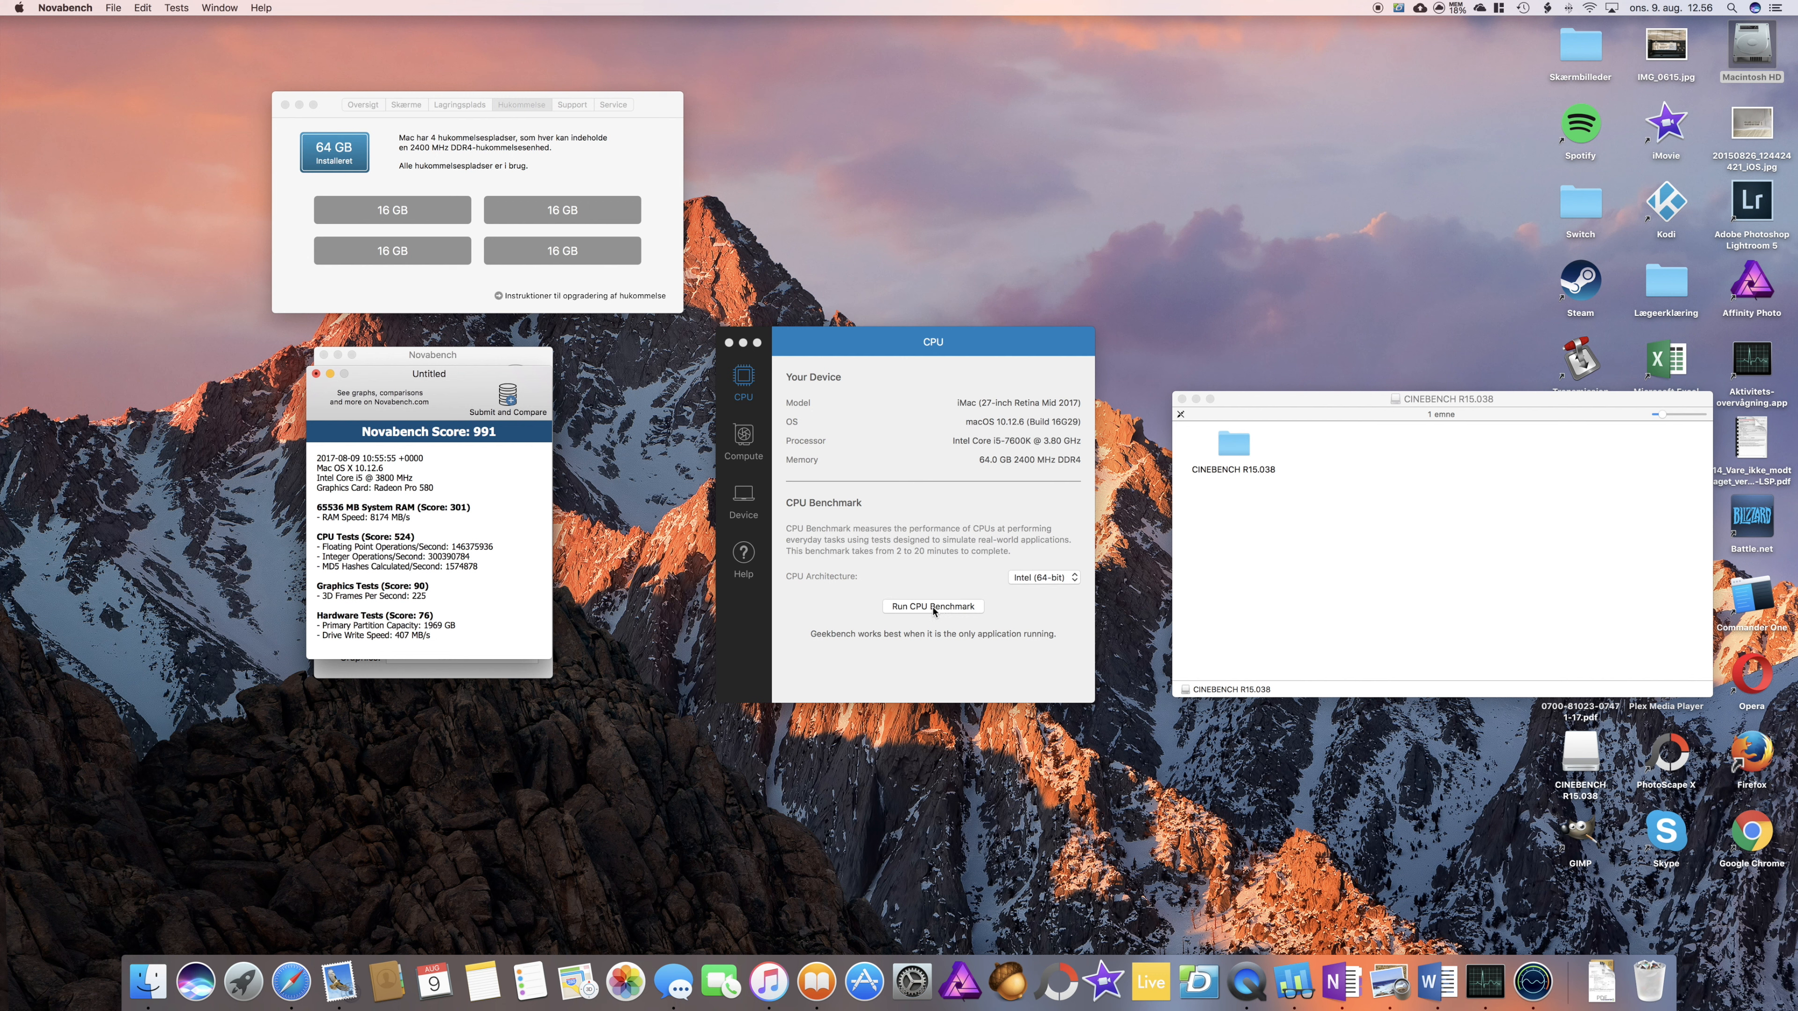
Run the Geekbench 4 CPU benchmark on 64 GB, scoring 4635 single-core and 12950 multi-core
{"action": "left_click", "coordinate": [932, 606]}
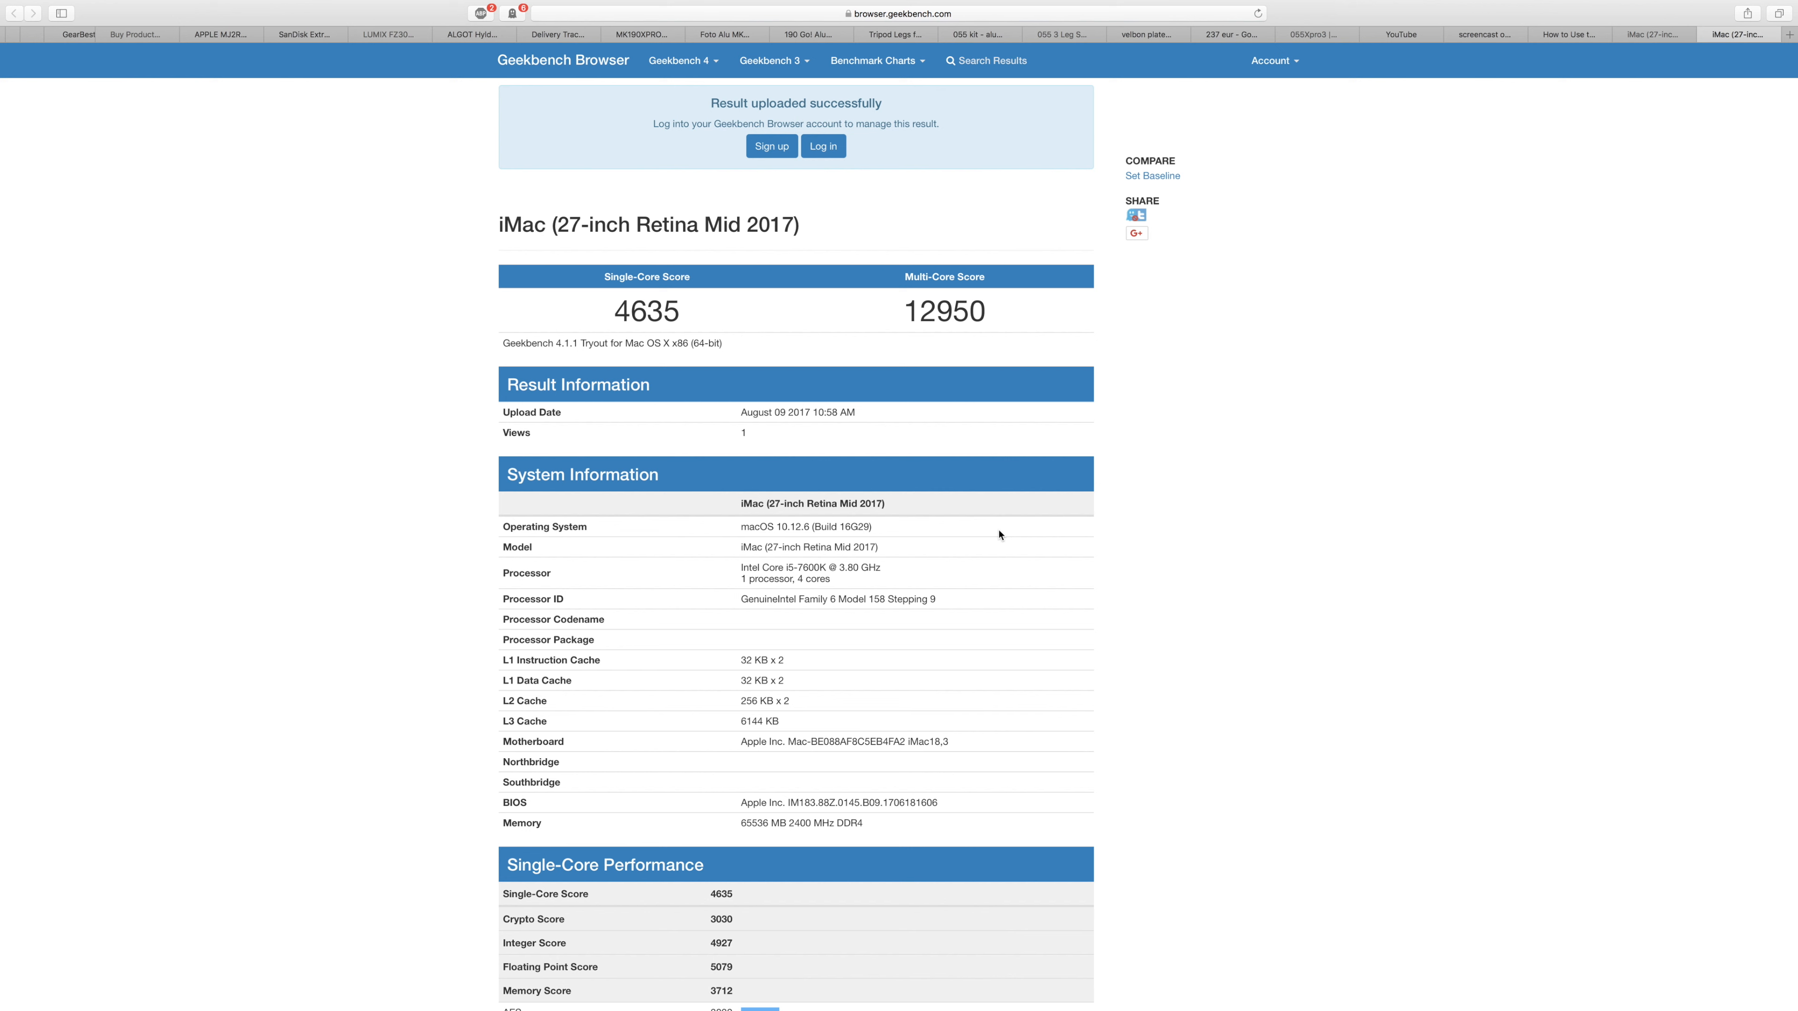
{"action": "mouse_move", "coordinate": [1206, 387]}
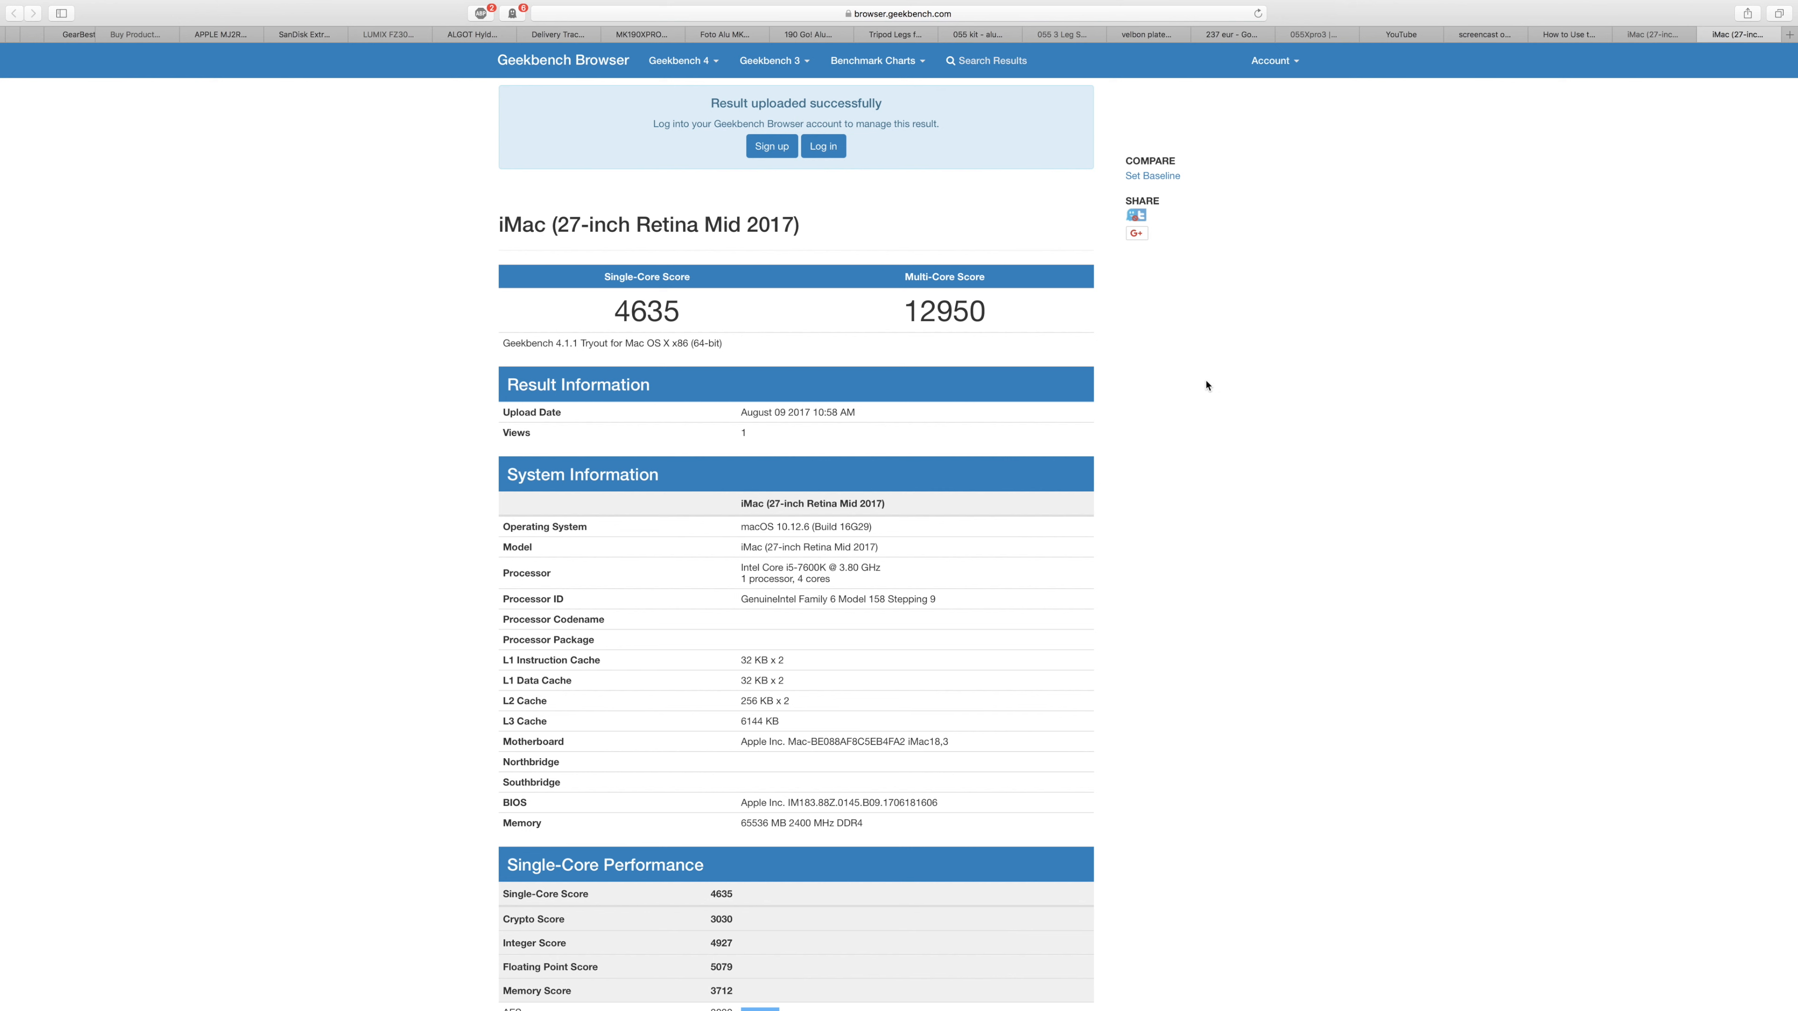
{"action": "mouse_move", "coordinate": [604, 314]}
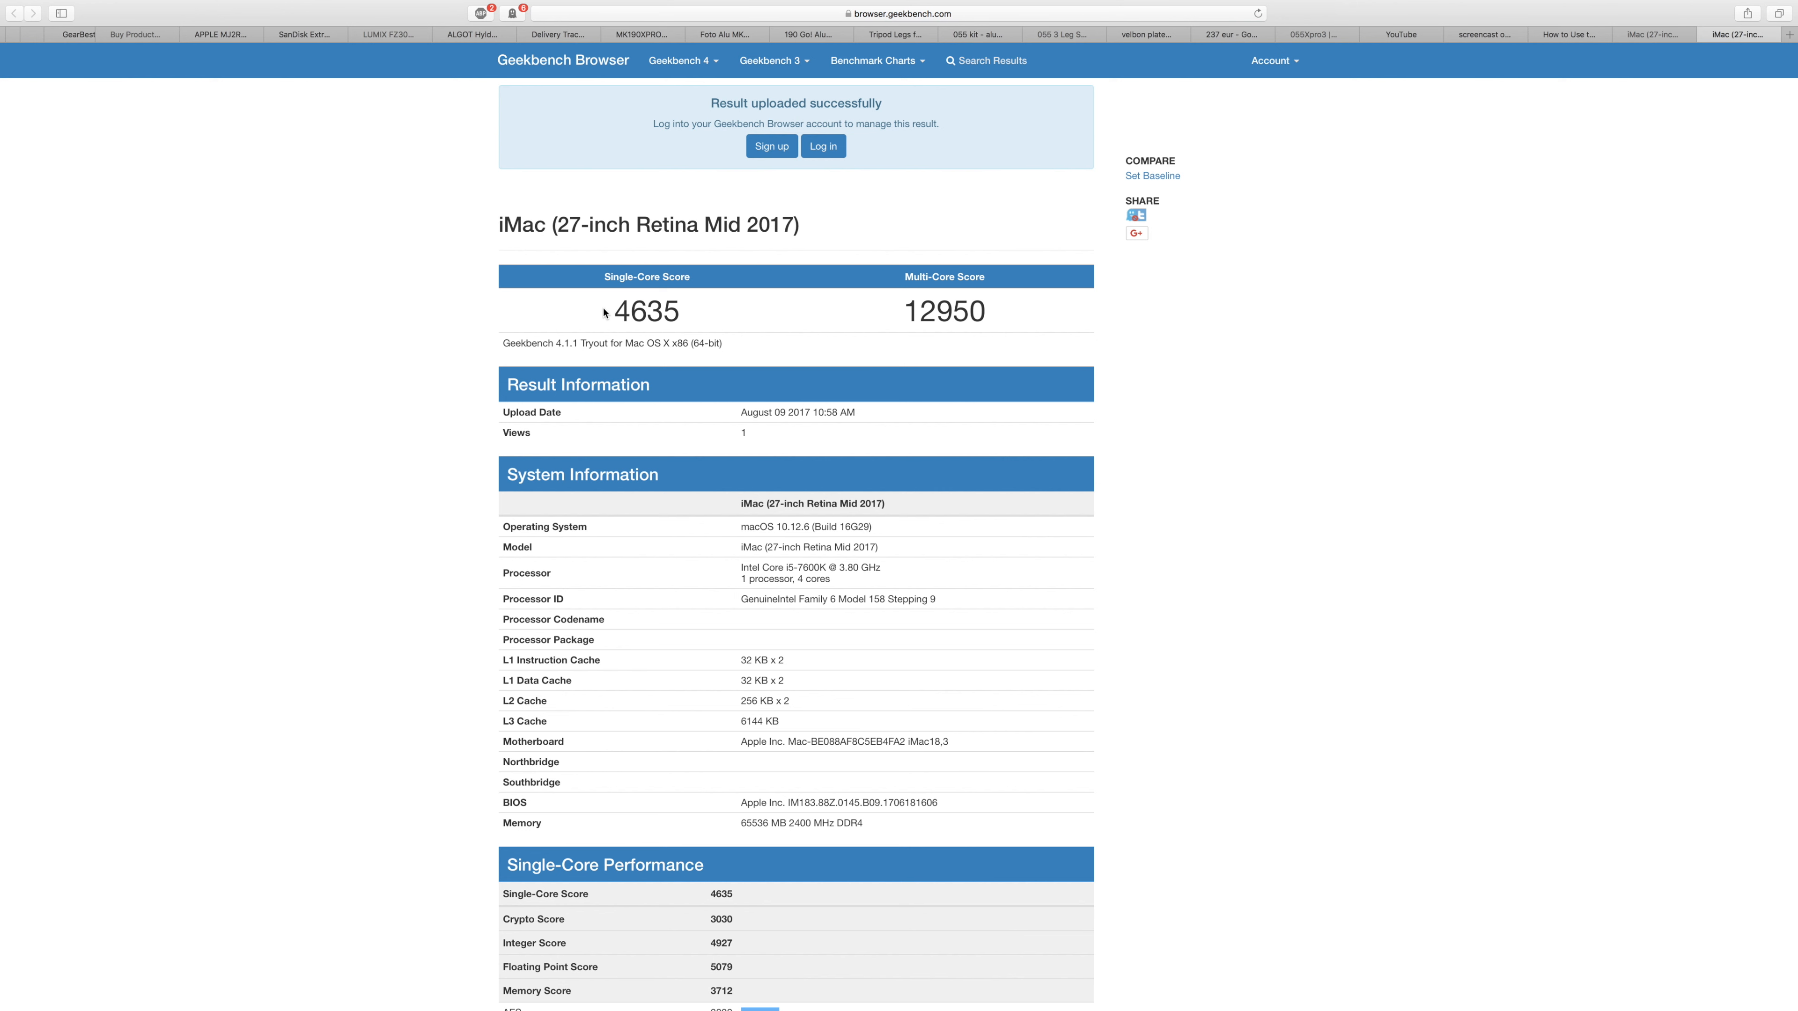
{"action": "double_click", "coordinate": [645, 311]}
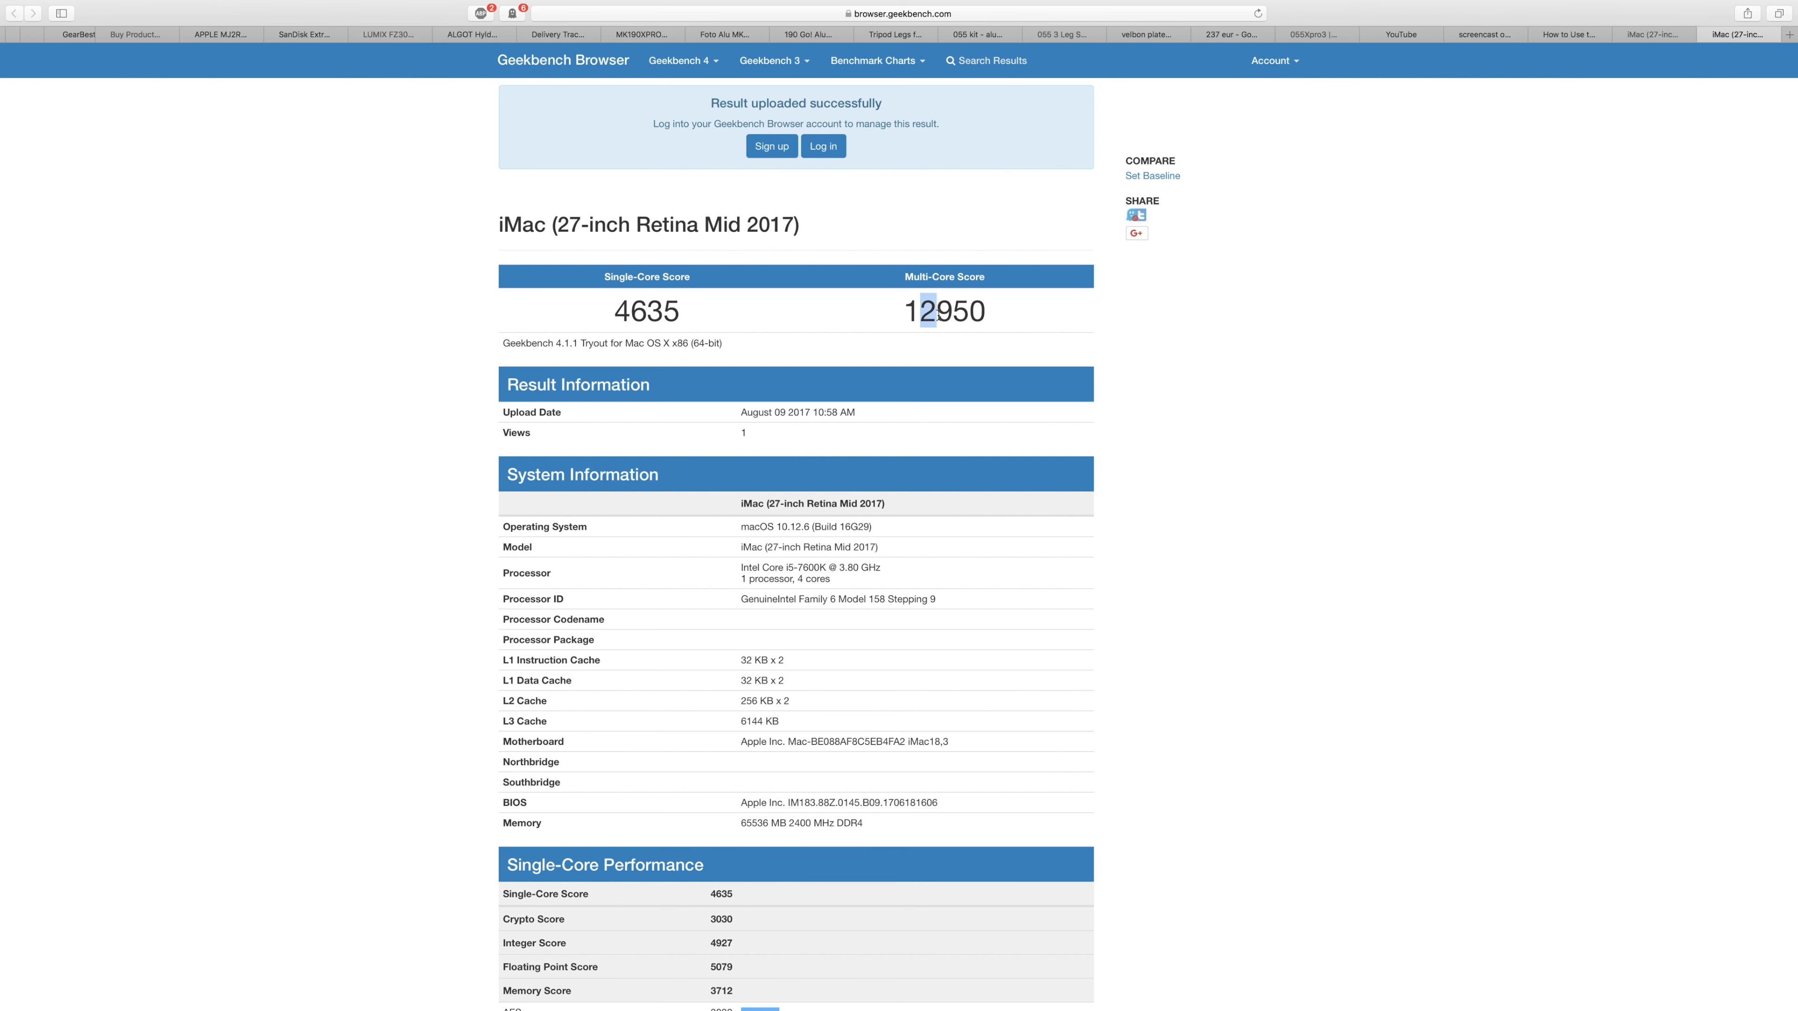
{"action": "left_click_drag", "start_coordinate": [934, 310], "coordinate": [992, 311]}
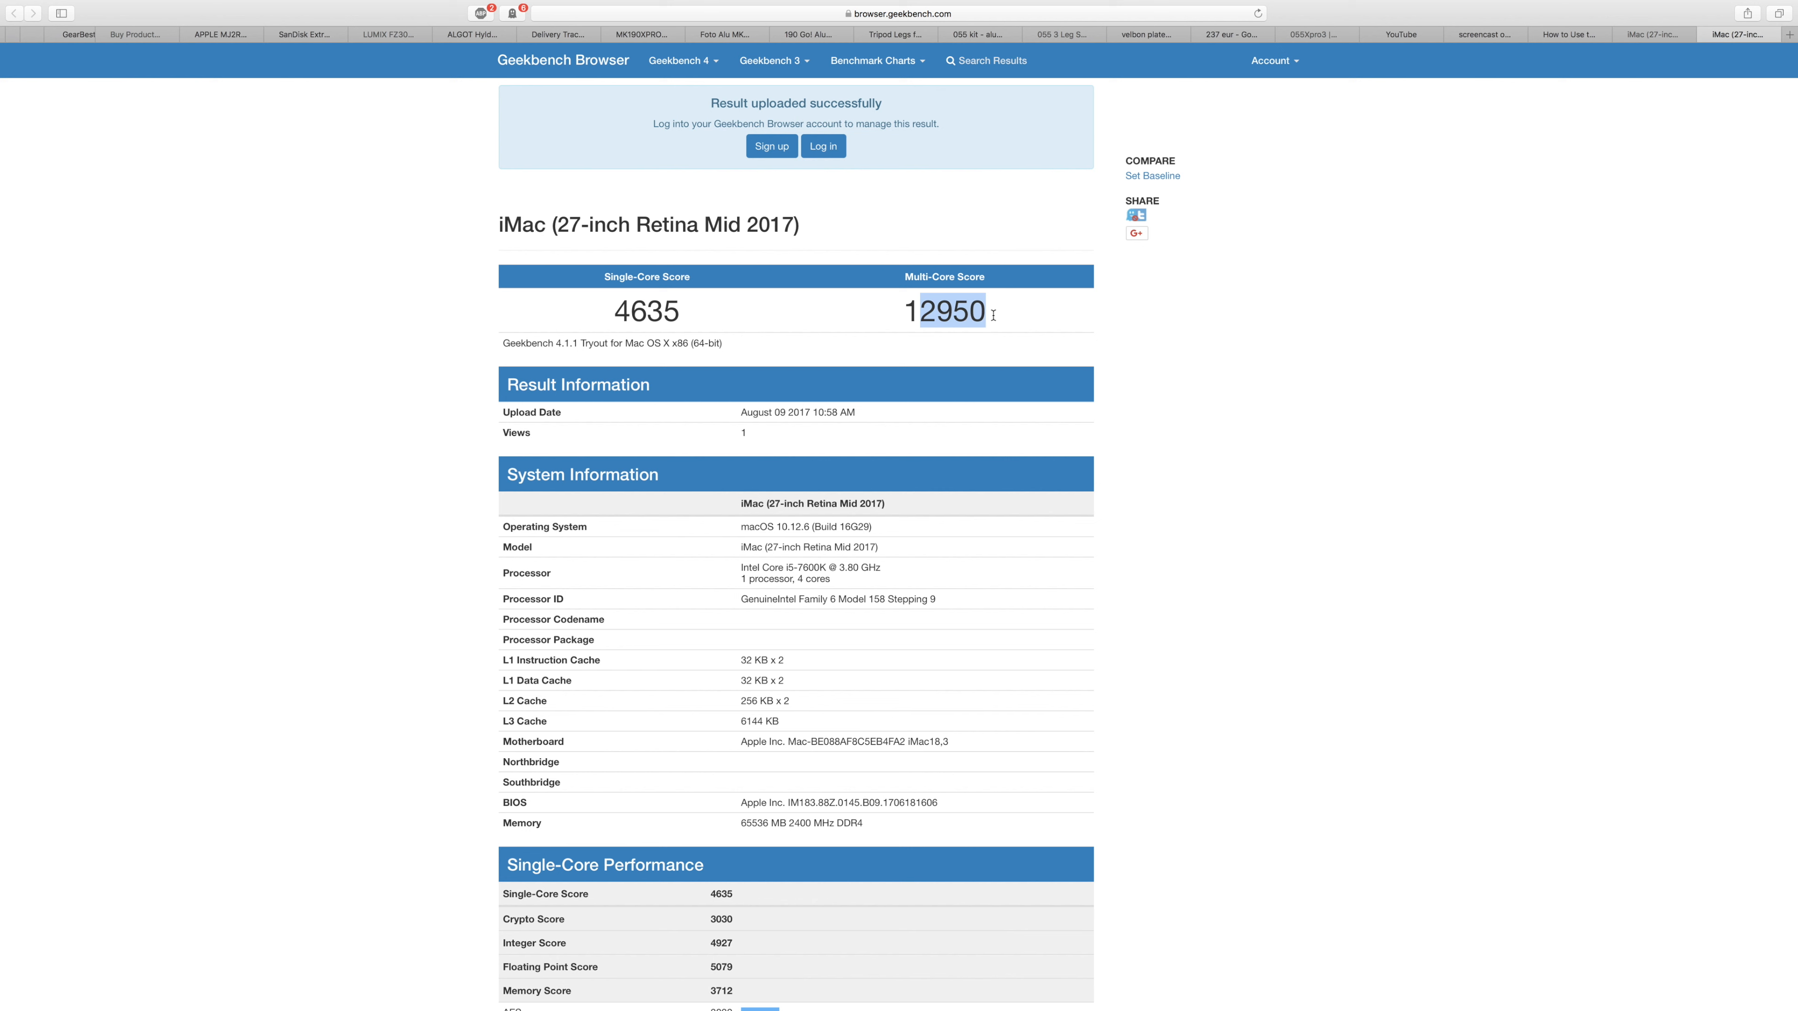
{"action": "left_click", "coordinate": [1651, 35]}
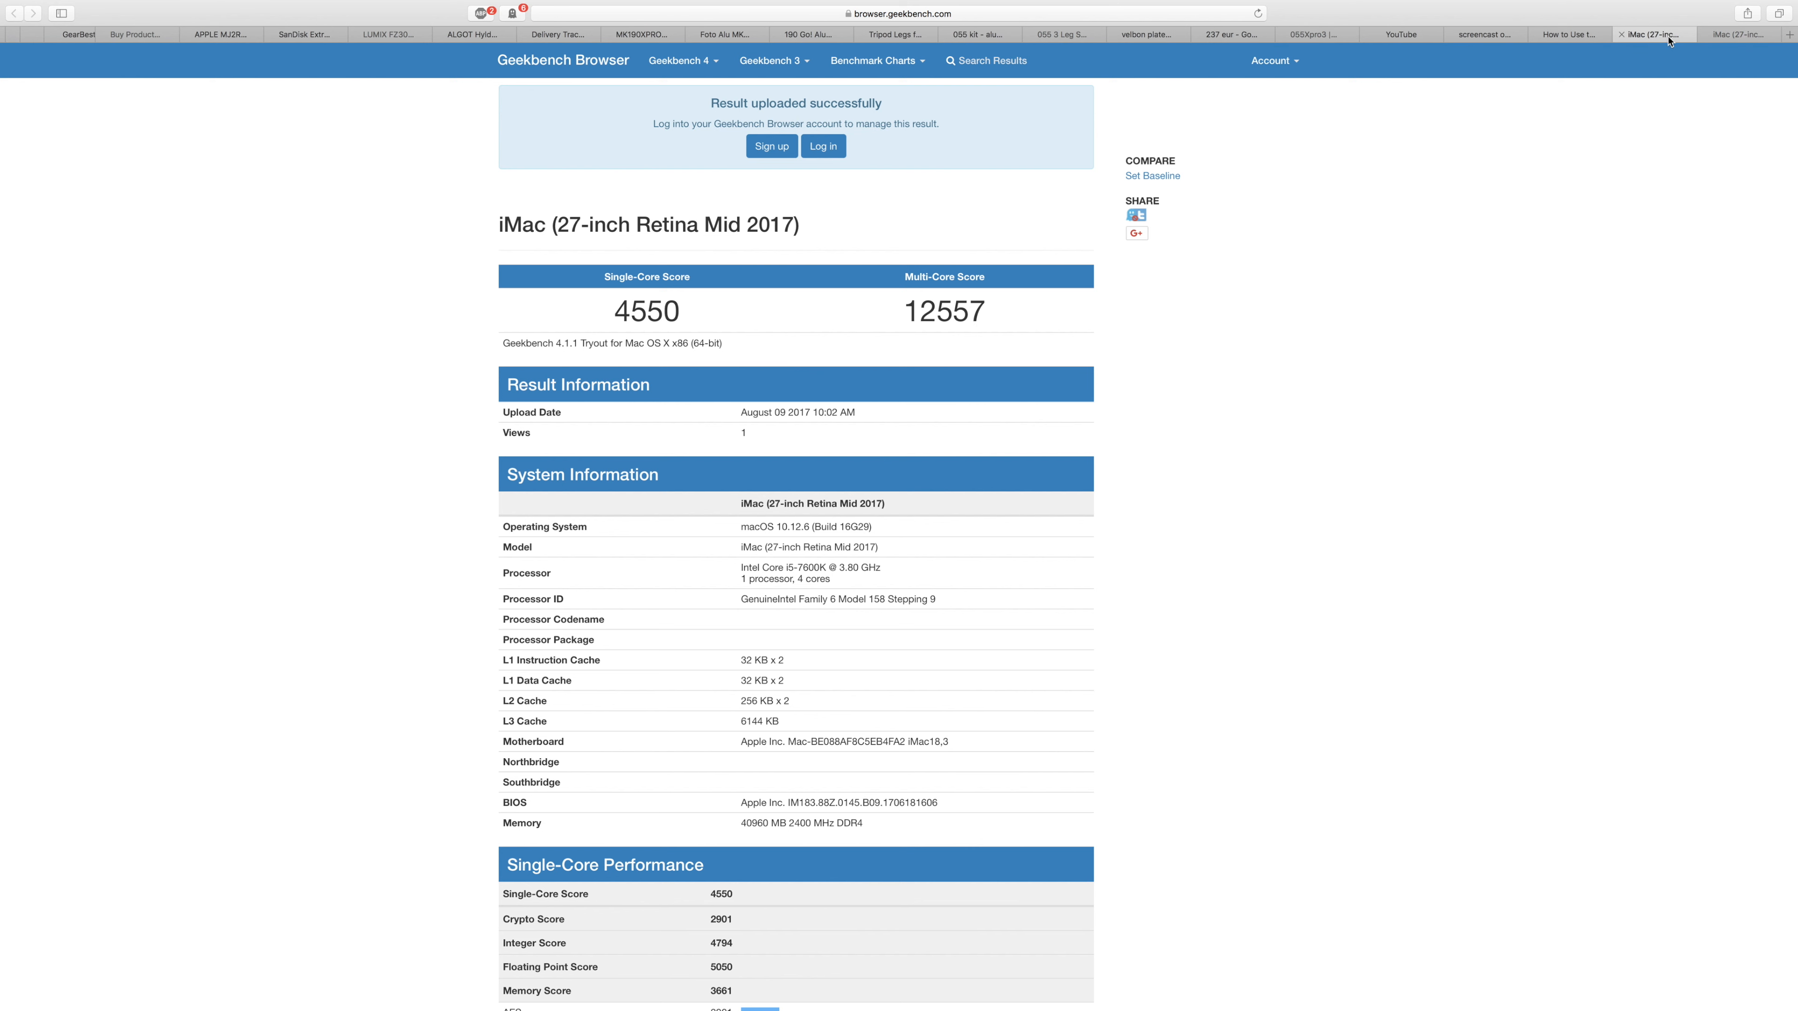
{"action": "left_click", "coordinate": [1735, 34]}
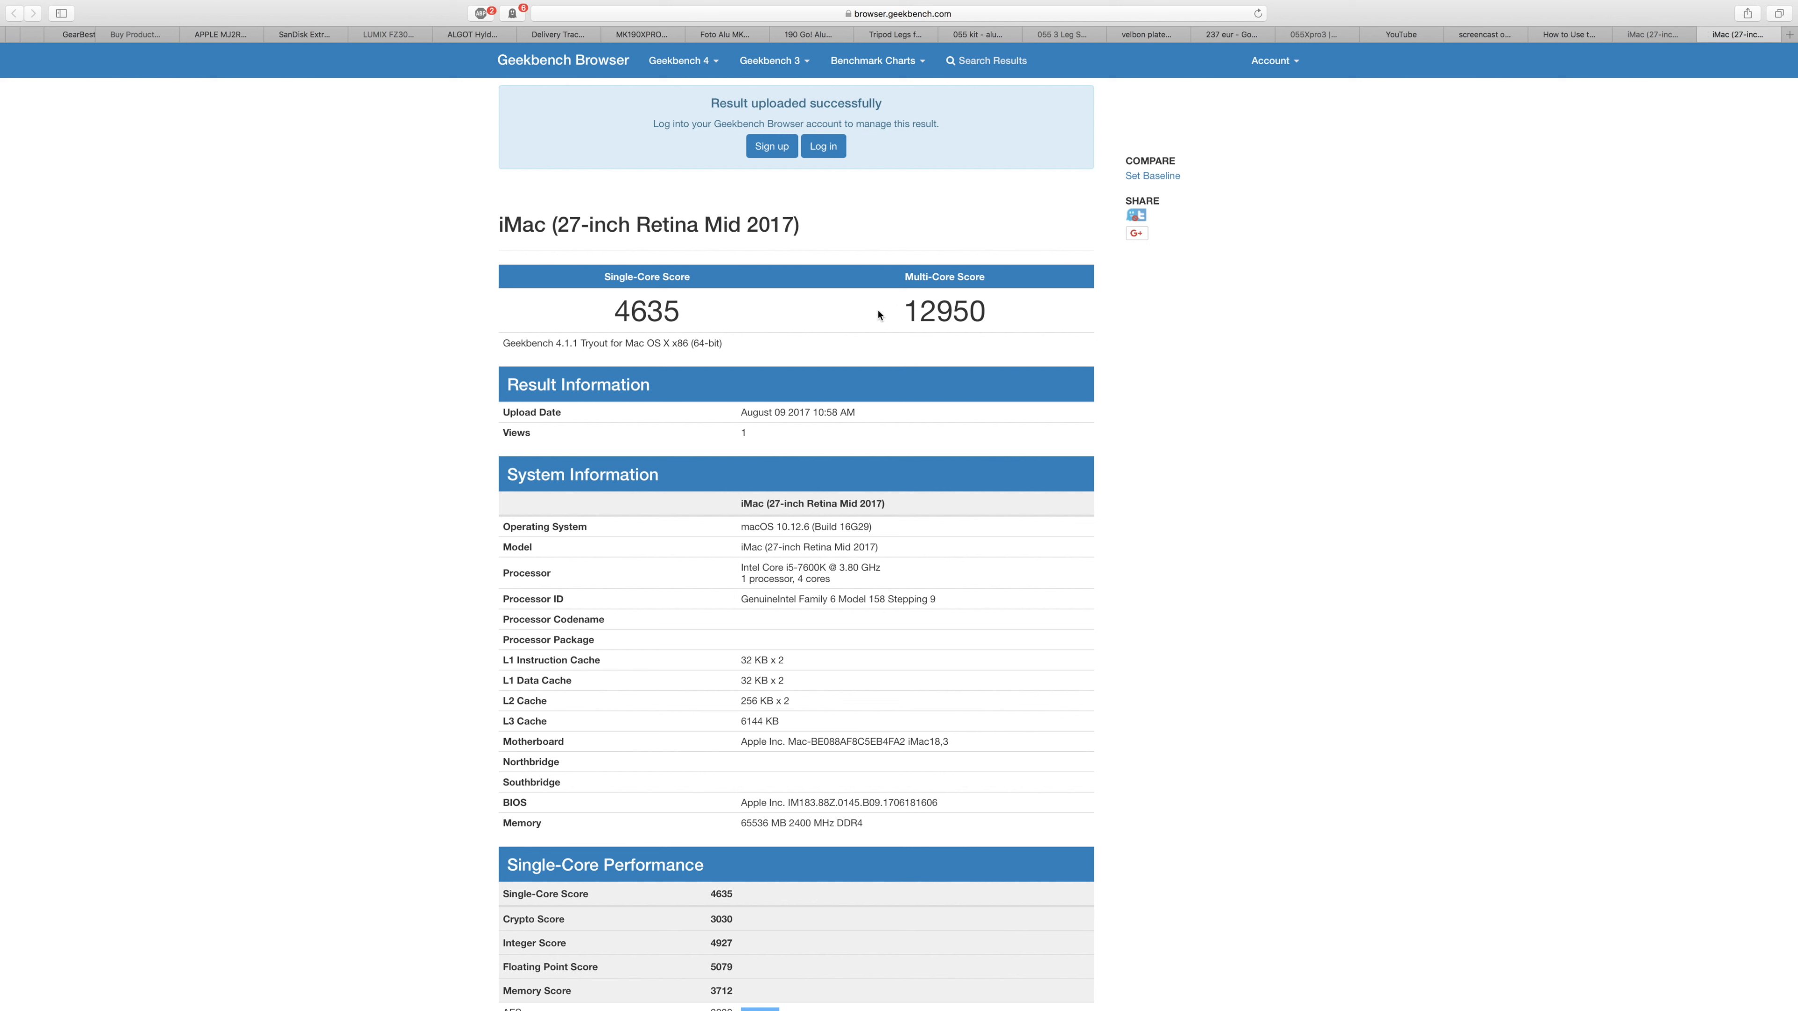
{"action": "mouse_move", "coordinate": [1033, 319]}
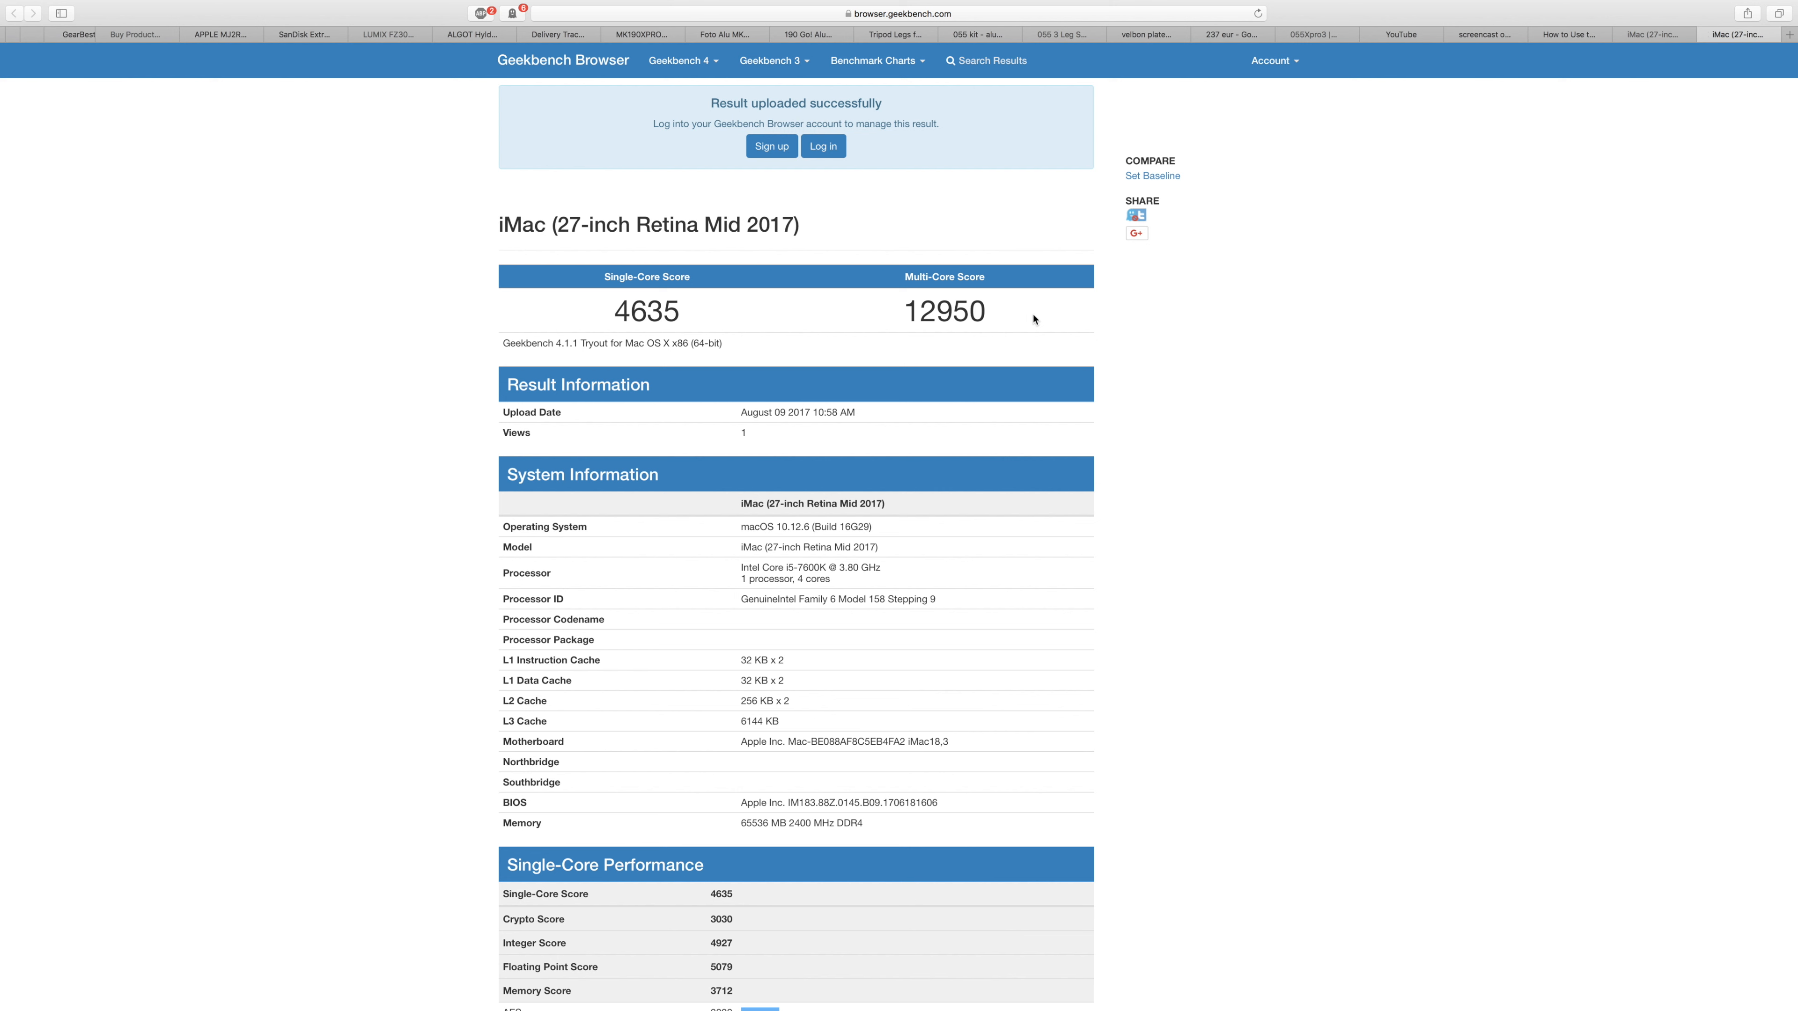
{"action": "mouse_move", "coordinate": [1360, 250]}
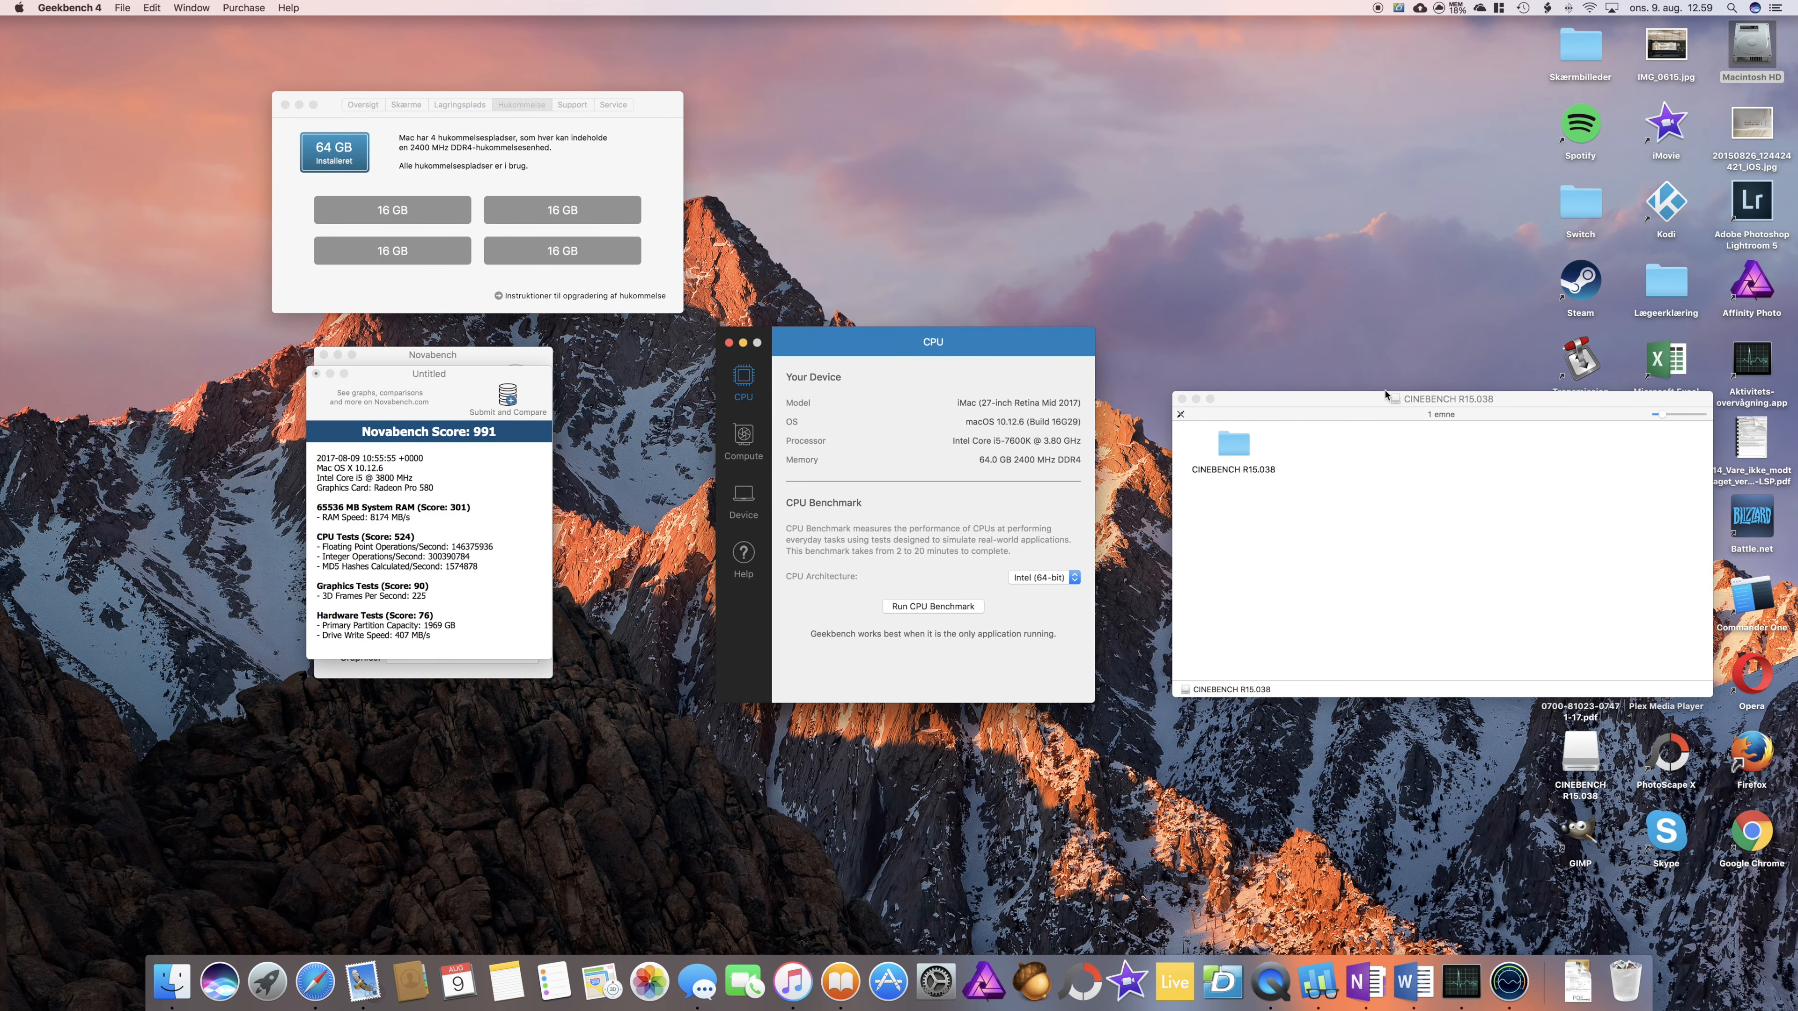
Launch CINEBENCH OSX.app from the CINEBENCH R15.038 folder on the 64 GB iMac
{"action": "double_click", "coordinate": [1232, 449]}
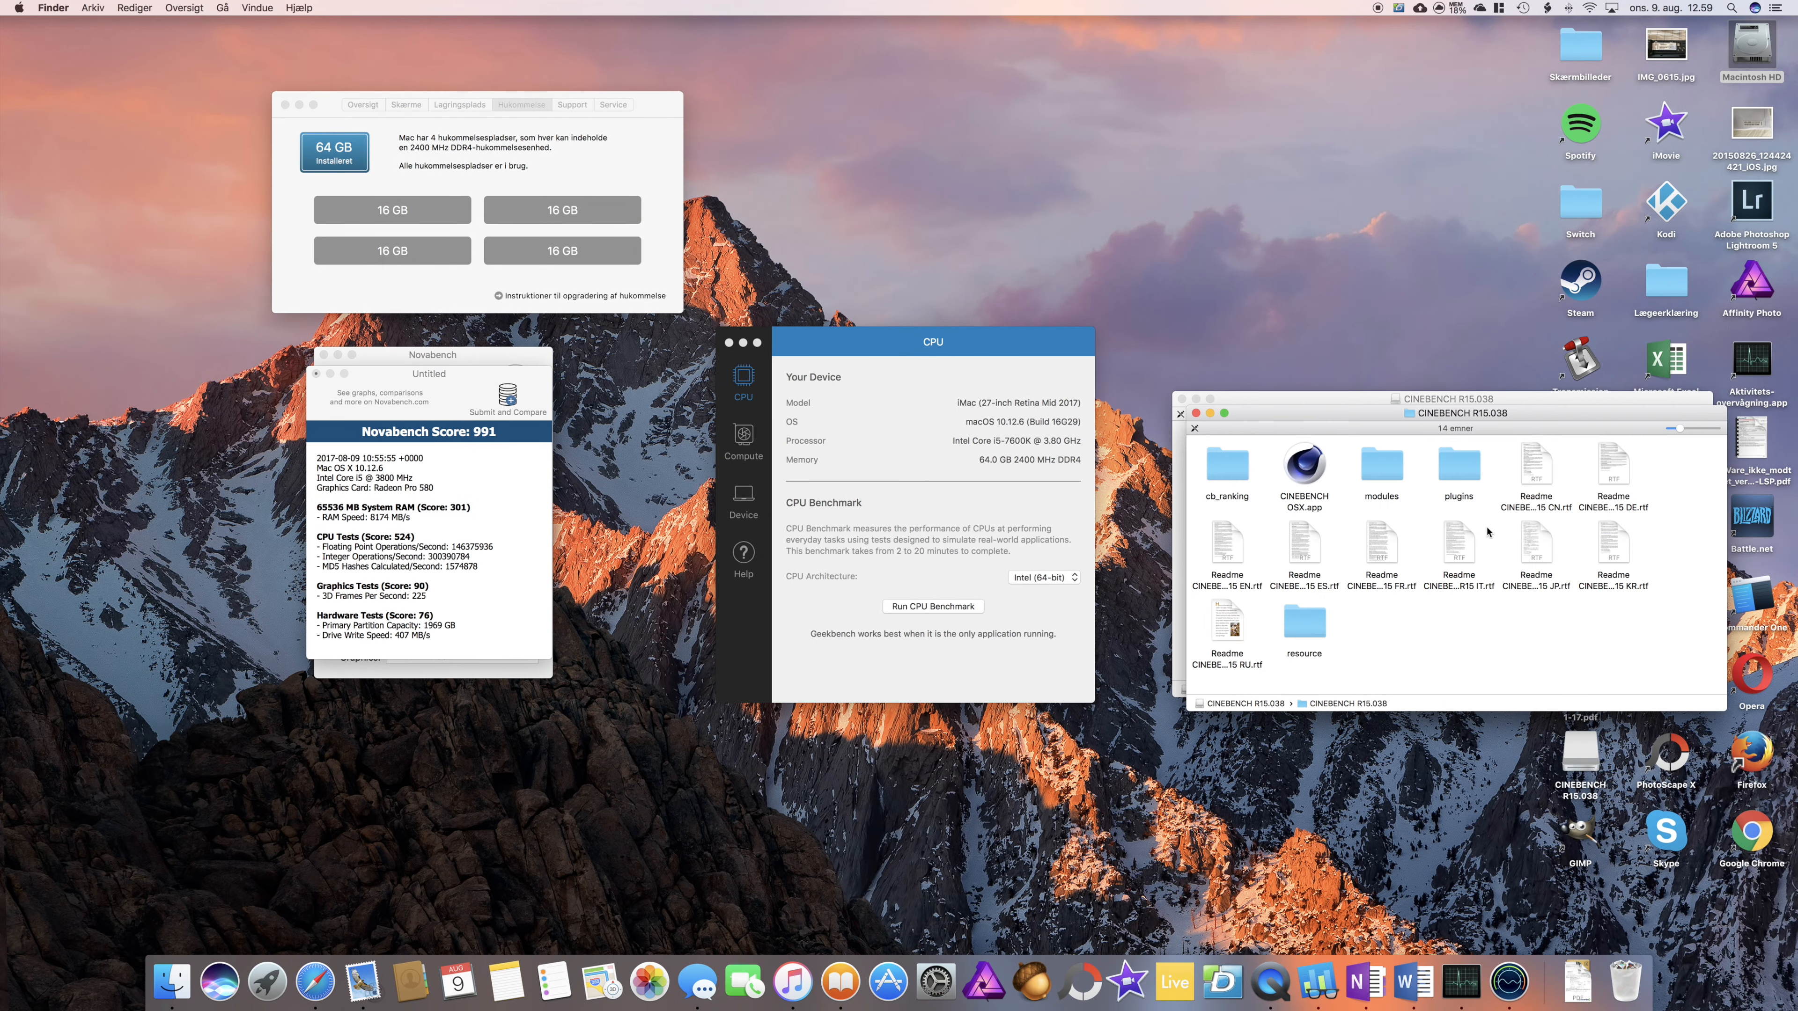
{"action": "double_click", "coordinate": [1303, 465]}
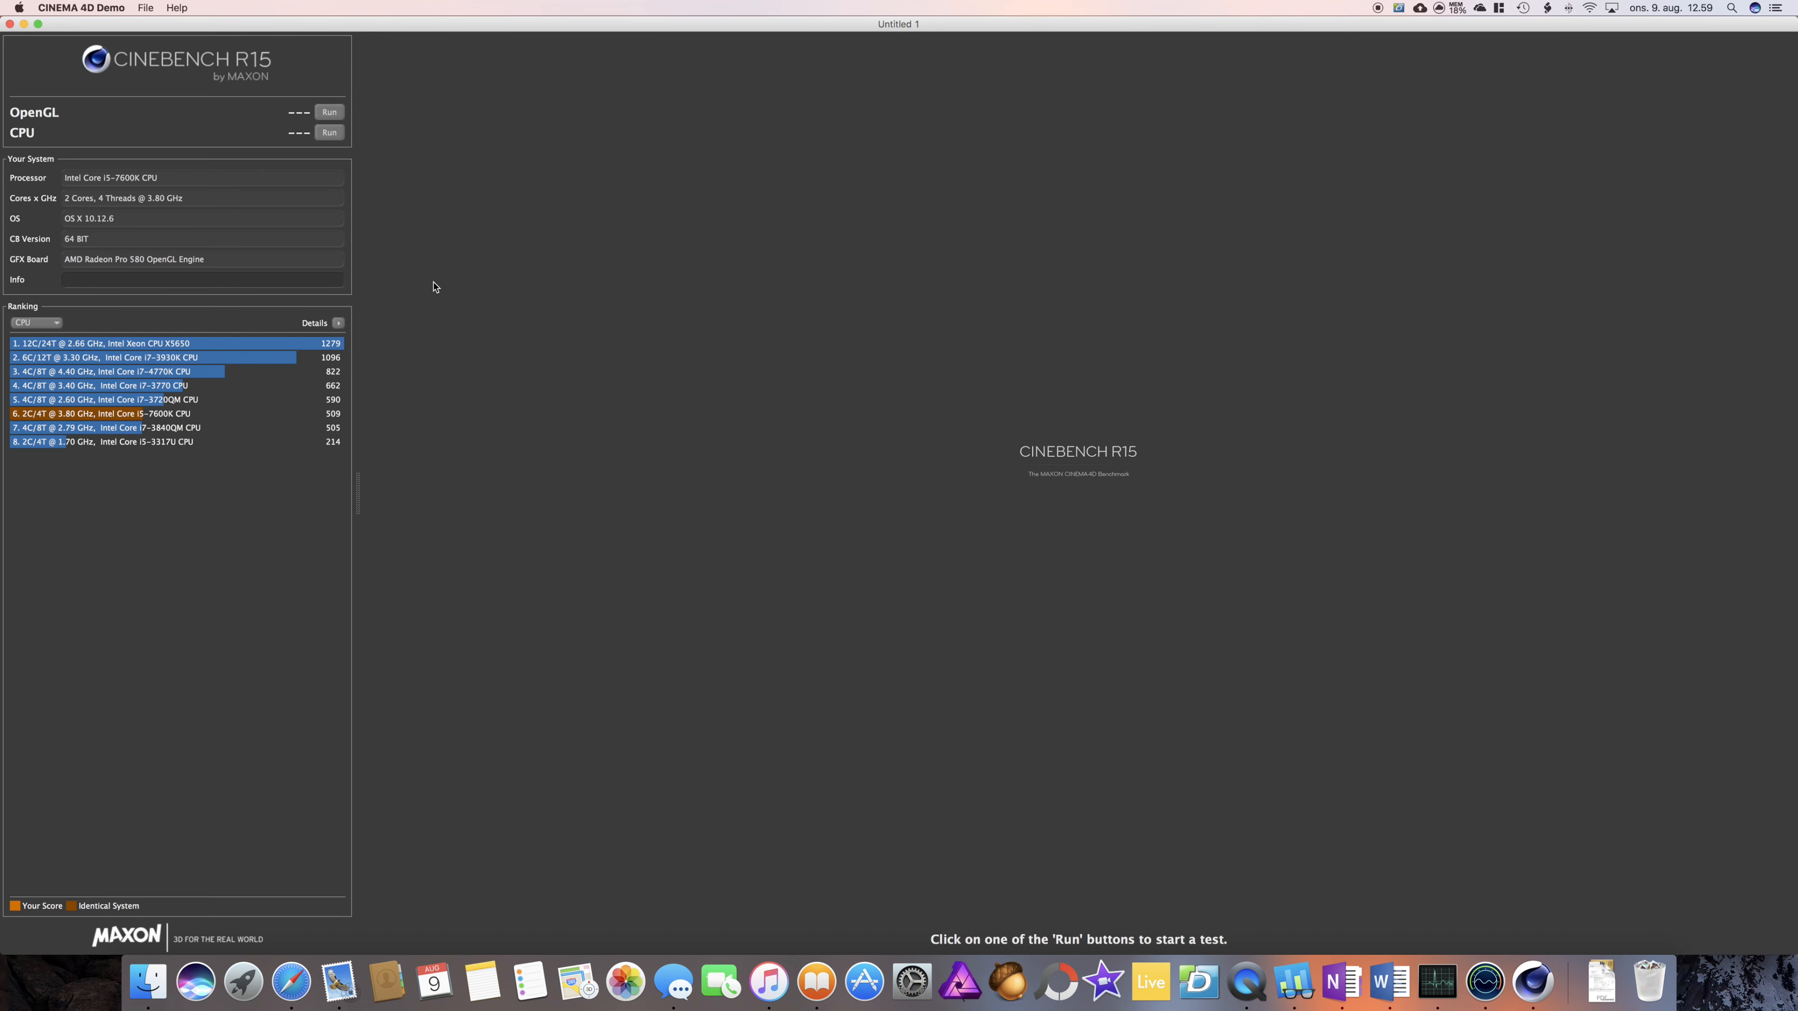
{"action": "mouse_move", "coordinate": [267, 149]}
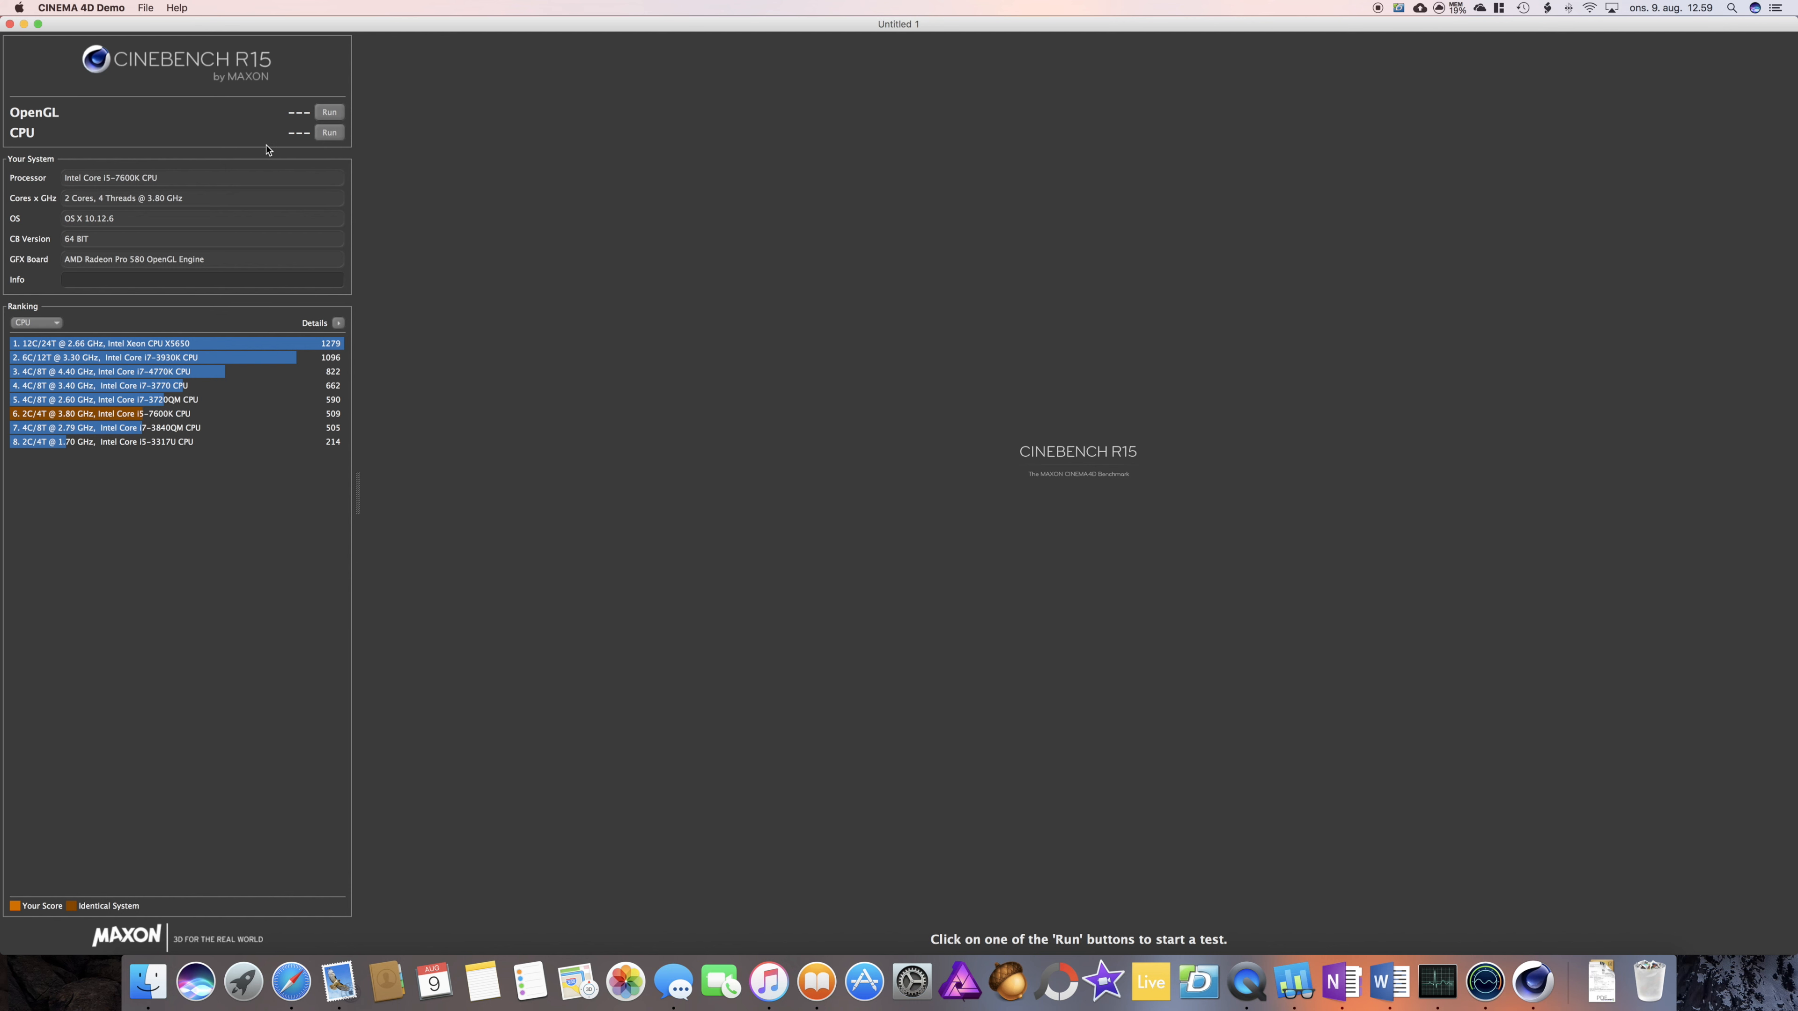
Run the Cinebench R15 CPU render test, scoring 524 cb and ranking sixth
{"action": "left_click", "coordinate": [328, 132]}
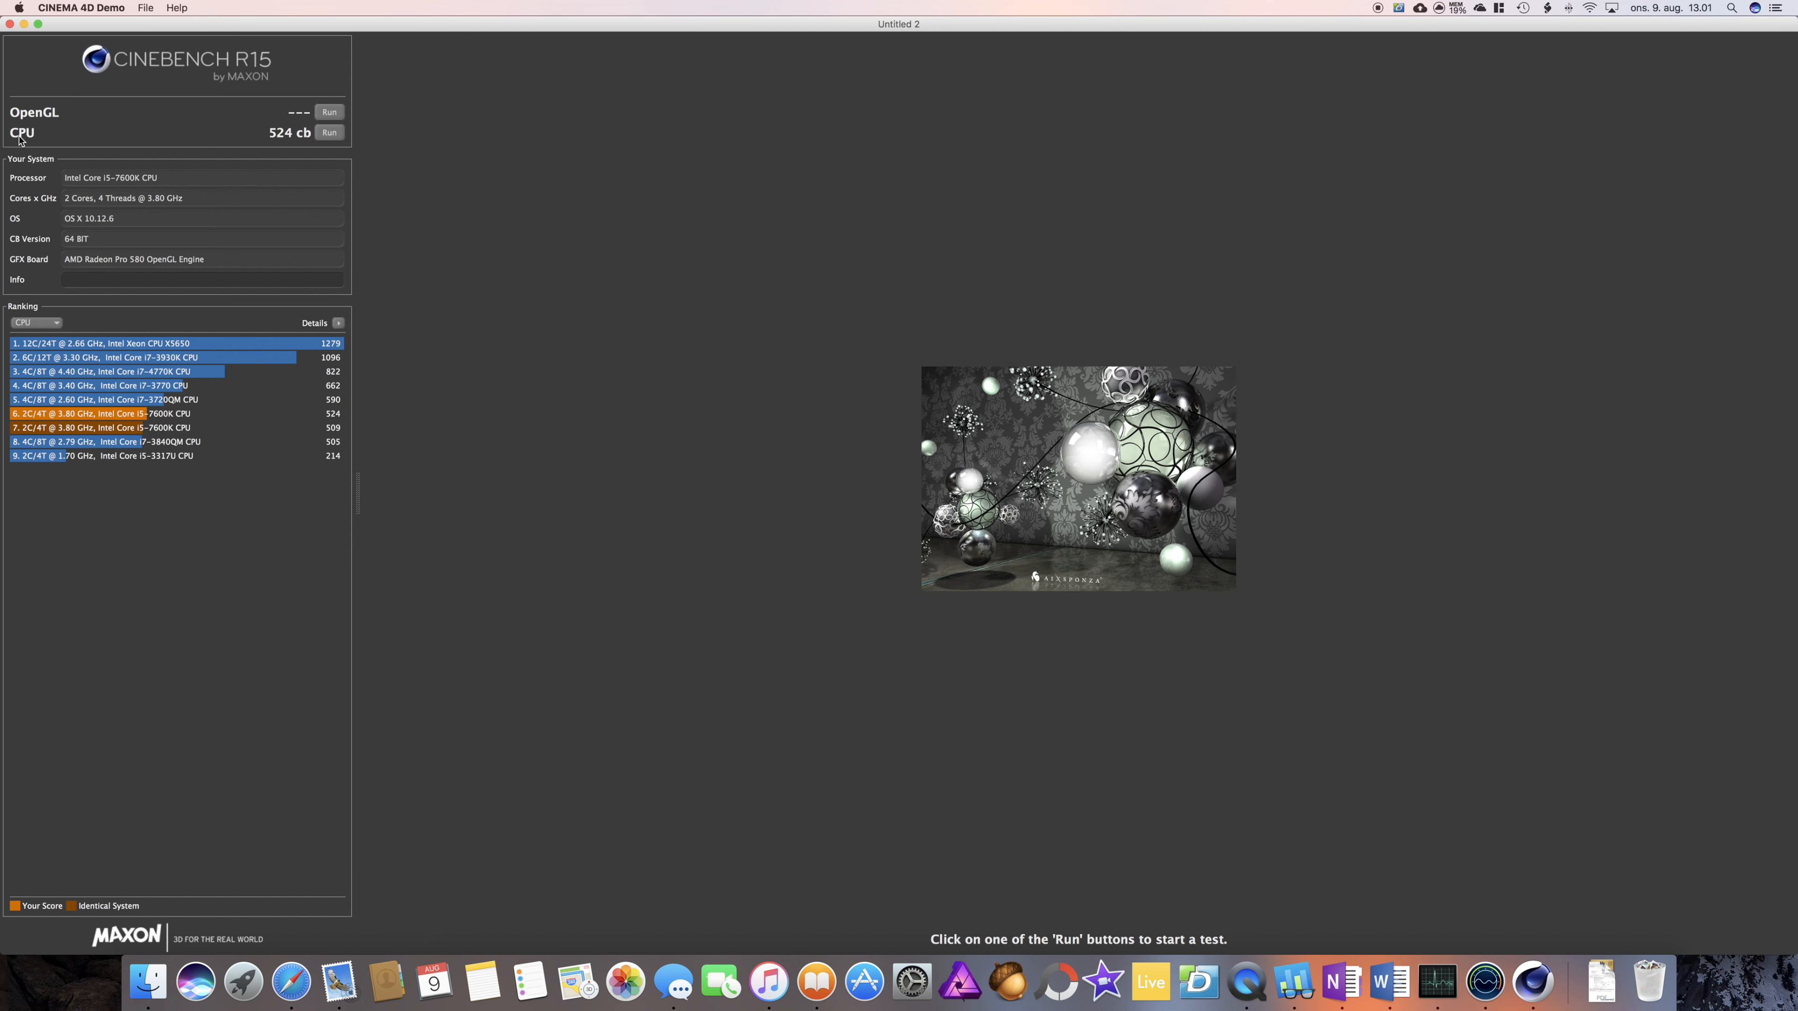
{"action": "mouse_move", "coordinate": [275, 143]}
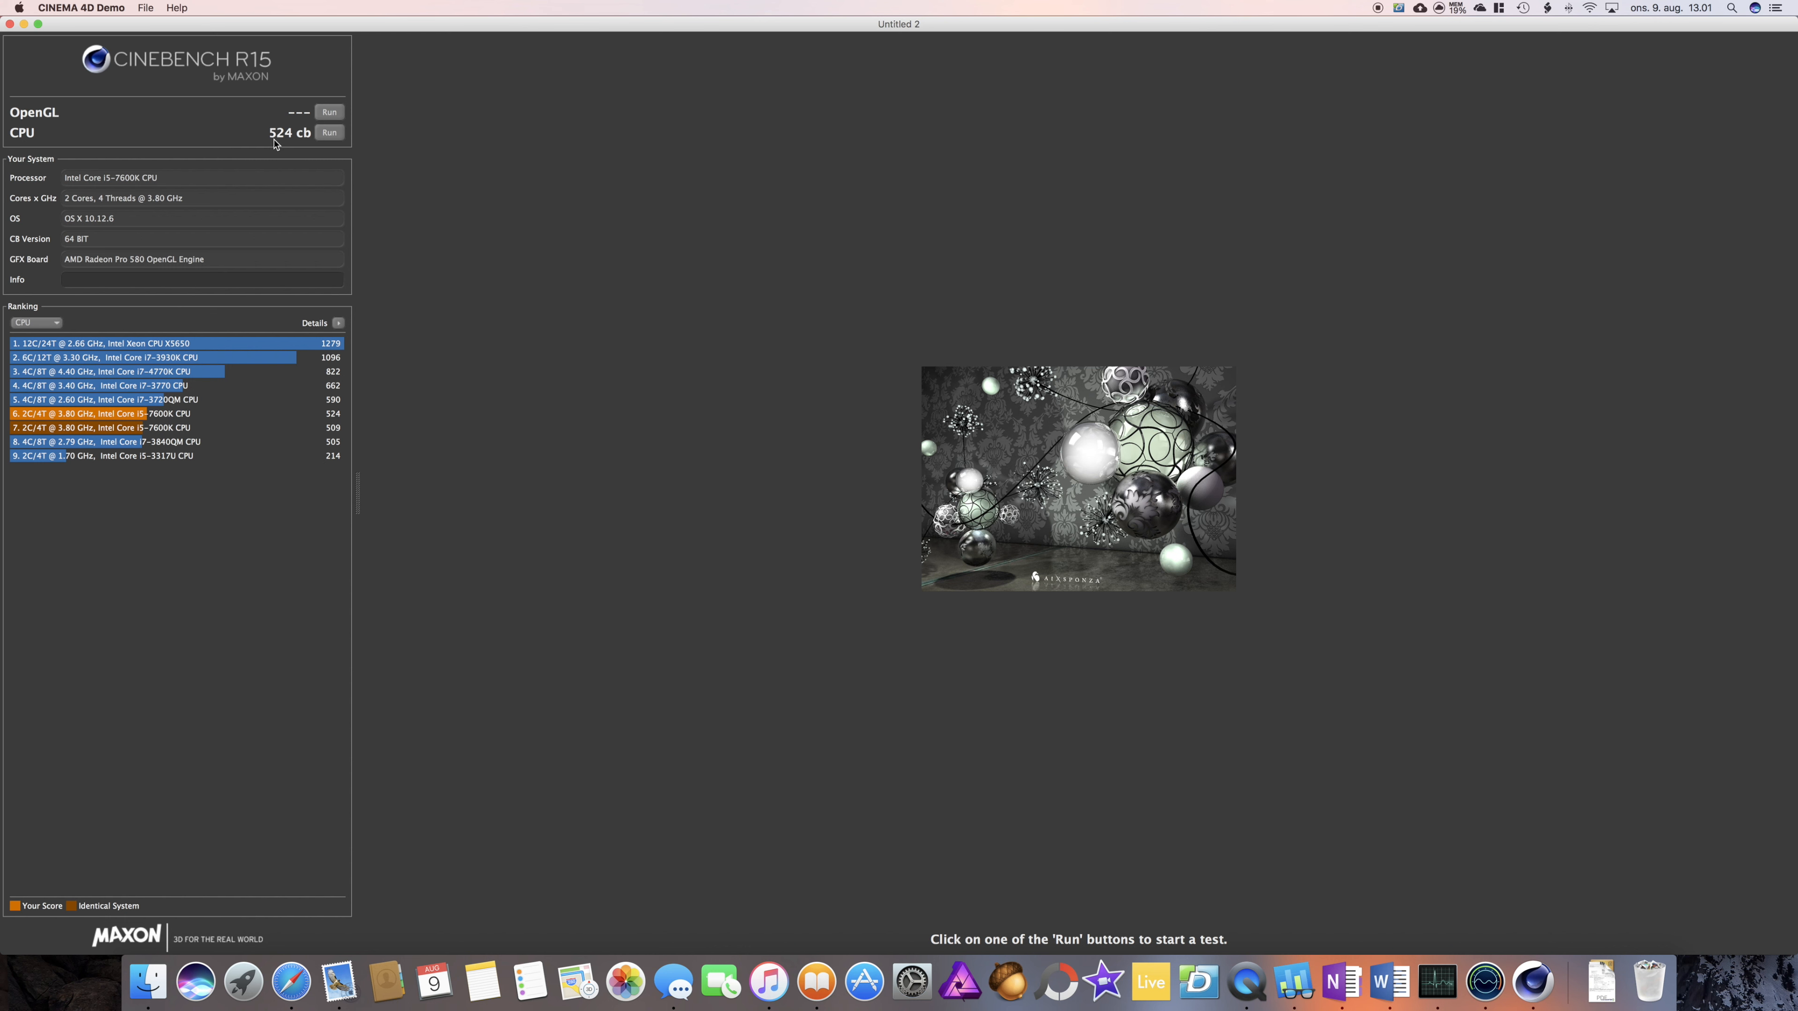
{"action": "mouse_move", "coordinate": [306, 146]}
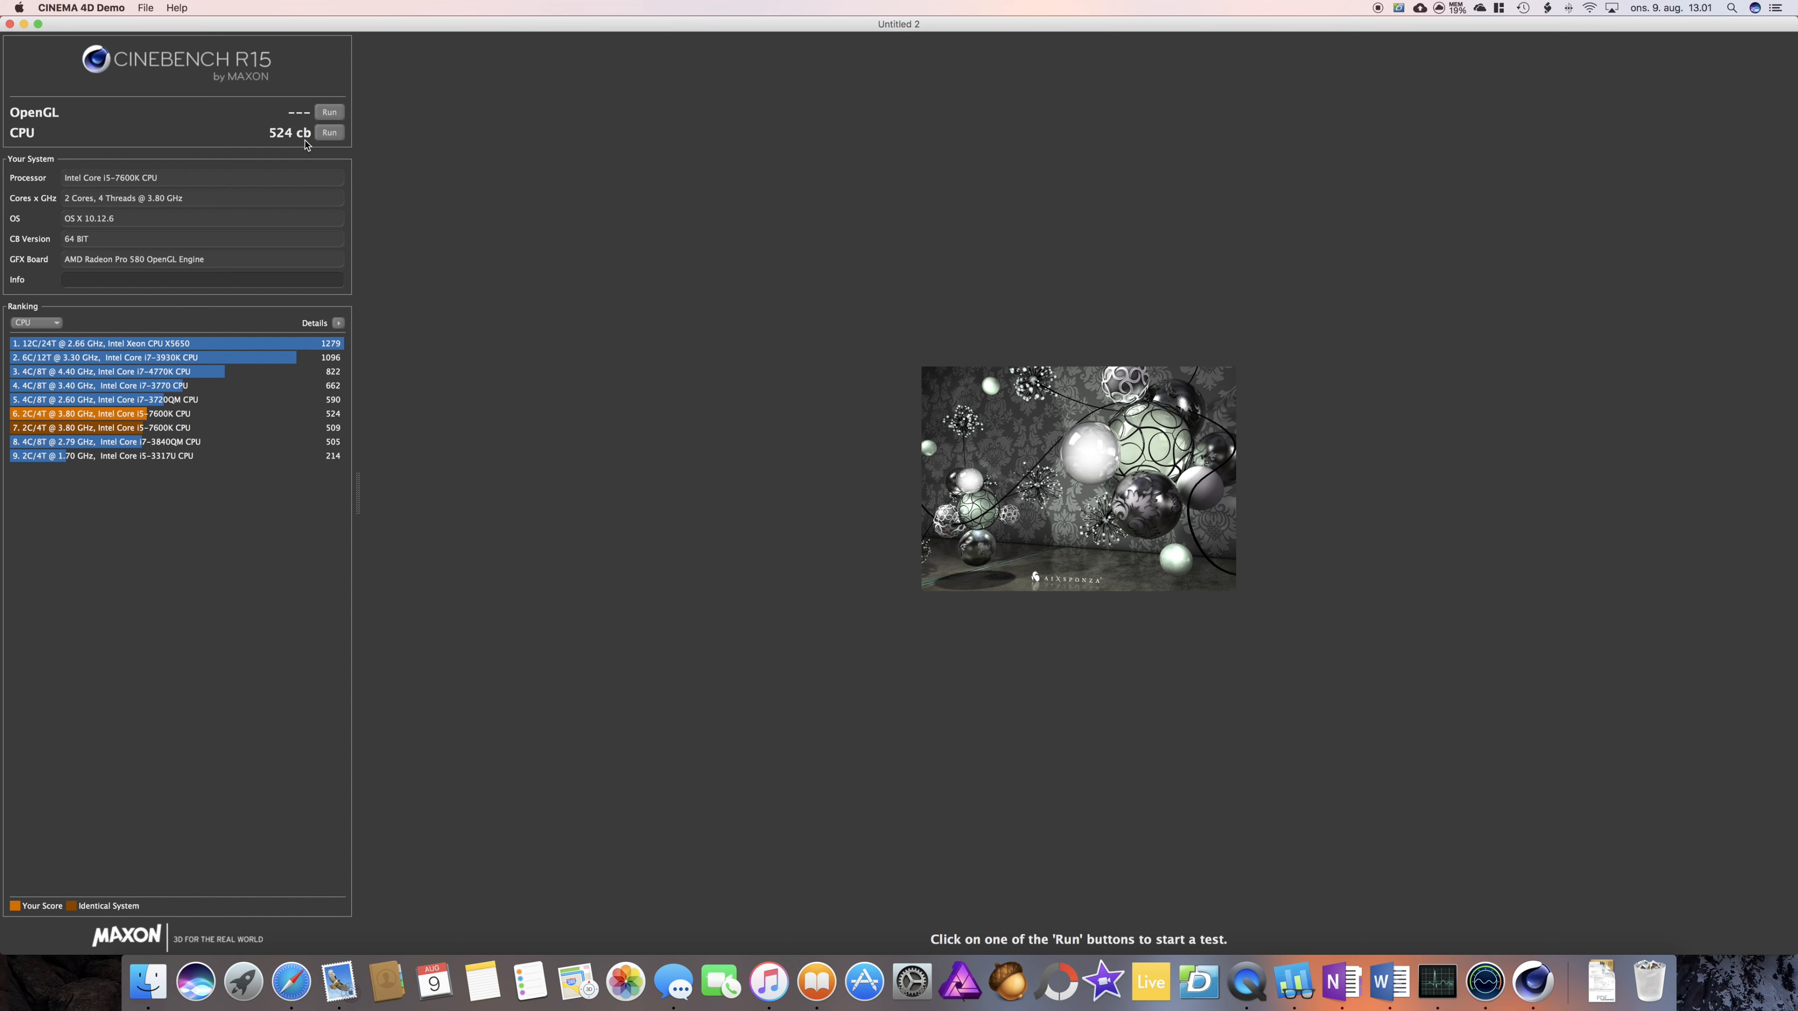
{"action": "mouse_move", "coordinate": [467, 473]}
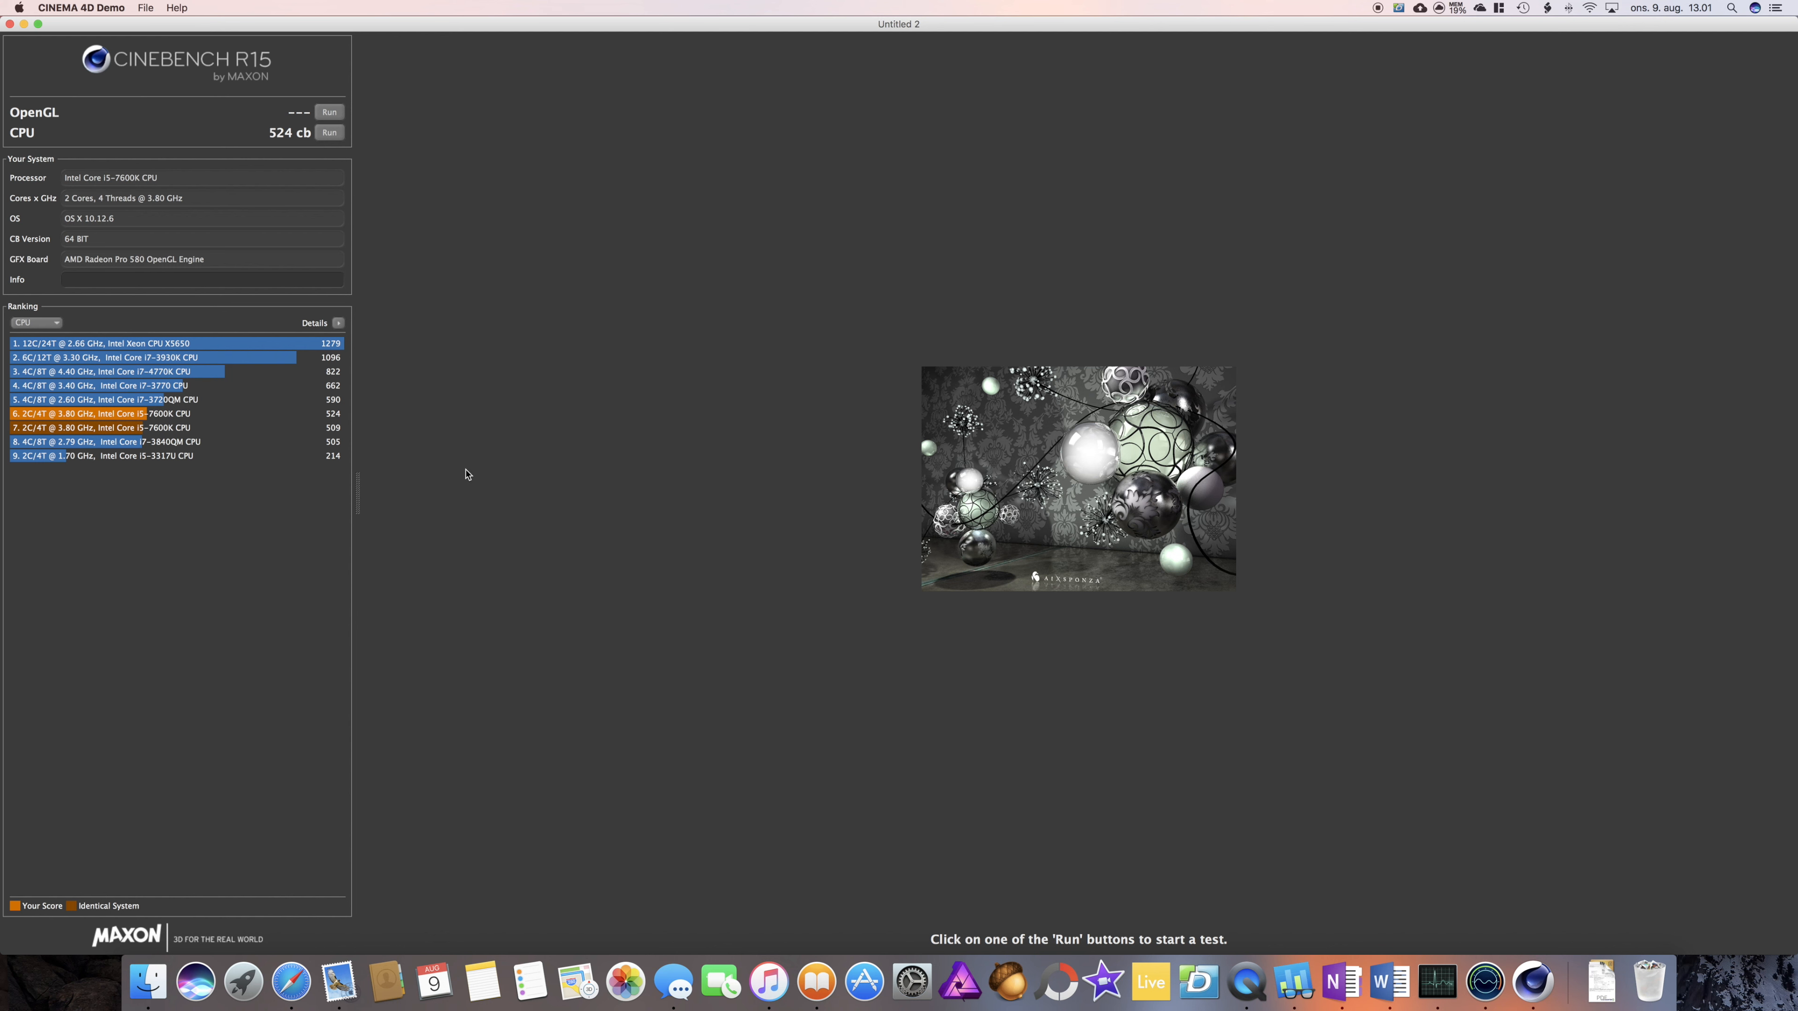
{"action": "mouse_move", "coordinate": [175, 436]}
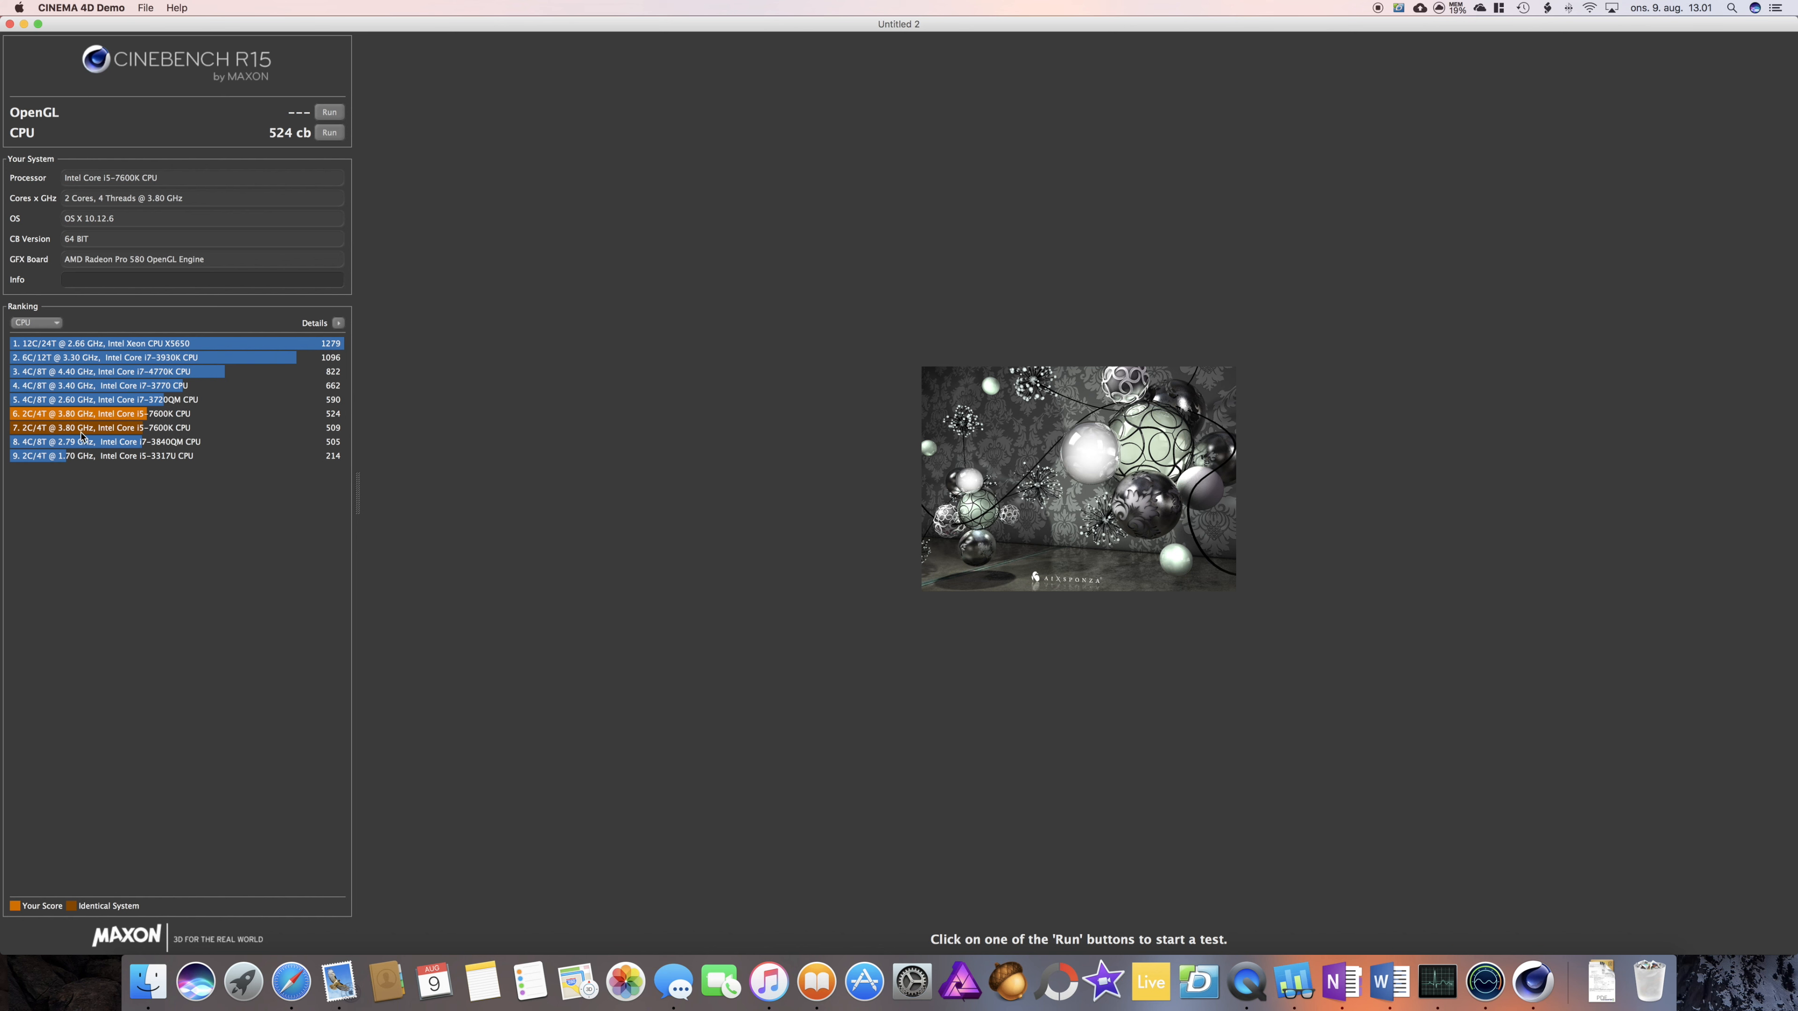
{"action": "mouse_move", "coordinate": [514, 313]}
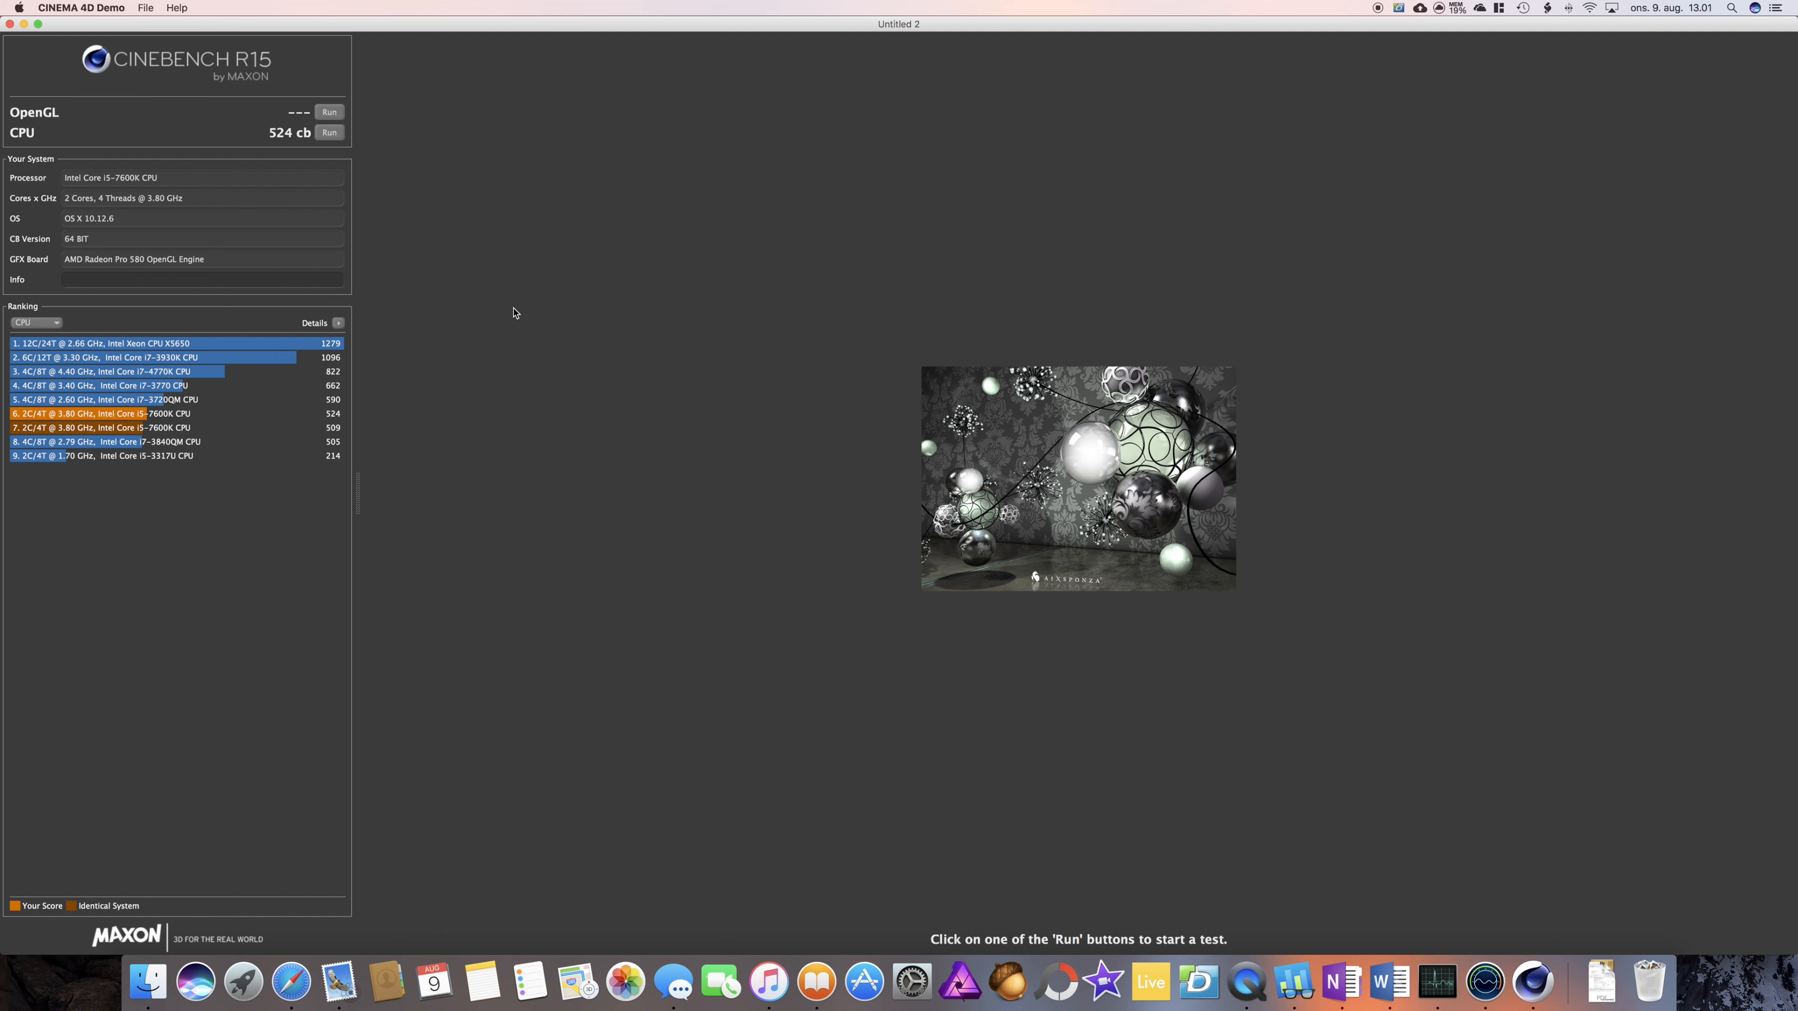
{"action": "mouse_move", "coordinate": [526, 290]}
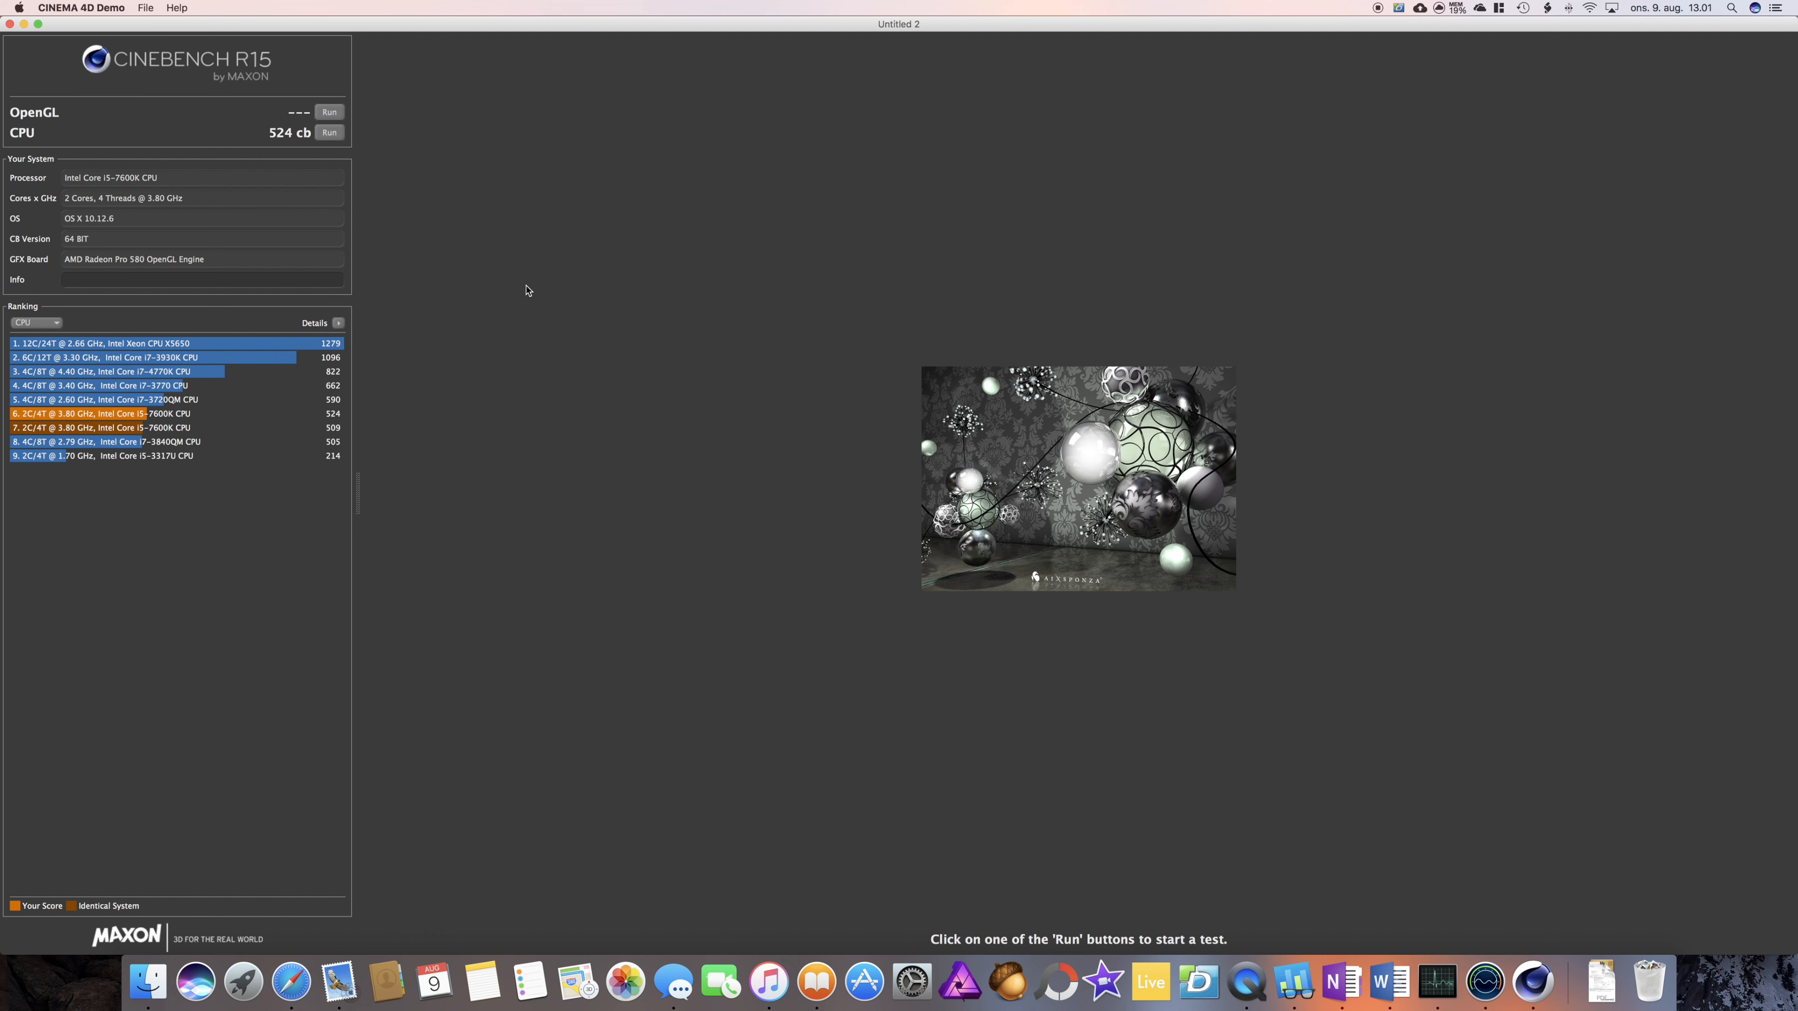
{"action": "mouse_move", "coordinate": [523, 284]}
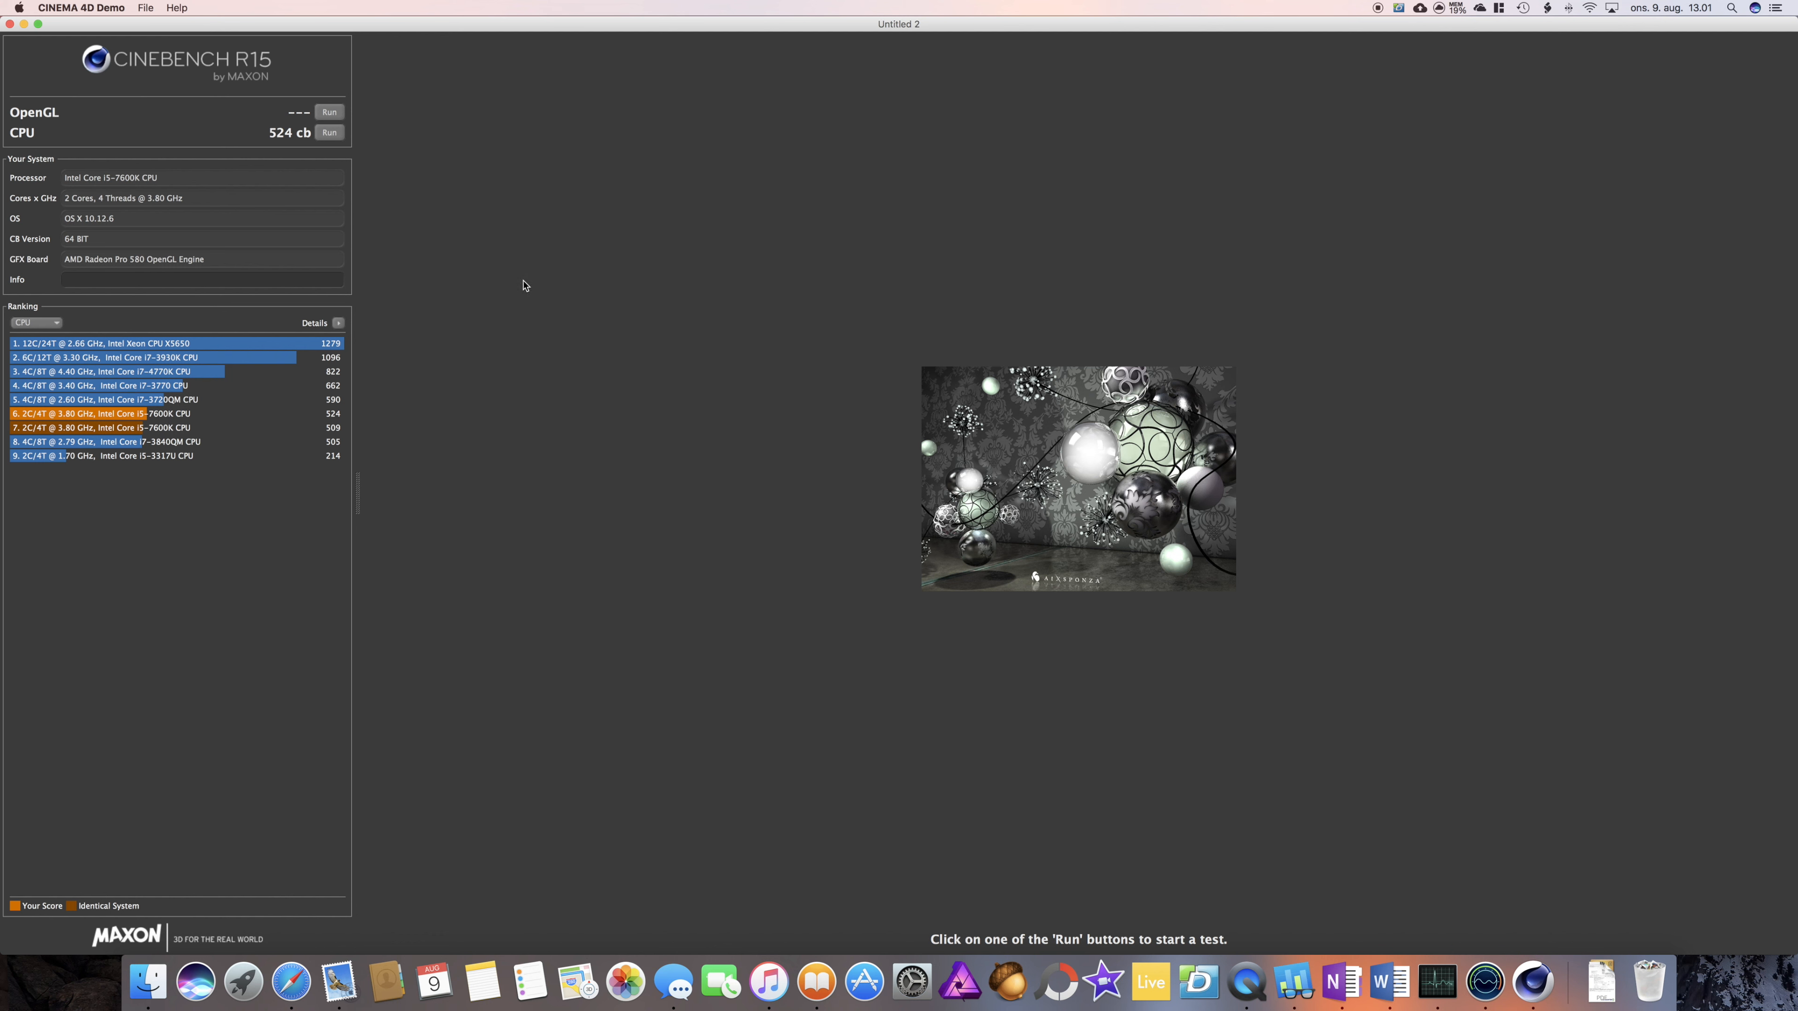
{"action": "mouse_move", "coordinate": [60, 46]}
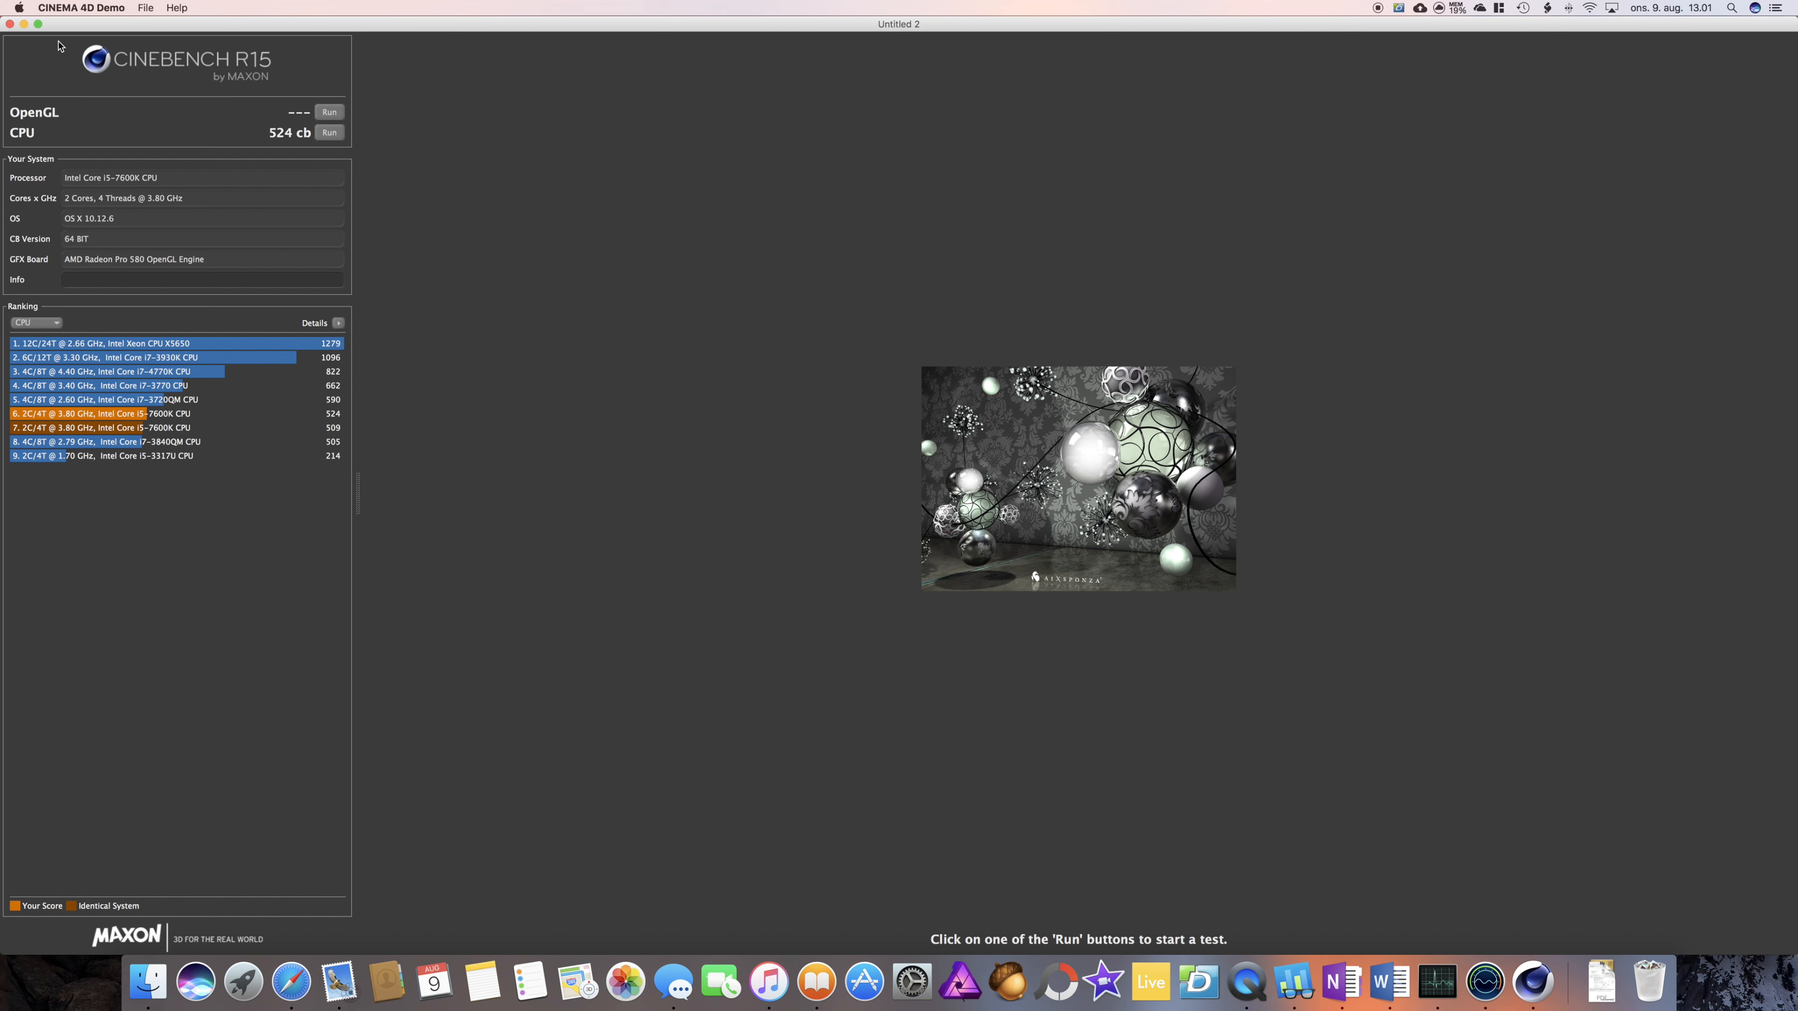
{"action": "mouse_move", "coordinate": [241, 152]}
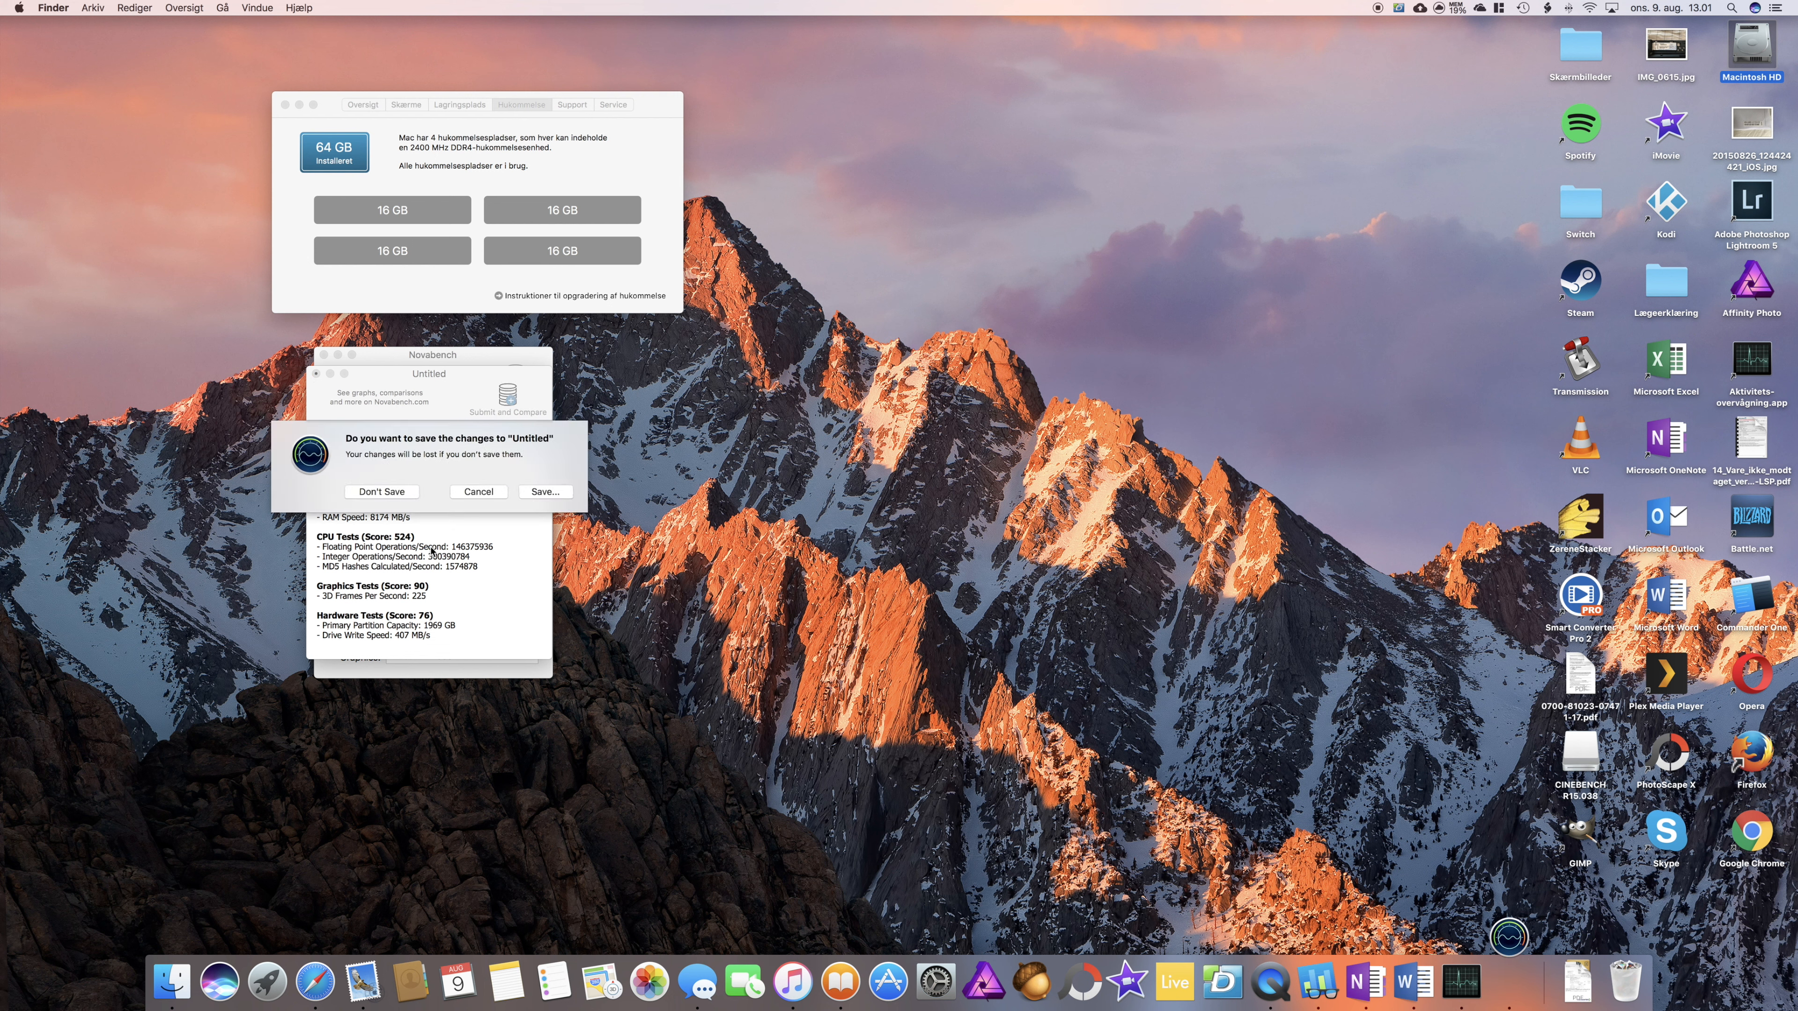
Discard the unsaved 64 GB Novabench results with Don't Save
{"action": "left_click", "coordinate": [382, 490]}
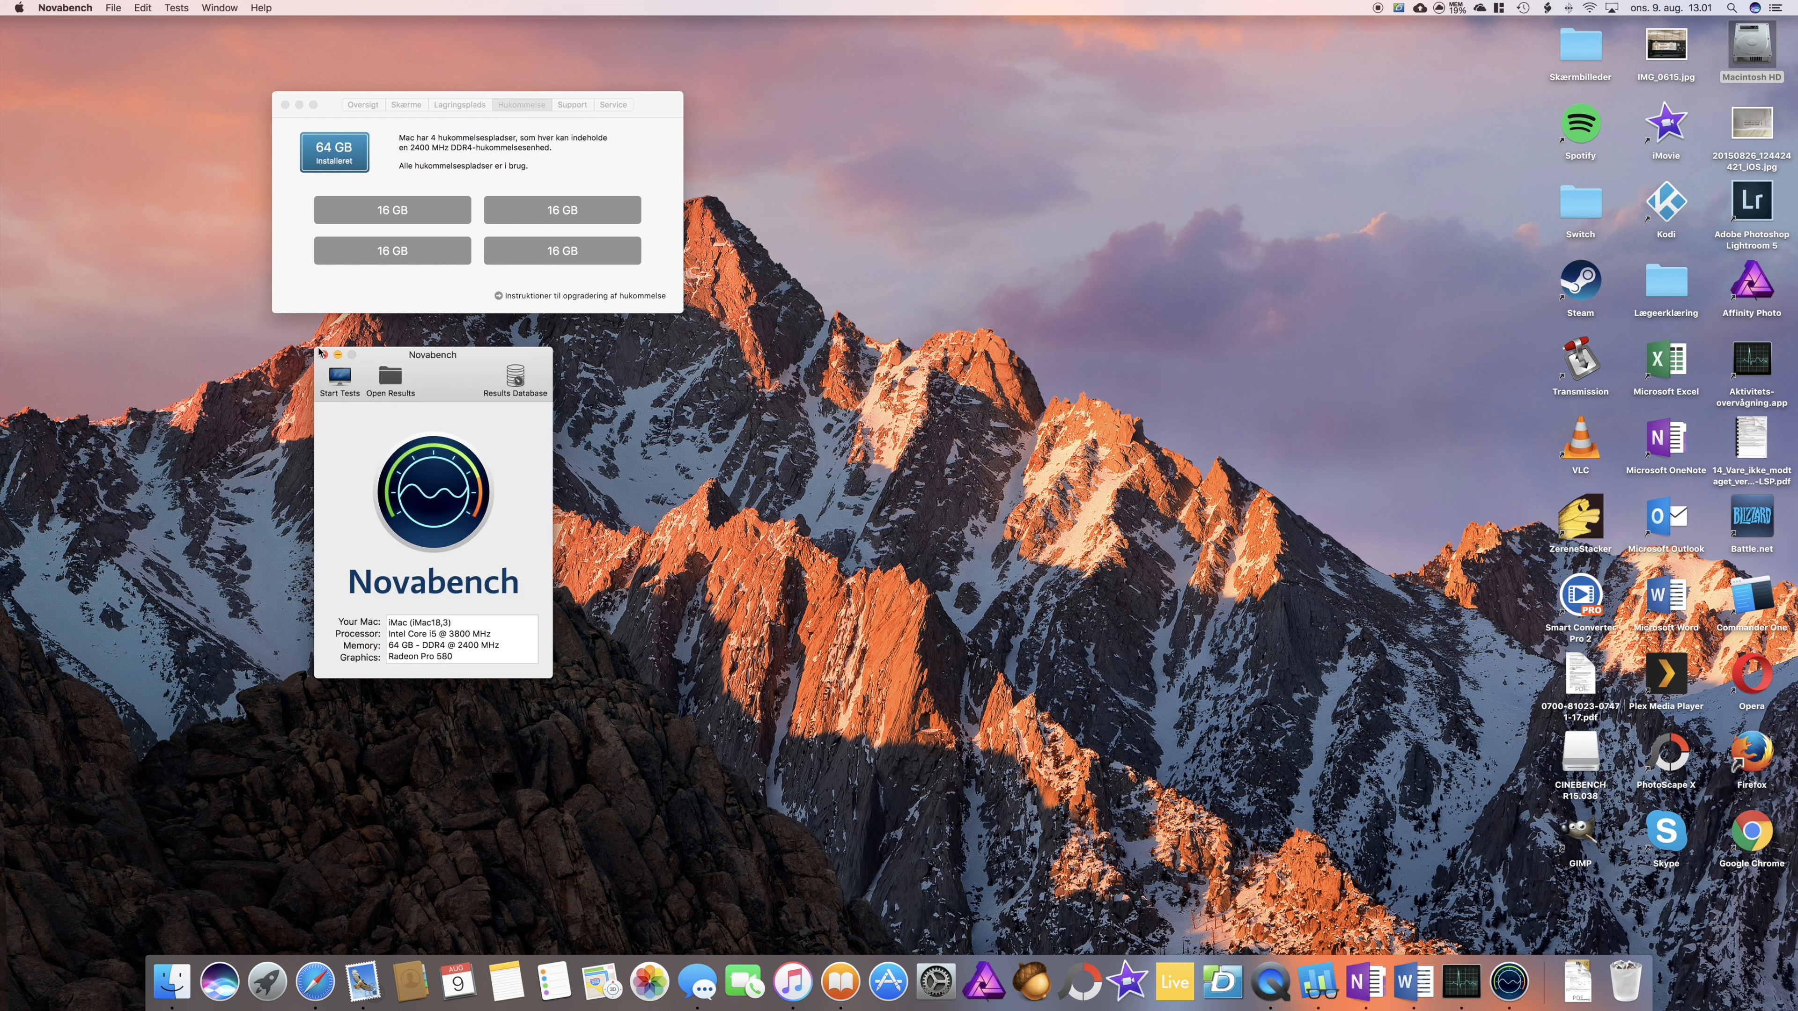